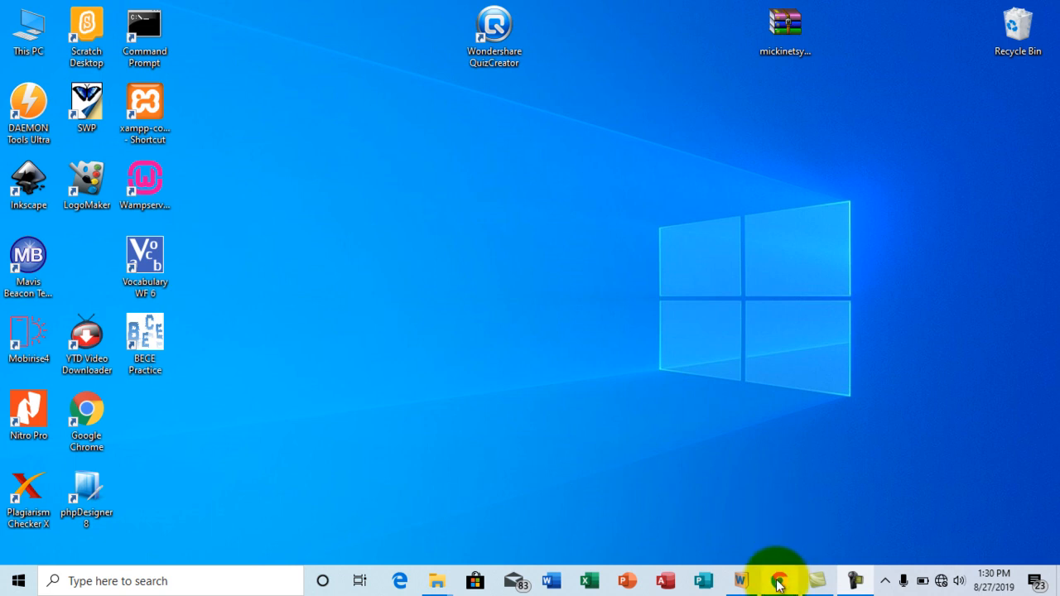
# Bring up Chrome on the QuizCreator download page and scroll to the Download button
pyautogui.click(776, 580)
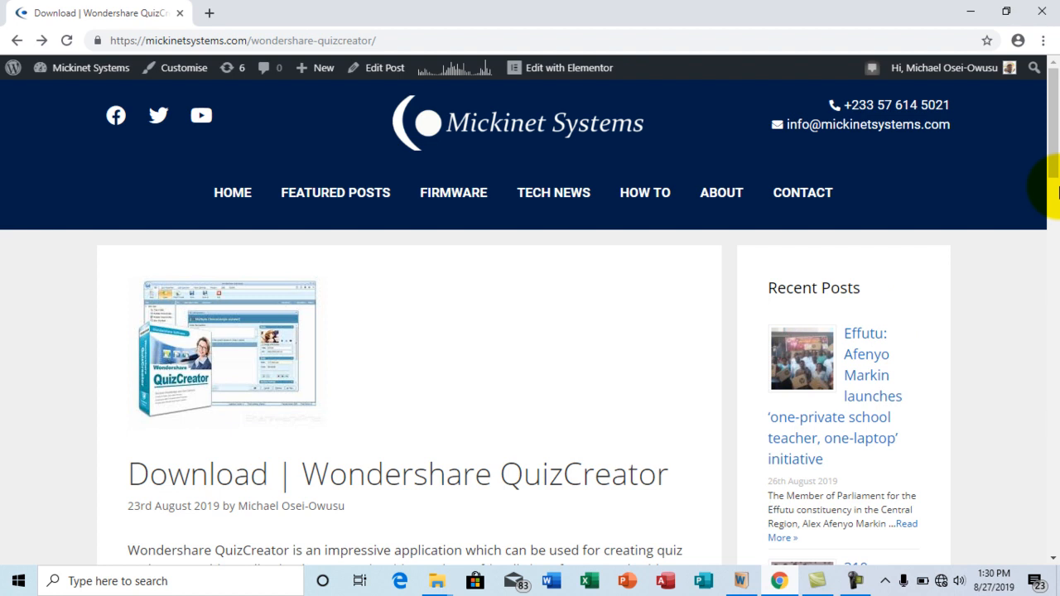
pyautogui.moveTo(851, 29)
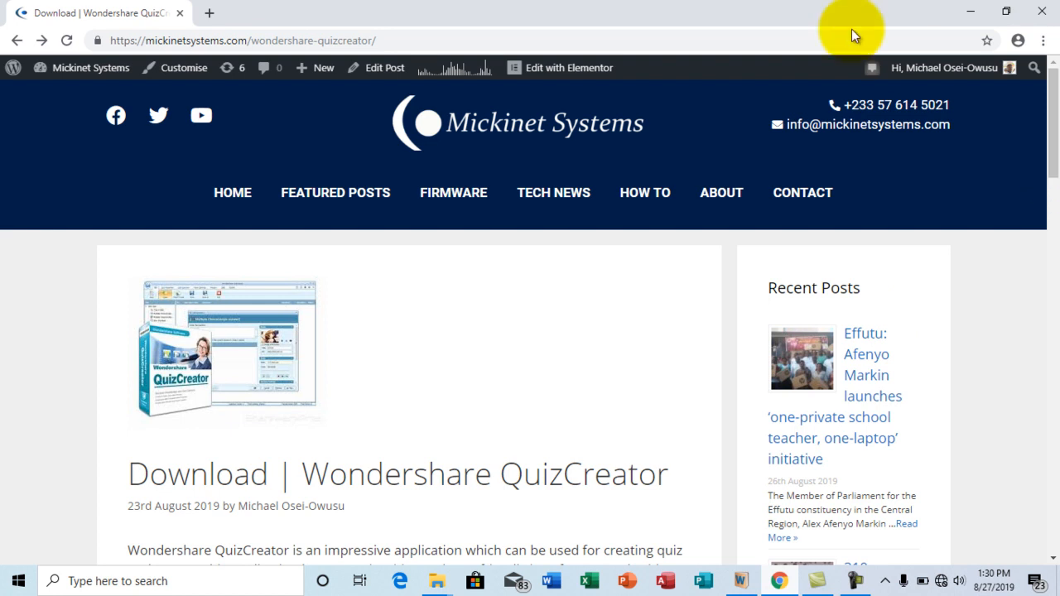
pyautogui.click(240, 40)
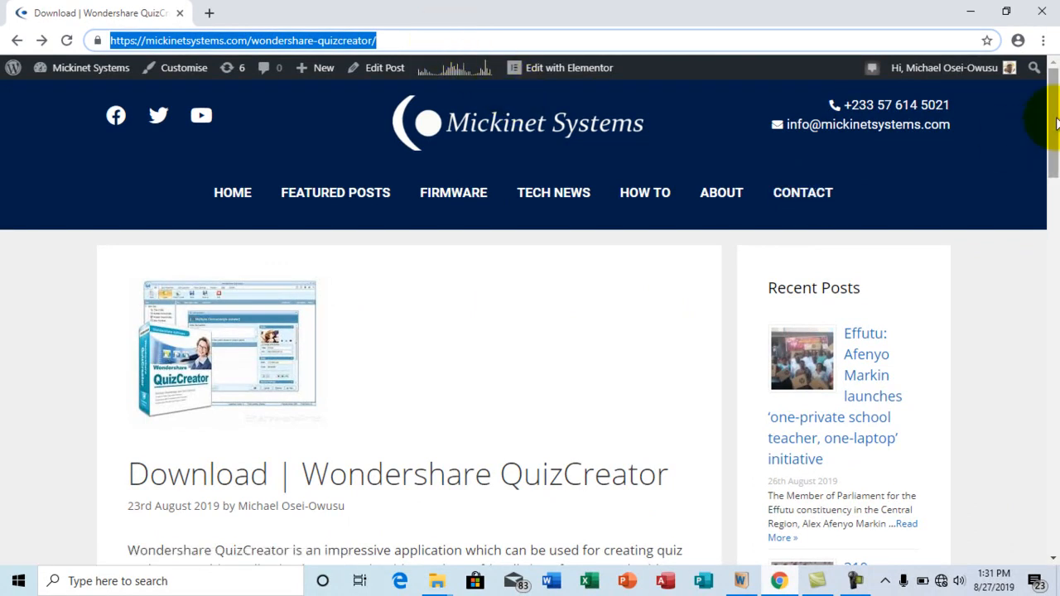
pyautogui.scroll(-3)
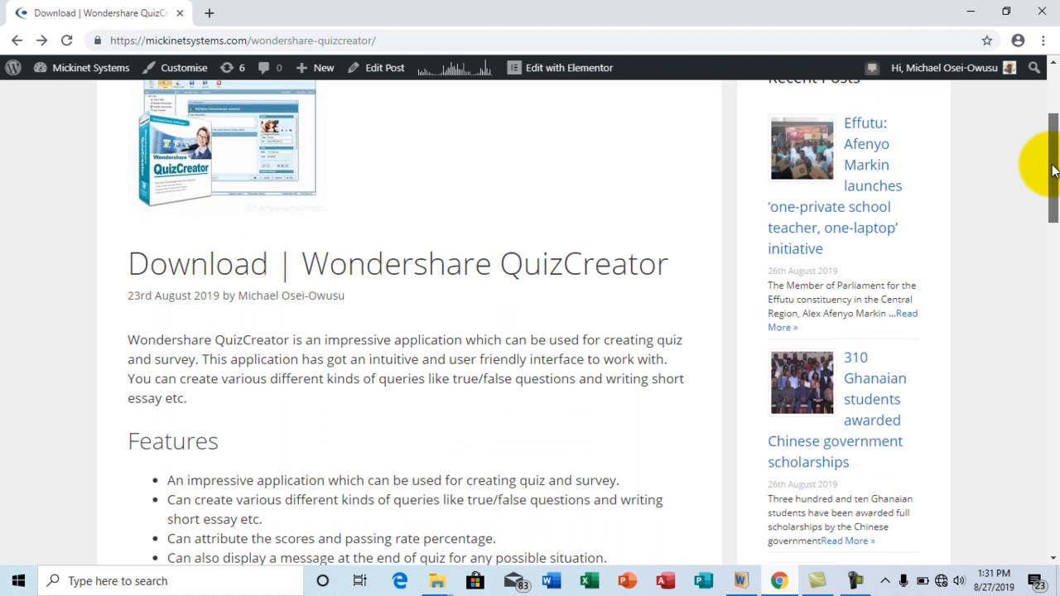
pyautogui.scroll(-3)
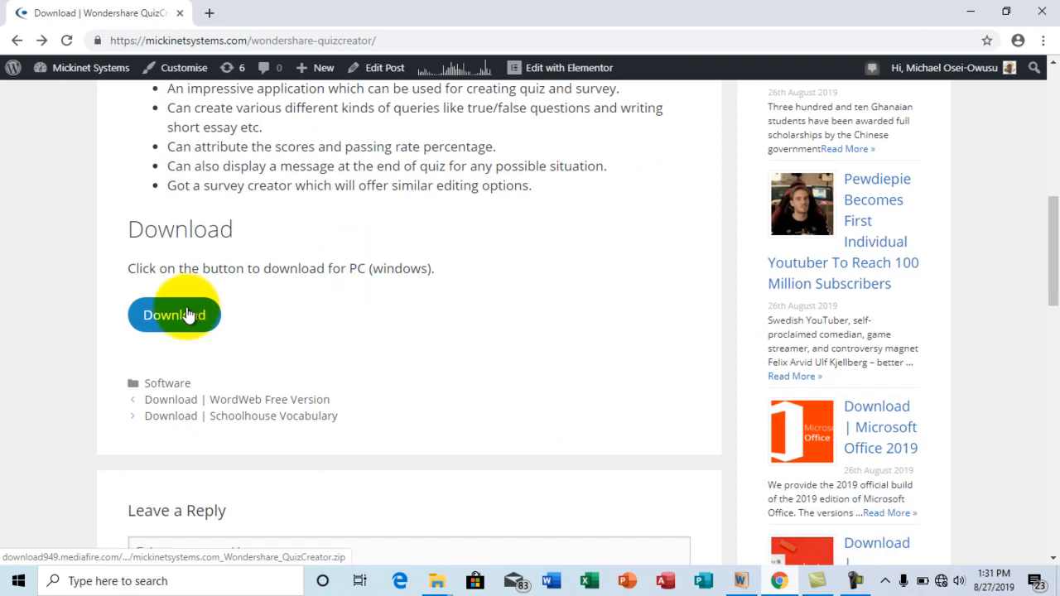
# Start the QuizCreator zip download in IDM and decline the Chrome integration warning
pyautogui.click(174, 315)
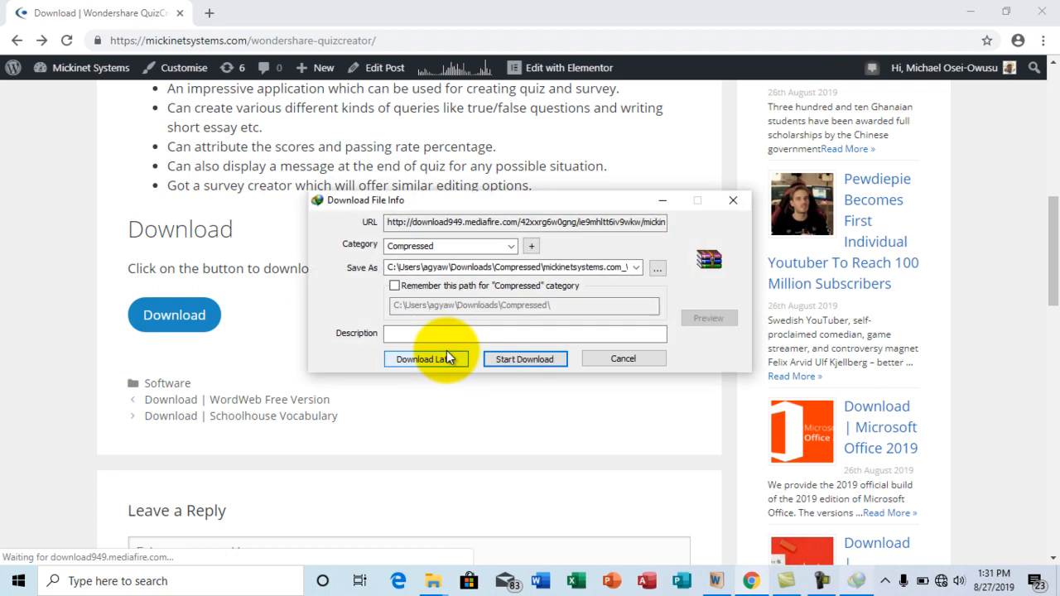
pyautogui.moveTo(524, 359)
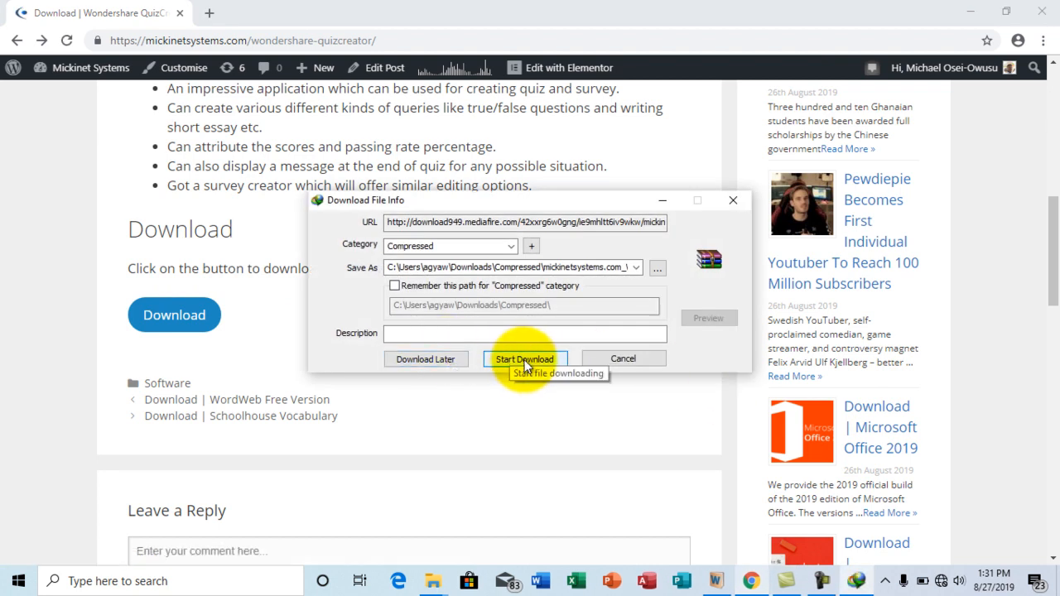
pyautogui.moveTo(732, 200)
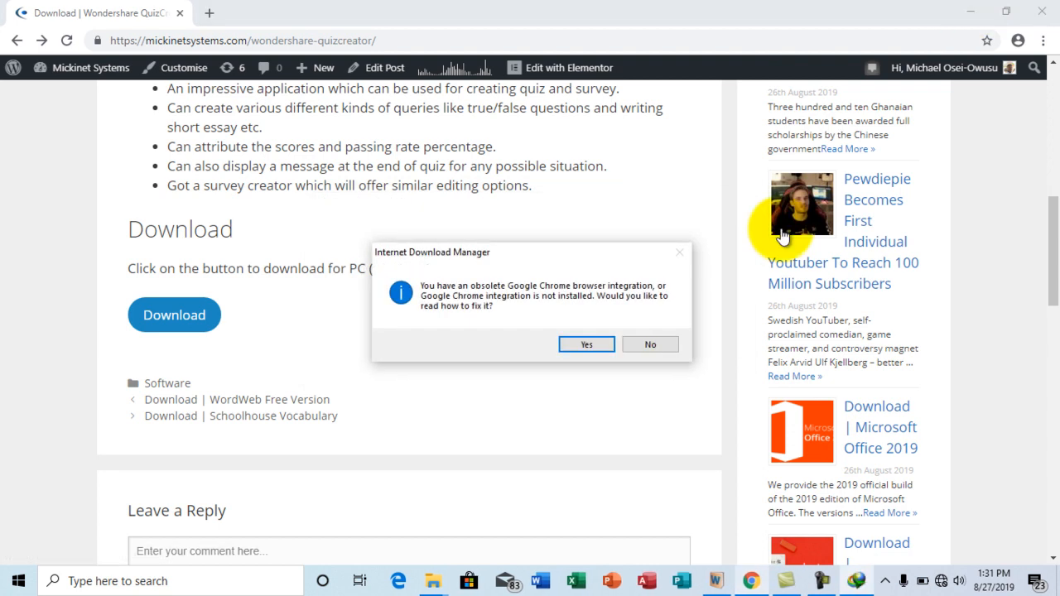
pyautogui.click(650, 344)
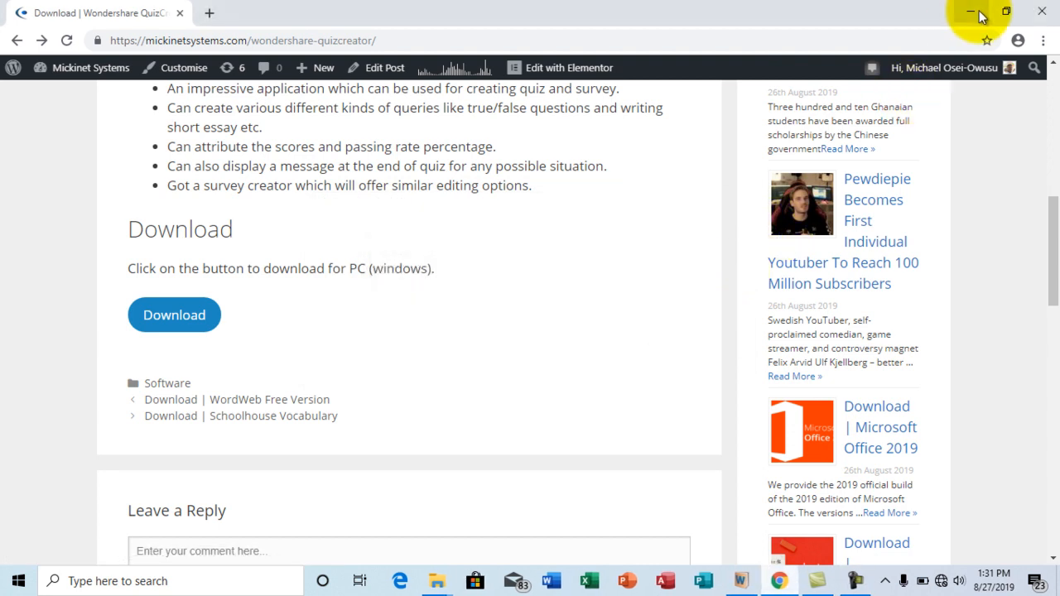
# Minimize Chrome, move the downloaded QuizCreator zip lower, and open it in WinRAR
pyautogui.click(978, 11)
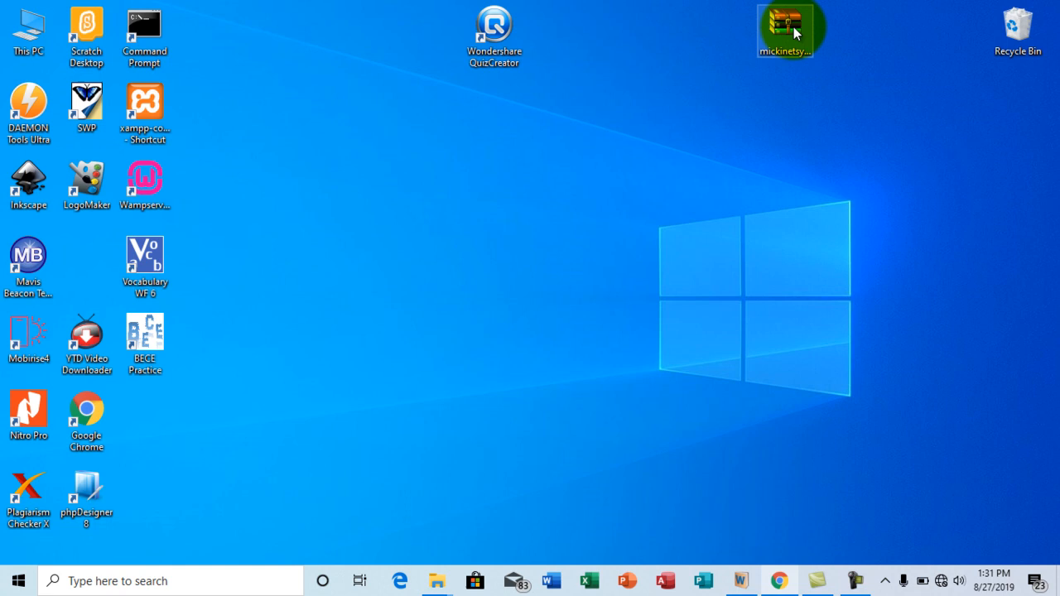
pyautogui.moveTo(786, 29); pyautogui.dragTo(724, 99)
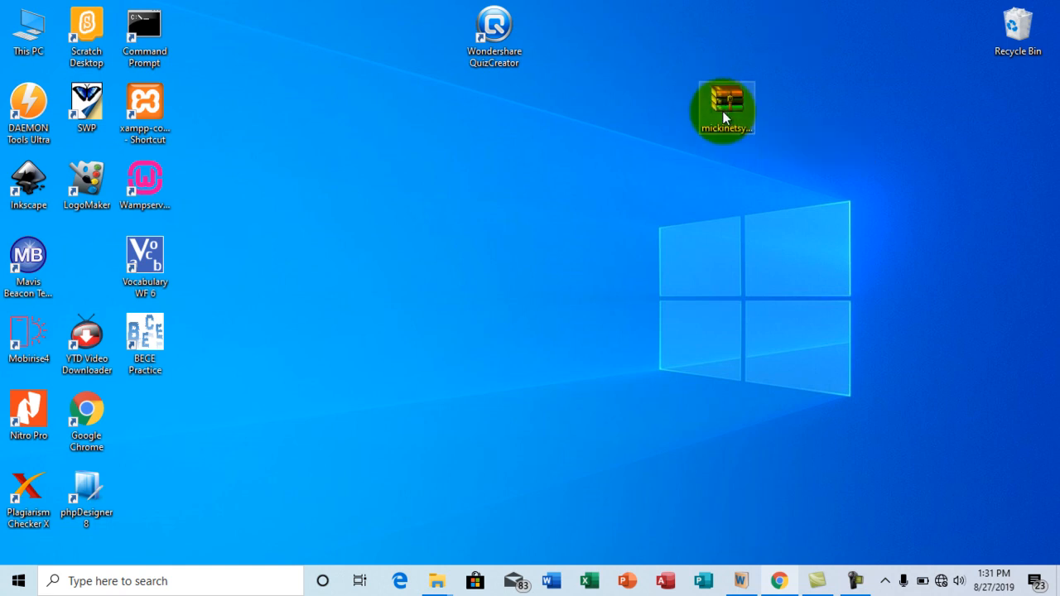
pyautogui.doubleClick(723, 108)
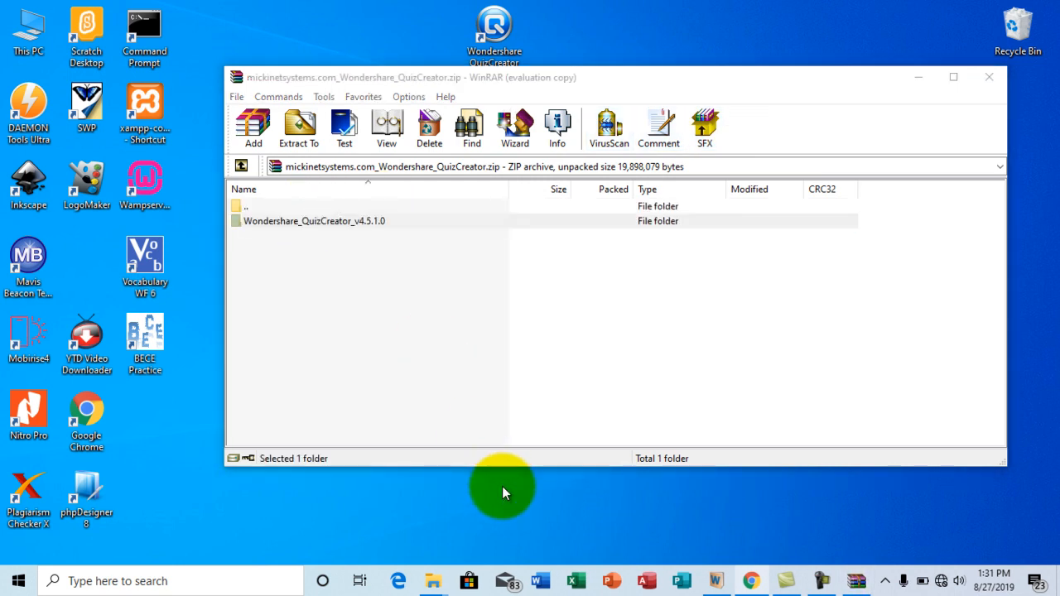
pyautogui.moveTo(921, 79)
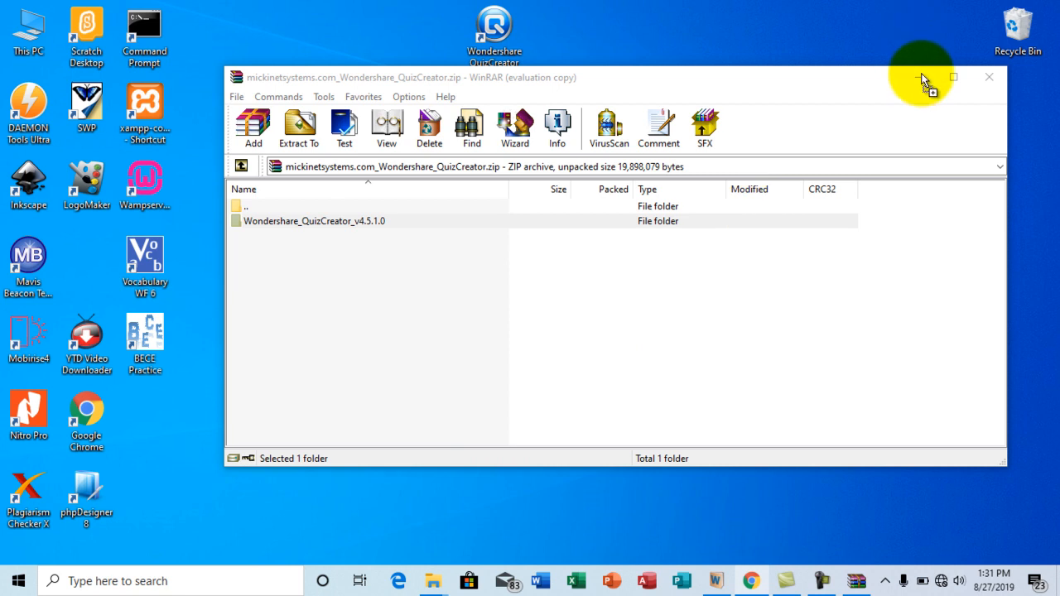
# Hide WinRAR, move the QuizCreator folder top-right and its shortcut beside Chrome
pyautogui.click(988, 77)
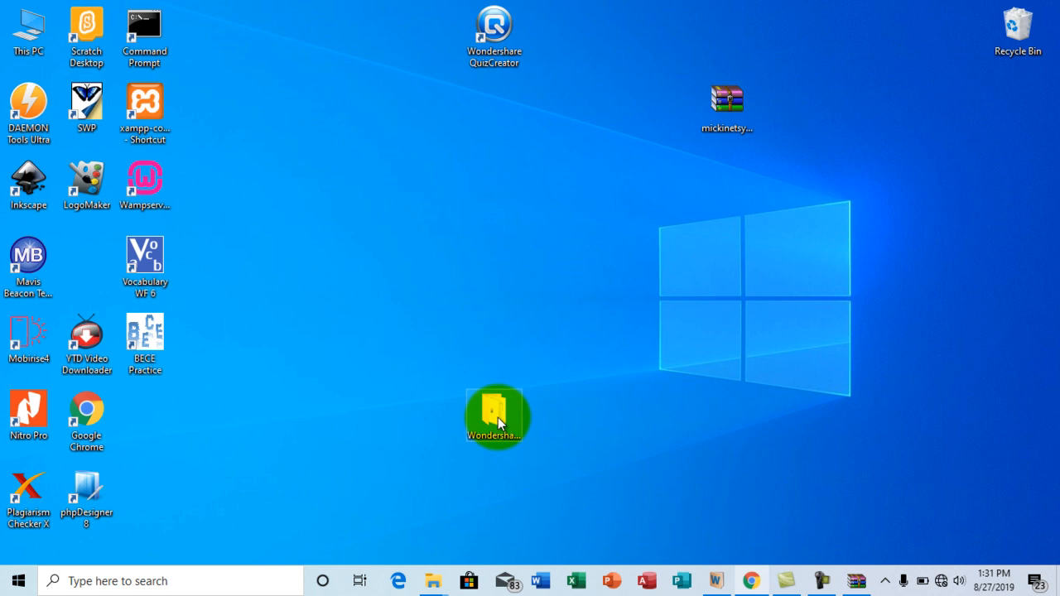
pyautogui.moveTo(494, 416); pyautogui.dragTo(830, 54)
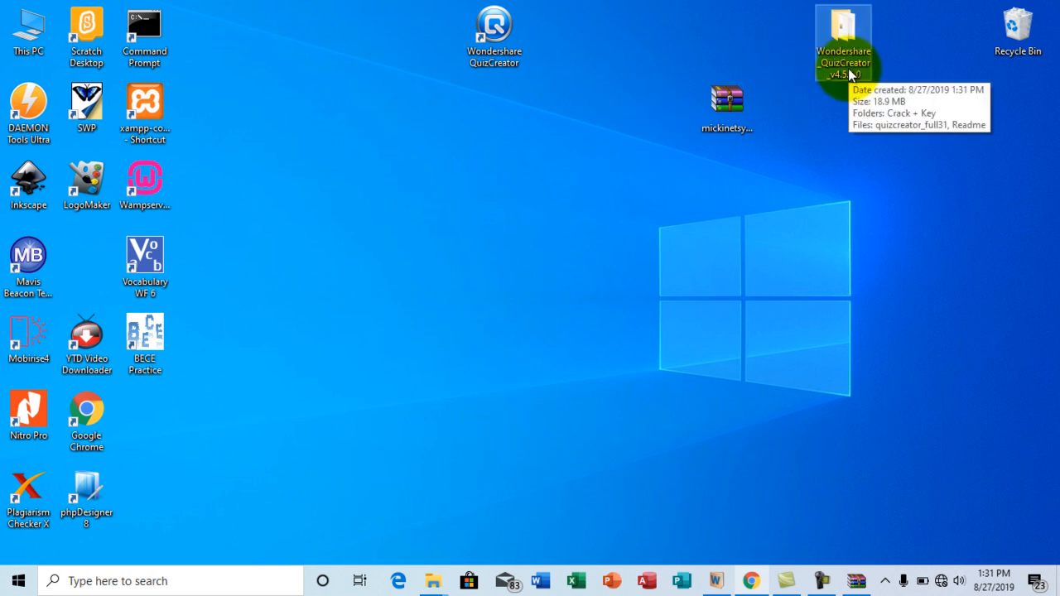
pyautogui.moveTo(591, 124)
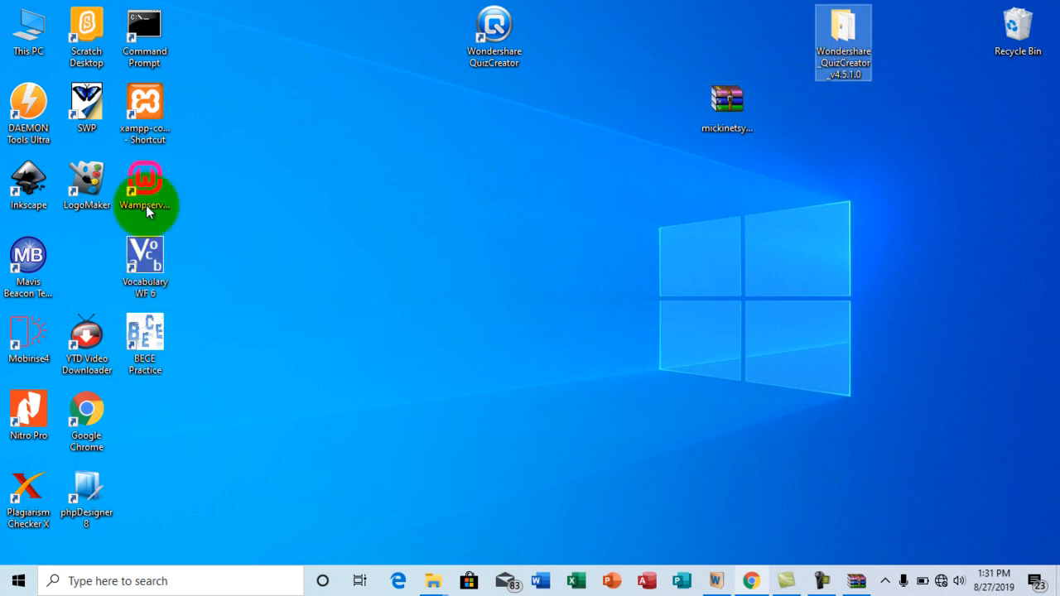
pyautogui.moveTo(144, 265)
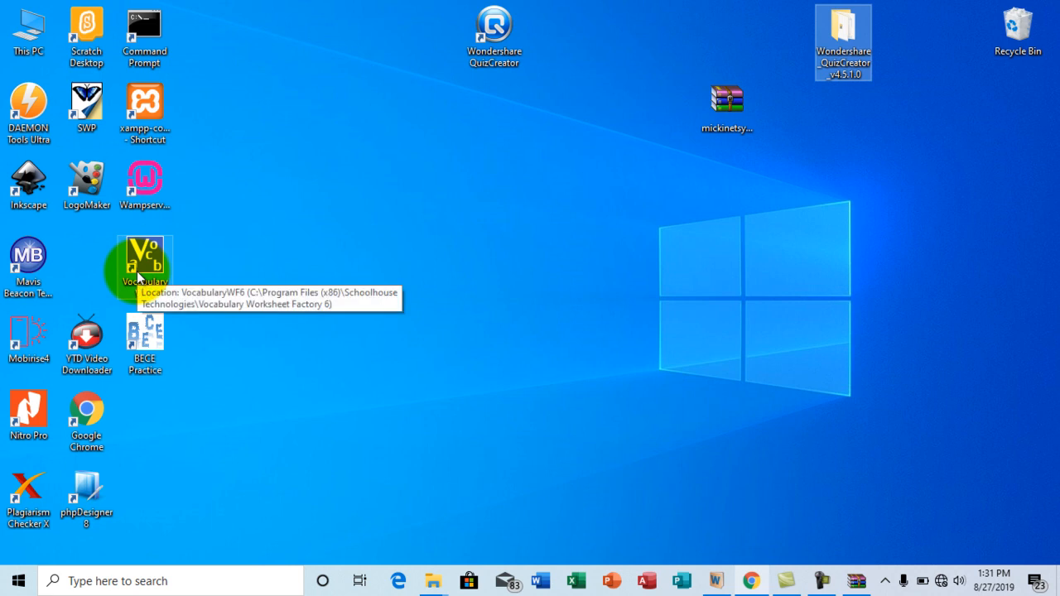
pyautogui.moveTo(495, 29)
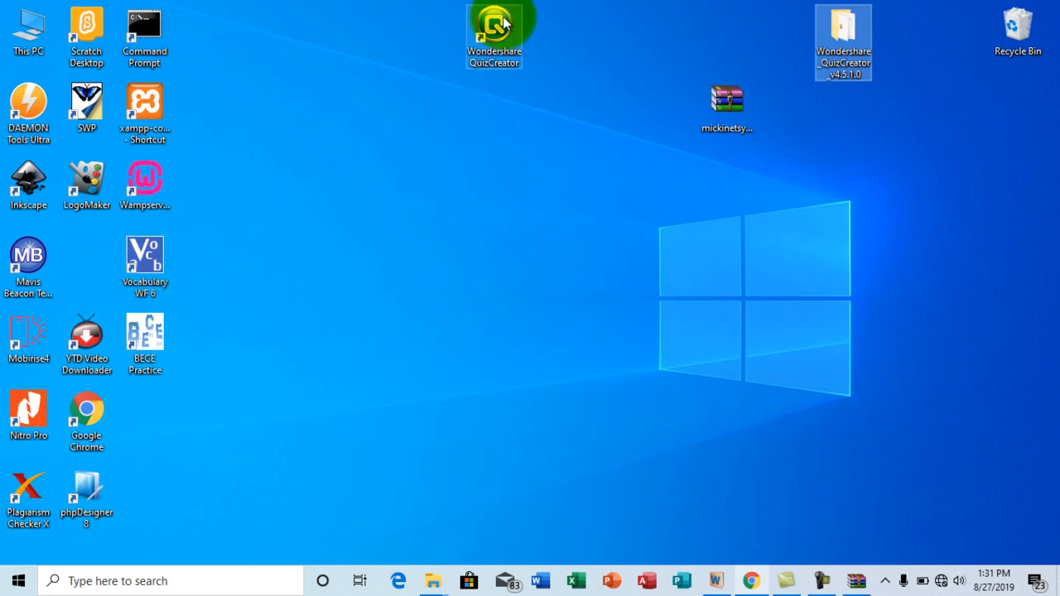
pyautogui.moveTo(494, 35); pyautogui.dragTo(168, 395)
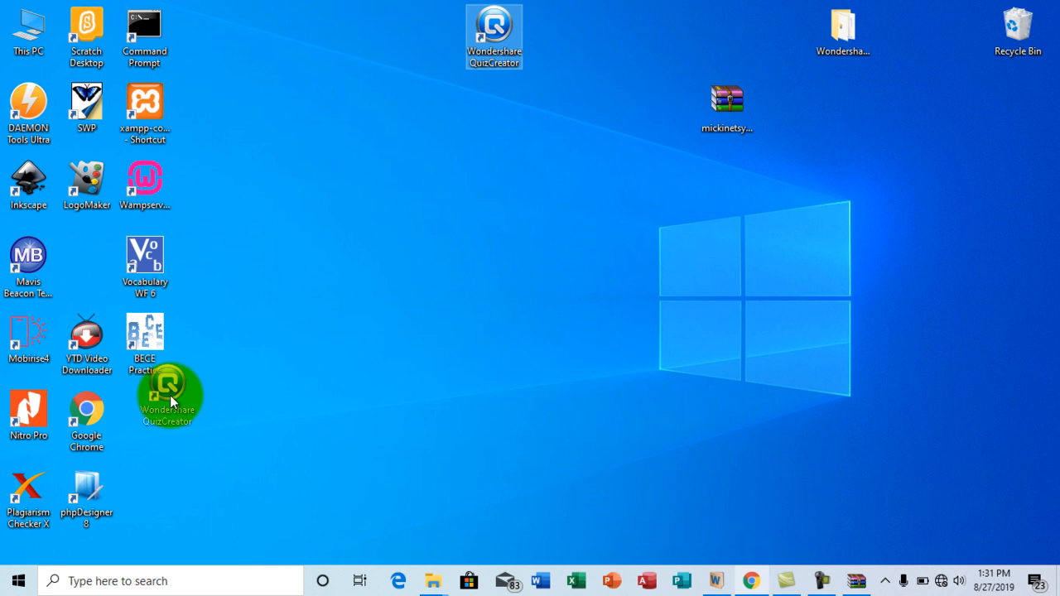
pyautogui.moveTo(145, 409)
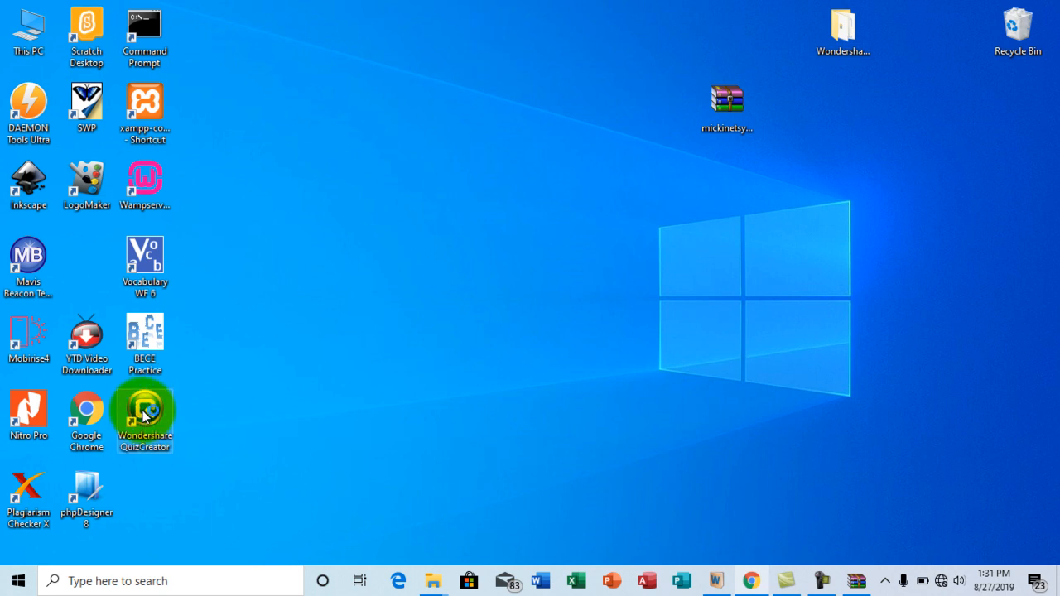
pyautogui.doubleClick(144, 412)
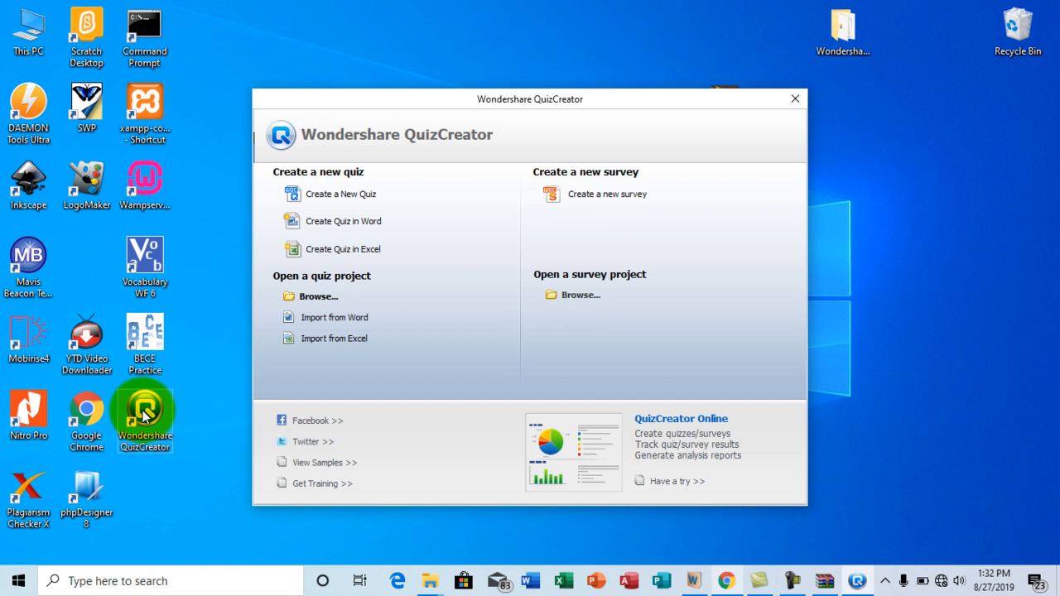
pyautogui.moveTo(367, 202)
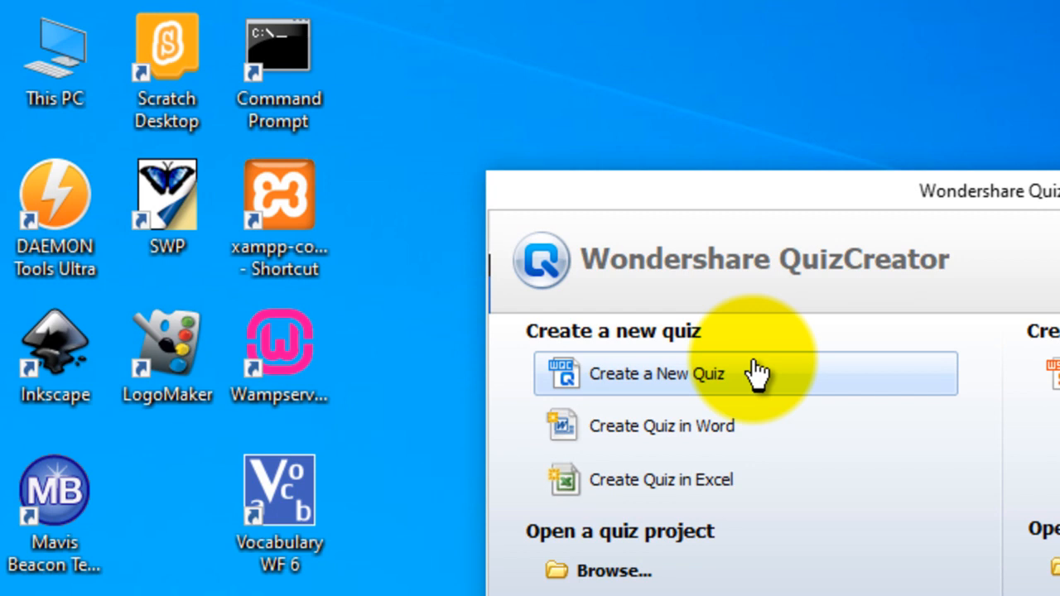
pyautogui.moveTo(691, 389)
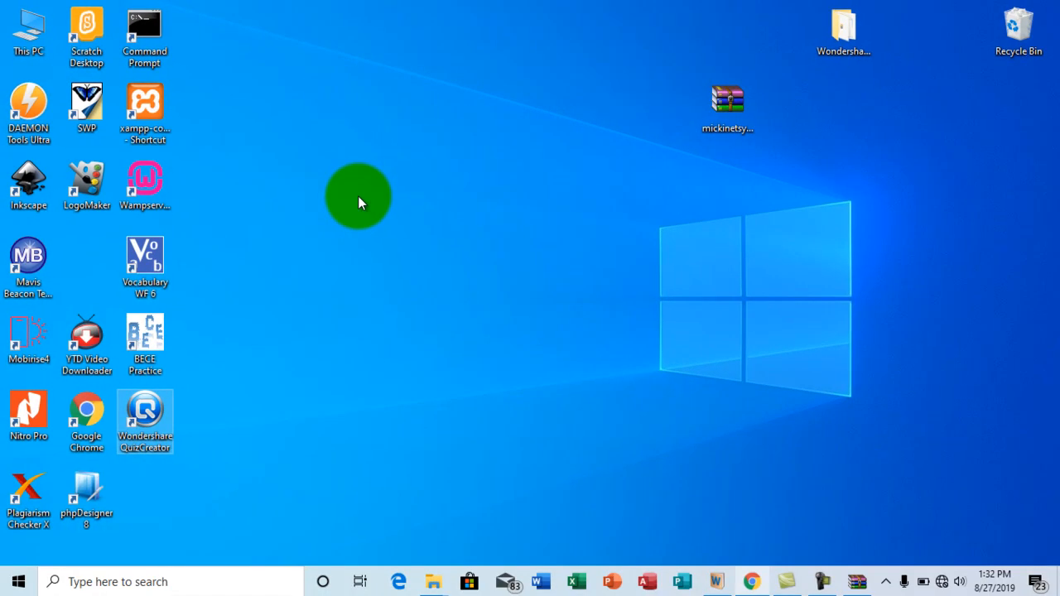
pyautogui.moveTo(412, 301)
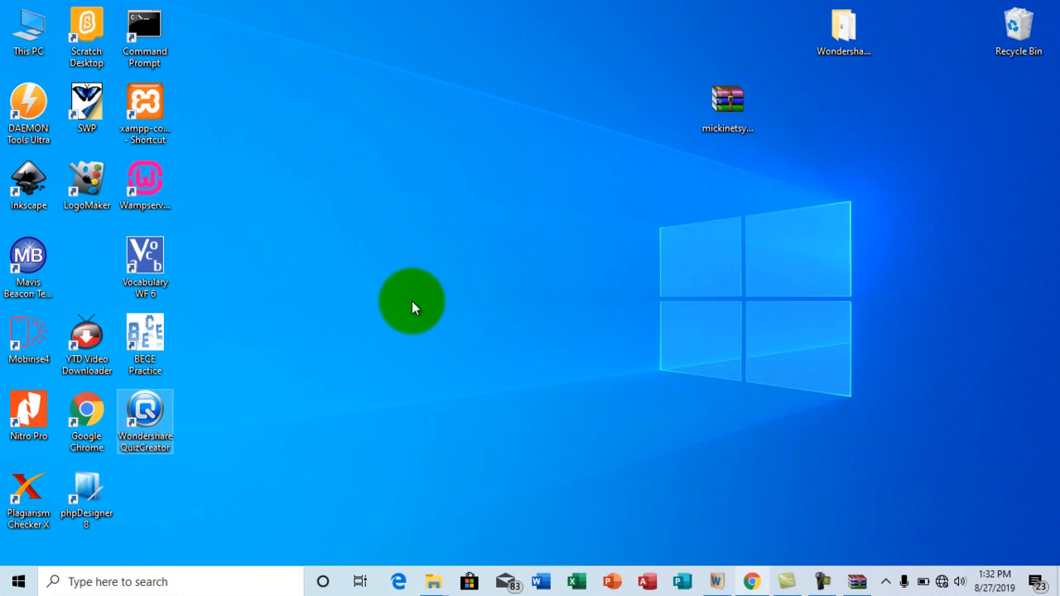
pyautogui.doubleClick(145, 420)
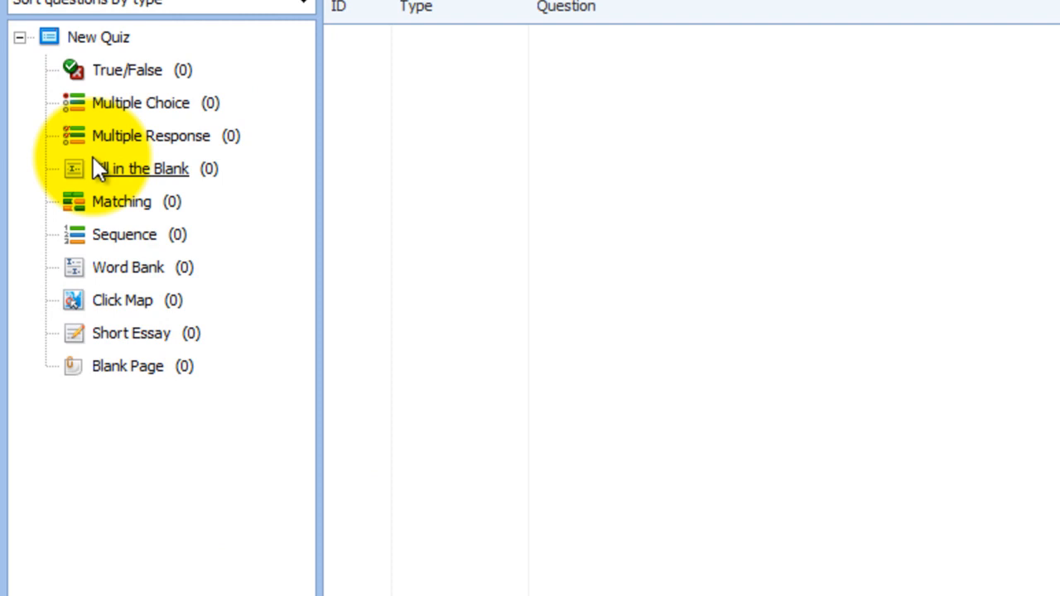
pyautogui.moveTo(128, 69)
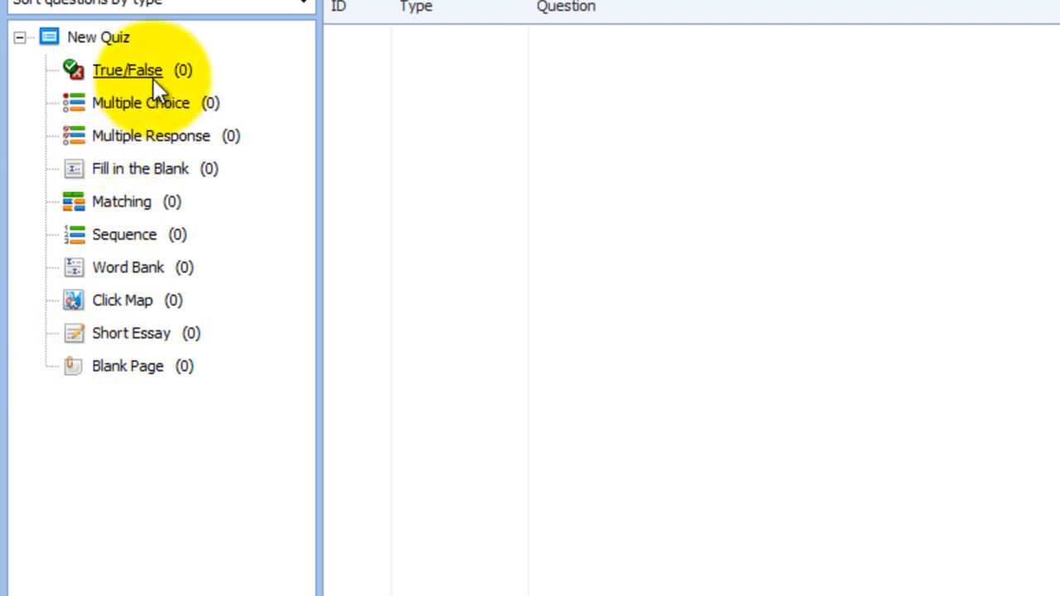
pyautogui.moveTo(157, 136)
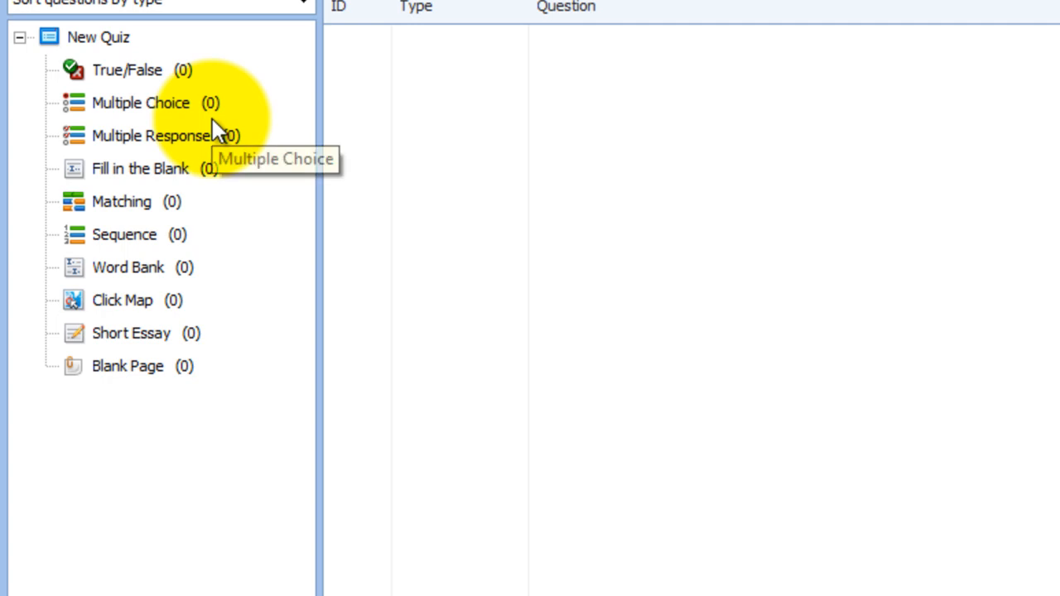
pyautogui.moveTo(151, 184)
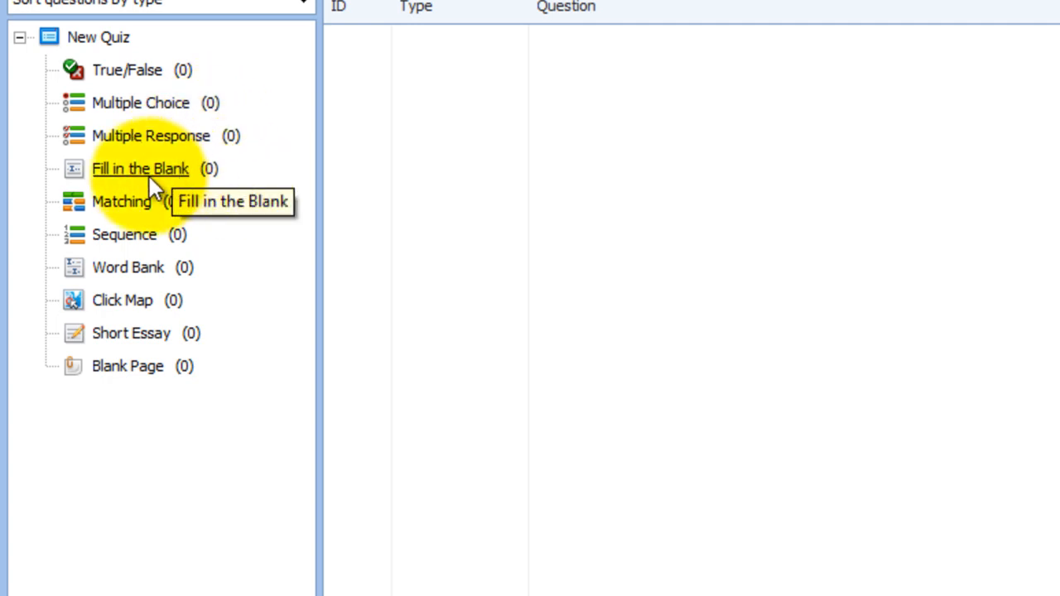
pyautogui.moveTo(170, 244)
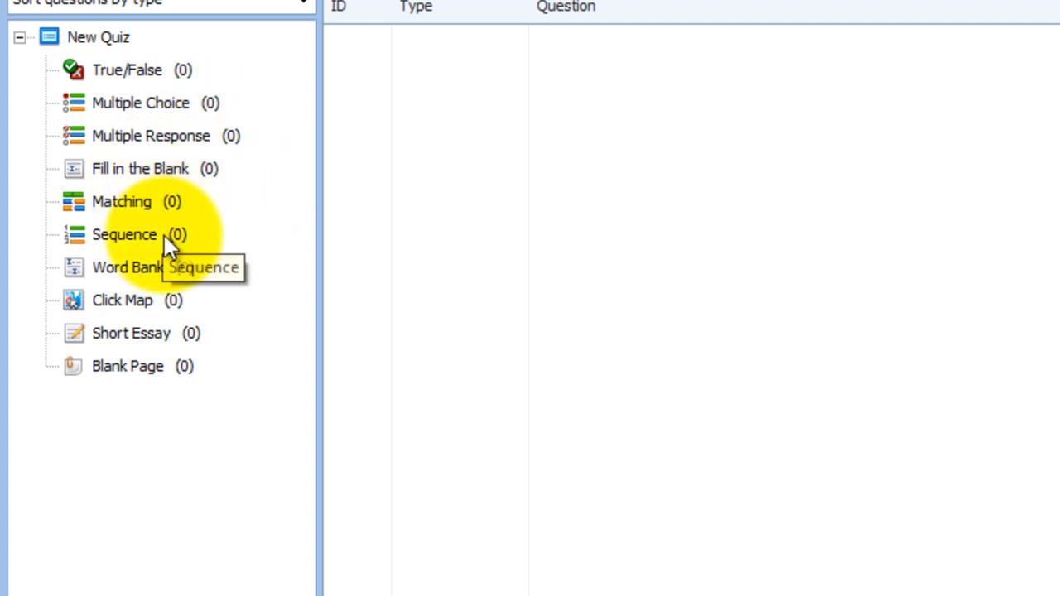
pyautogui.moveTo(195, 261)
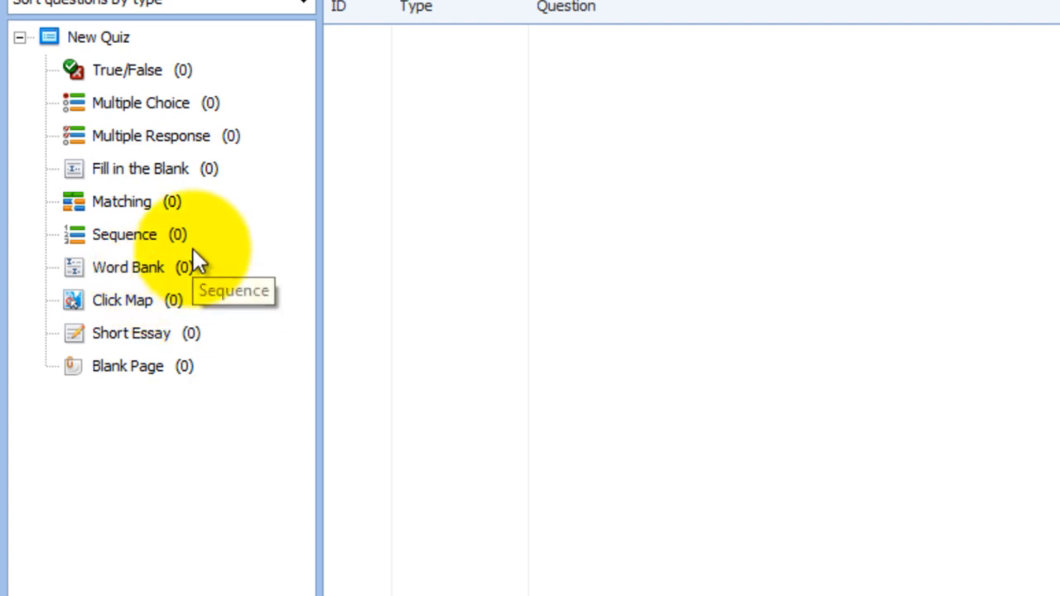
pyautogui.moveTo(166, 111)
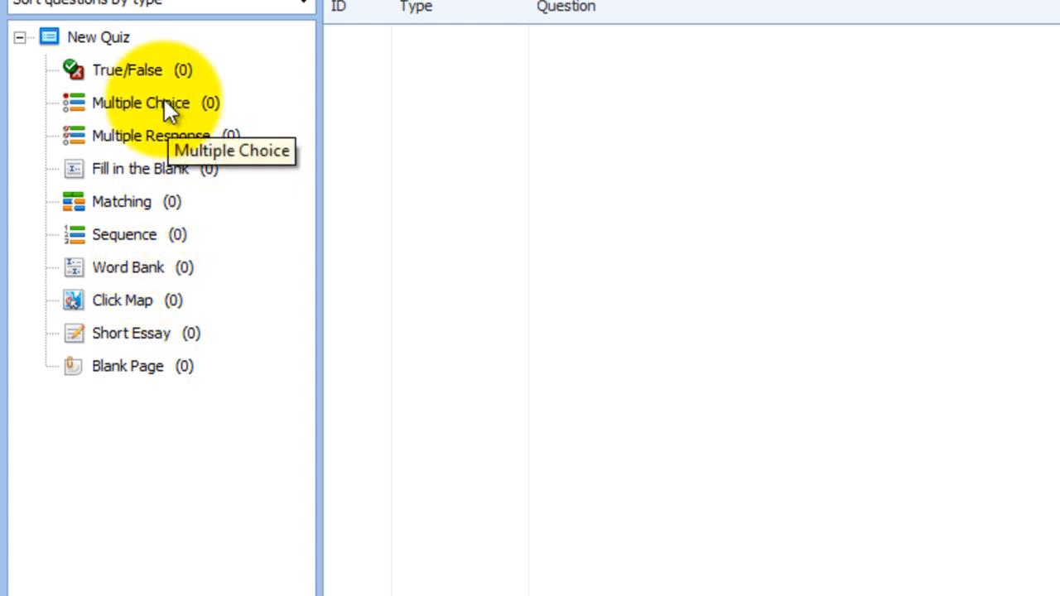
pyautogui.moveTo(154, 9)
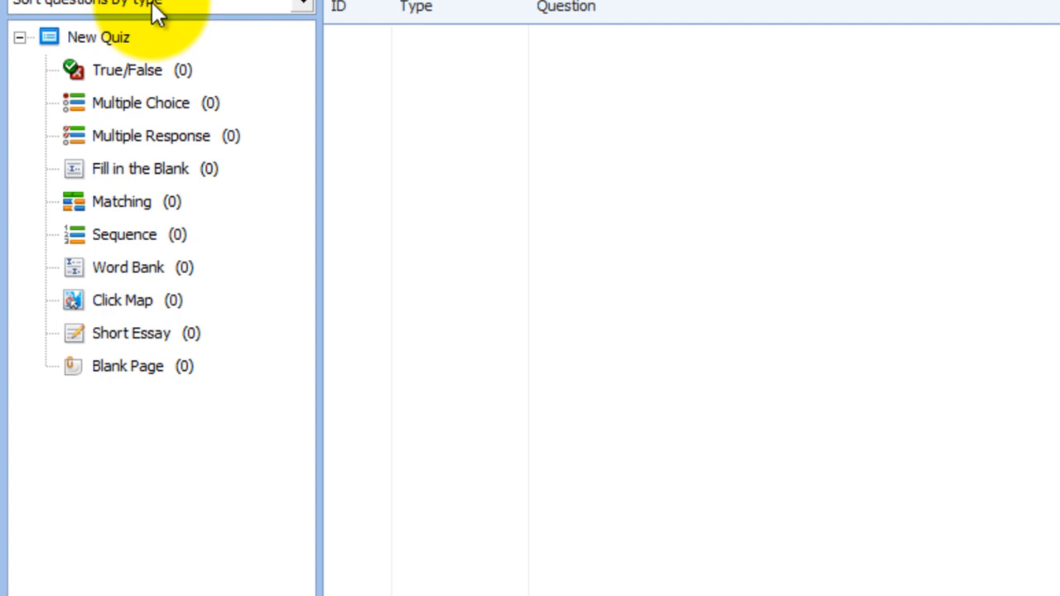
pyautogui.moveTo(126, 69)
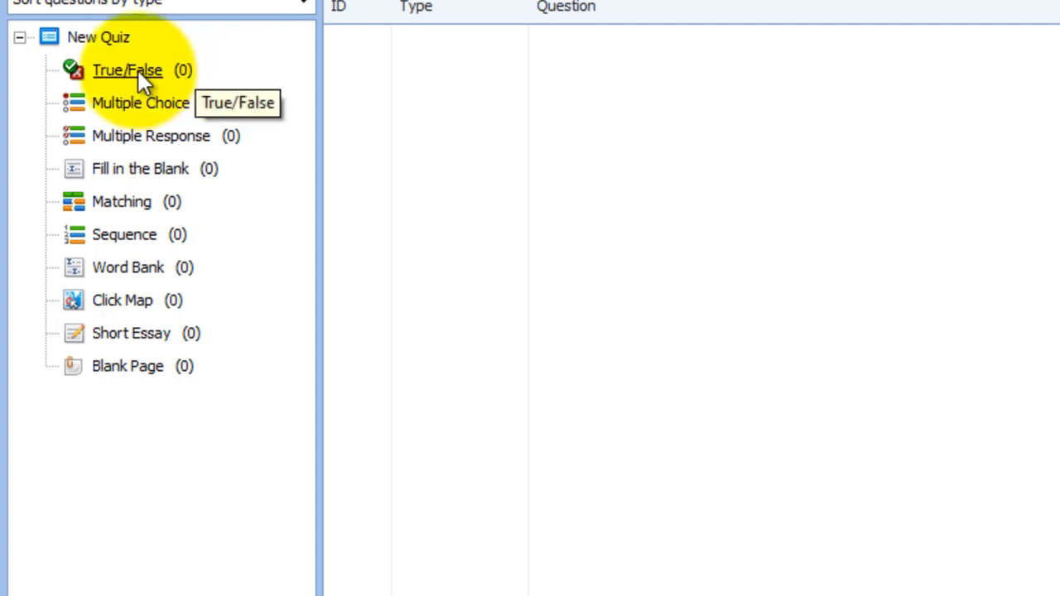
pyautogui.click(126, 69)
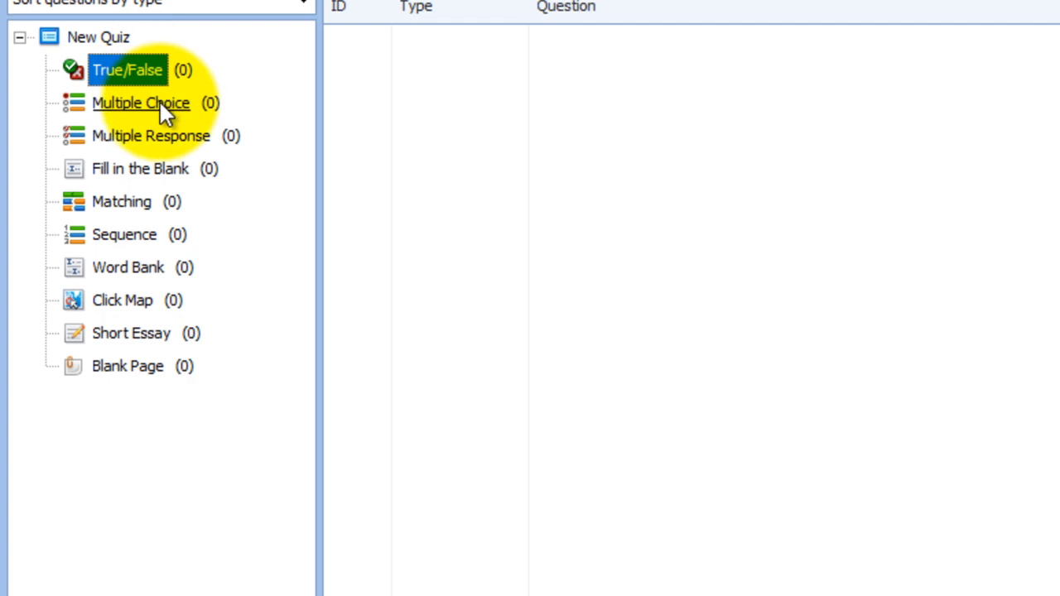
# Create a Multiple Choice question reading 'which of these is a word processor?'
pyautogui.click(141, 102)
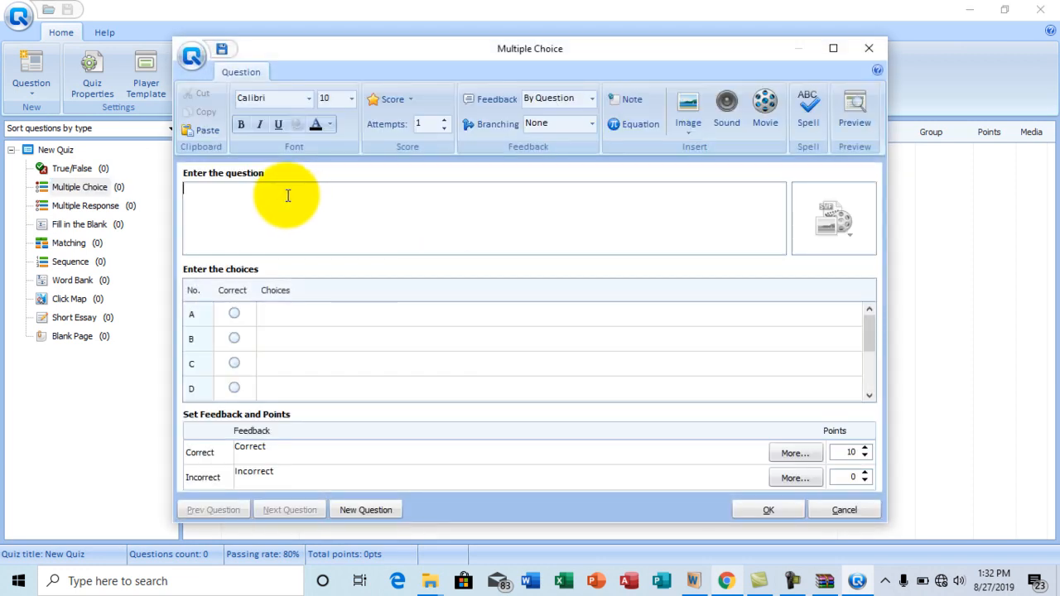
pyautogui.moveTo(238, 178)
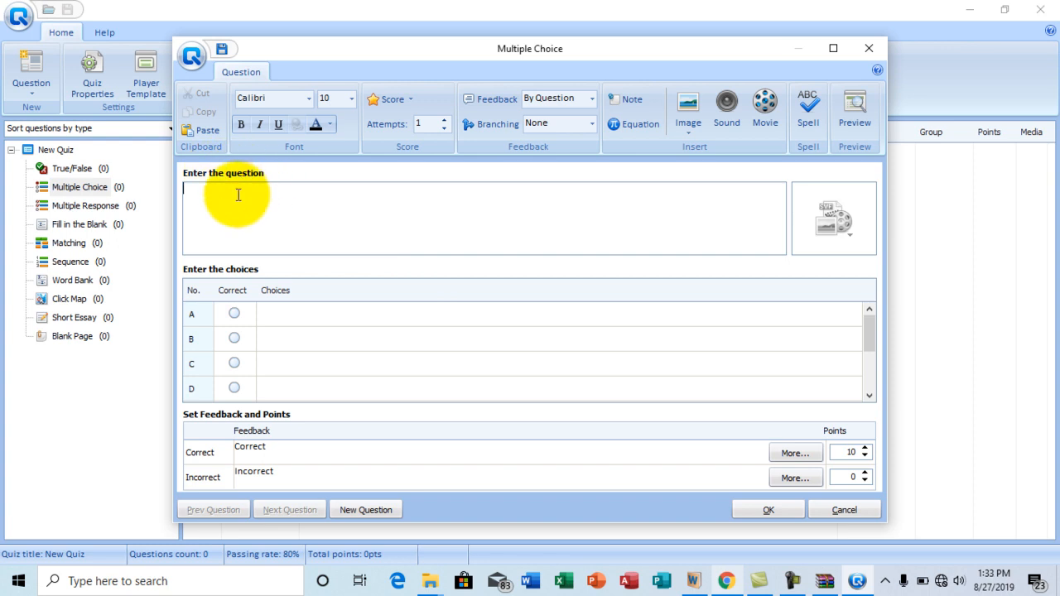
pyautogui.write('whi')
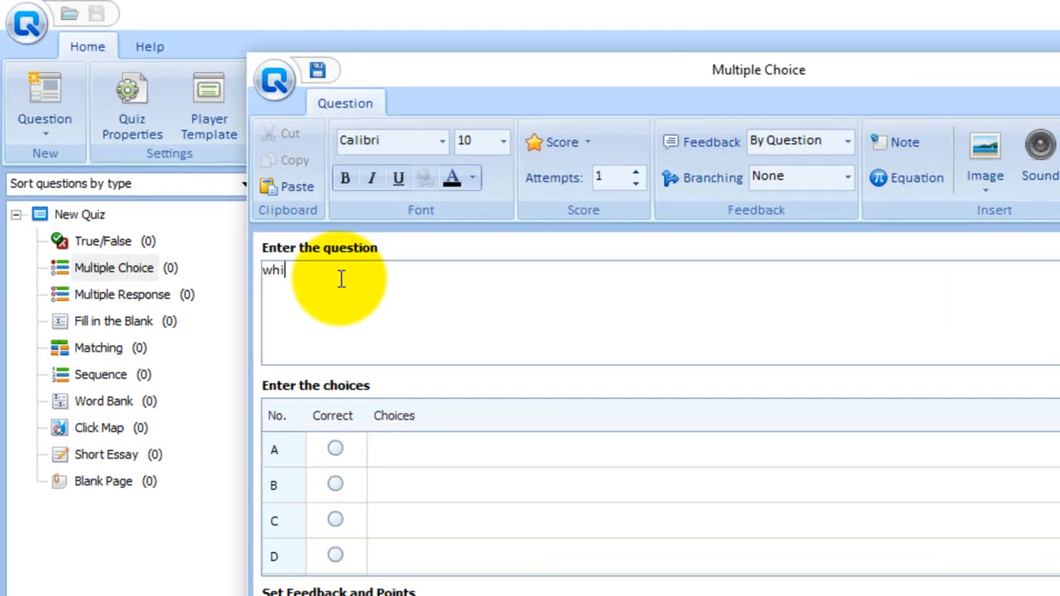
pyautogui.write('ch of the')
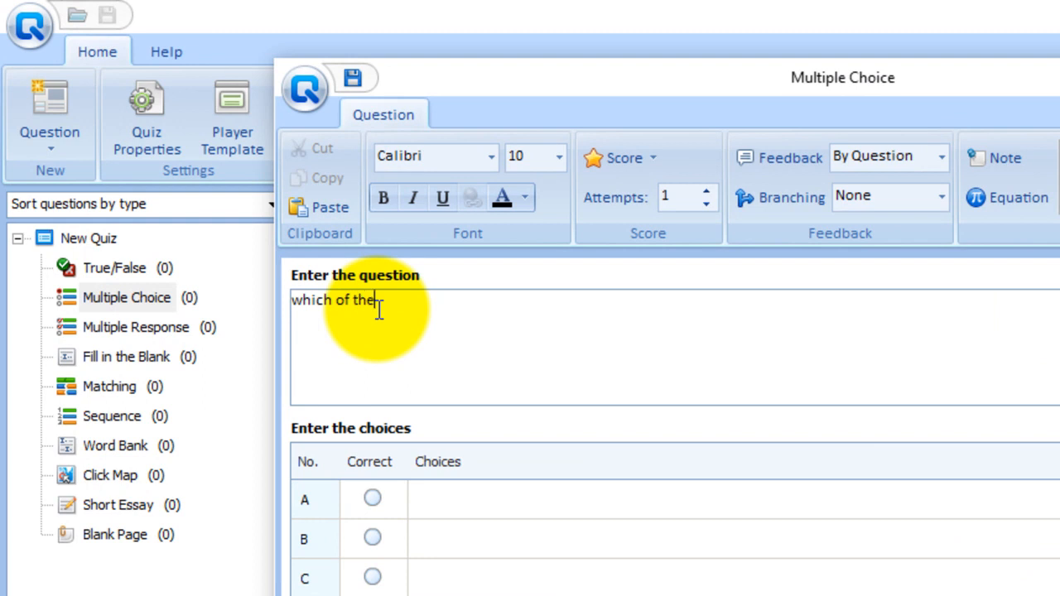
pyautogui.write('se is')
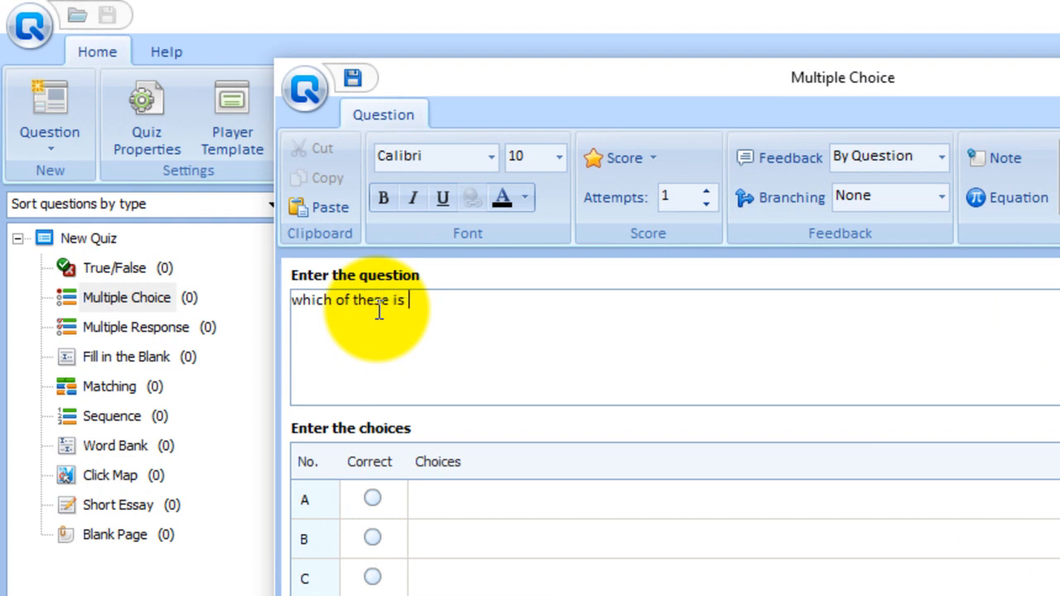
pyautogui.write('a word')
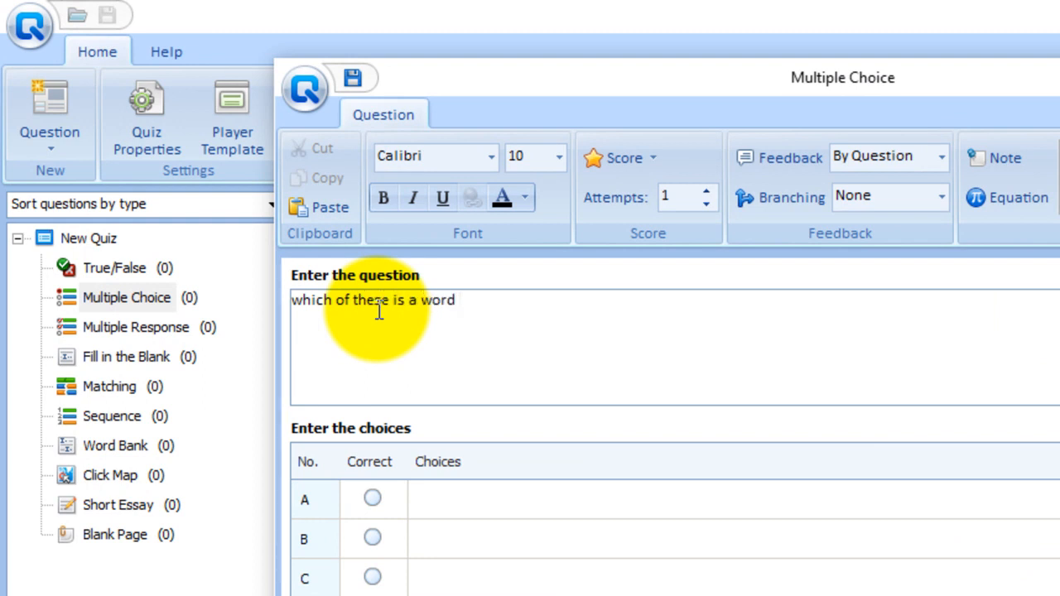
pyautogui.write('pro')
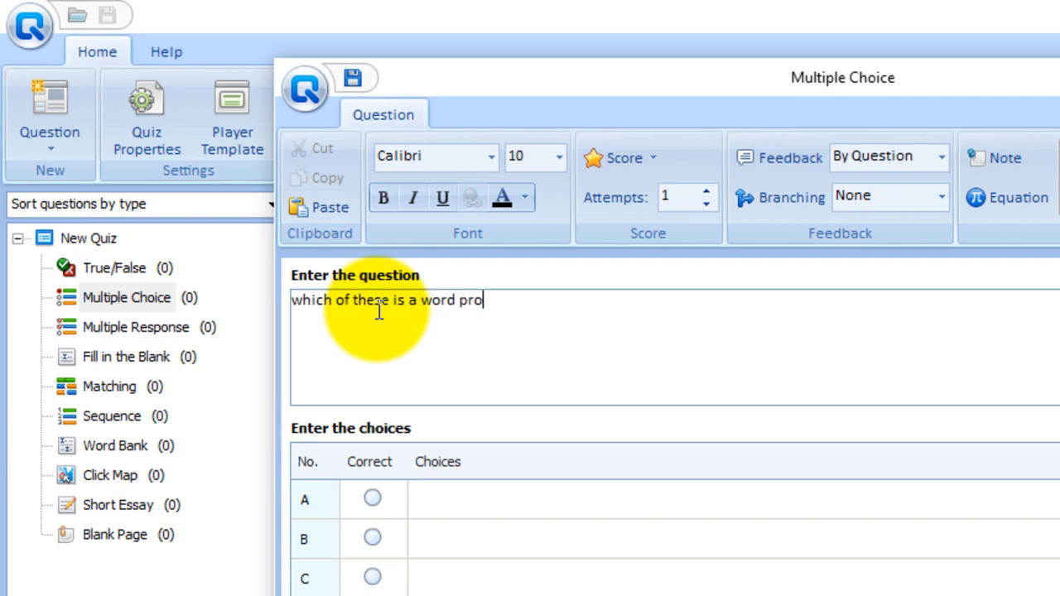
pyautogui.write('cessor')
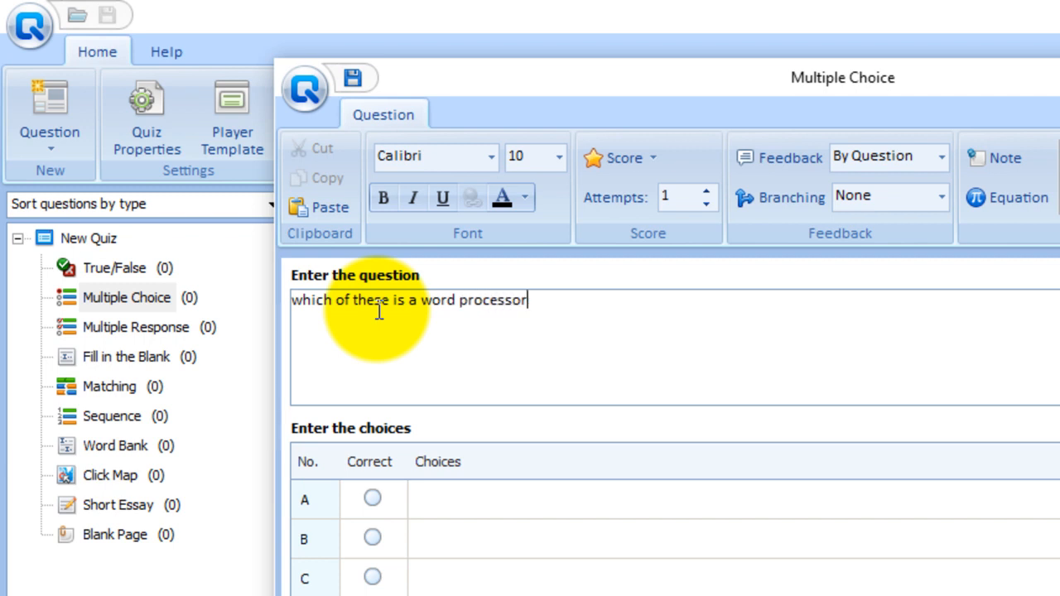
pyautogui.write('?')
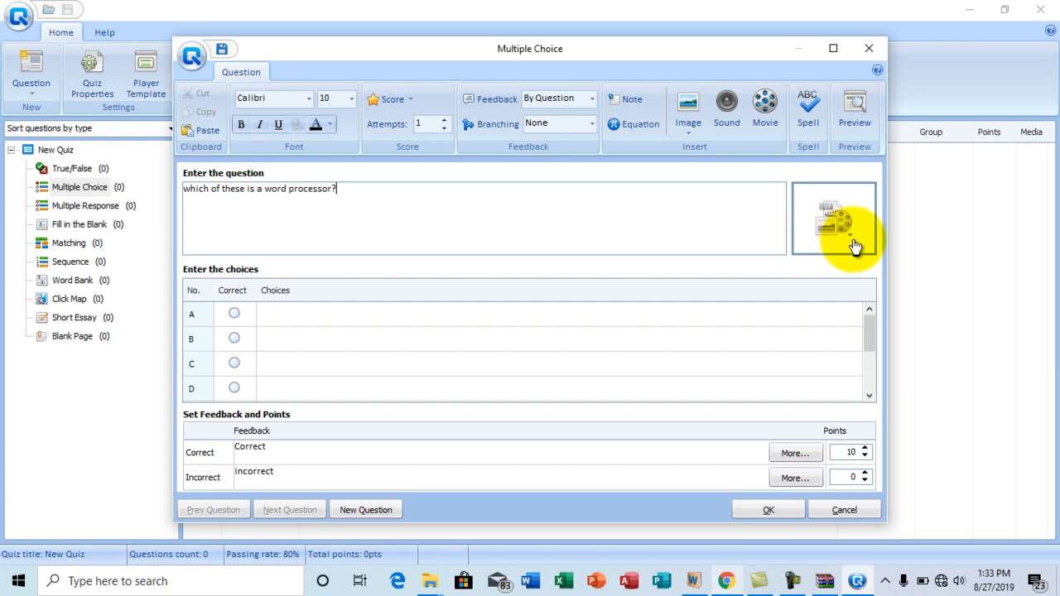
pyautogui.moveTo(836, 240)
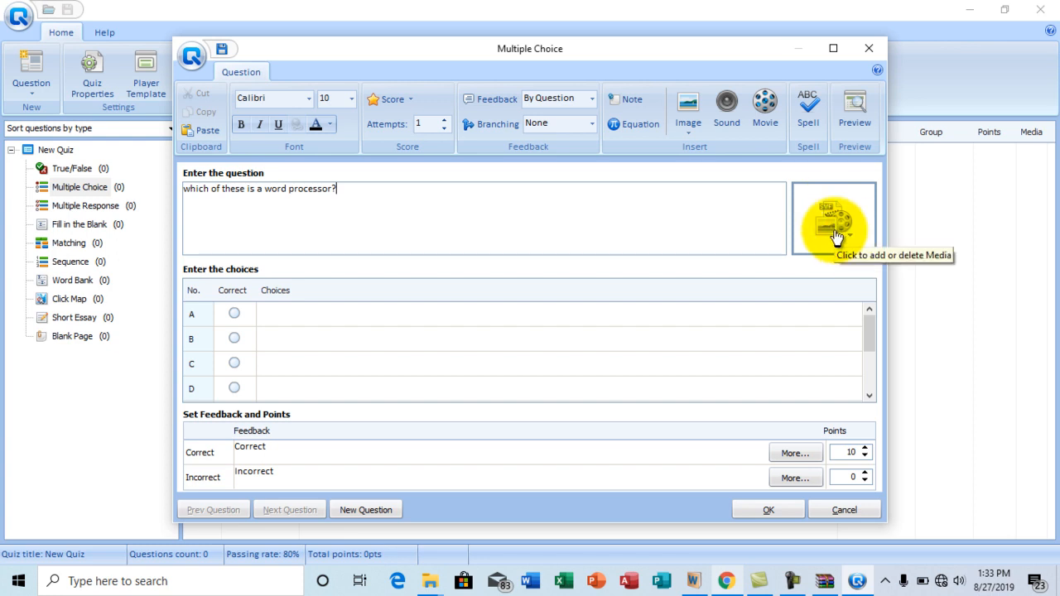
pyautogui.moveTo(840, 230)
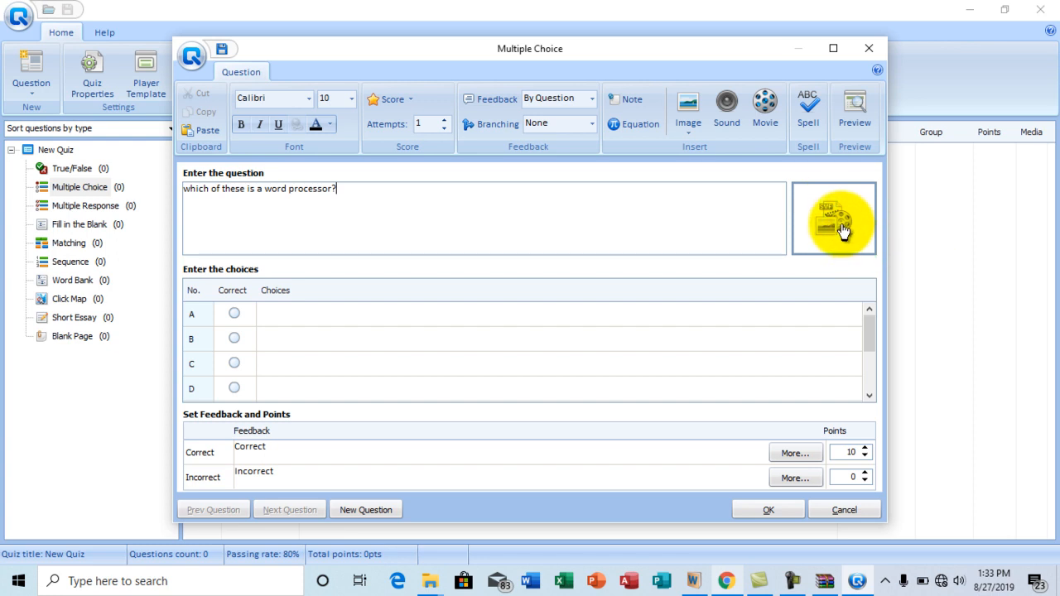
pyautogui.moveTo(822, 240)
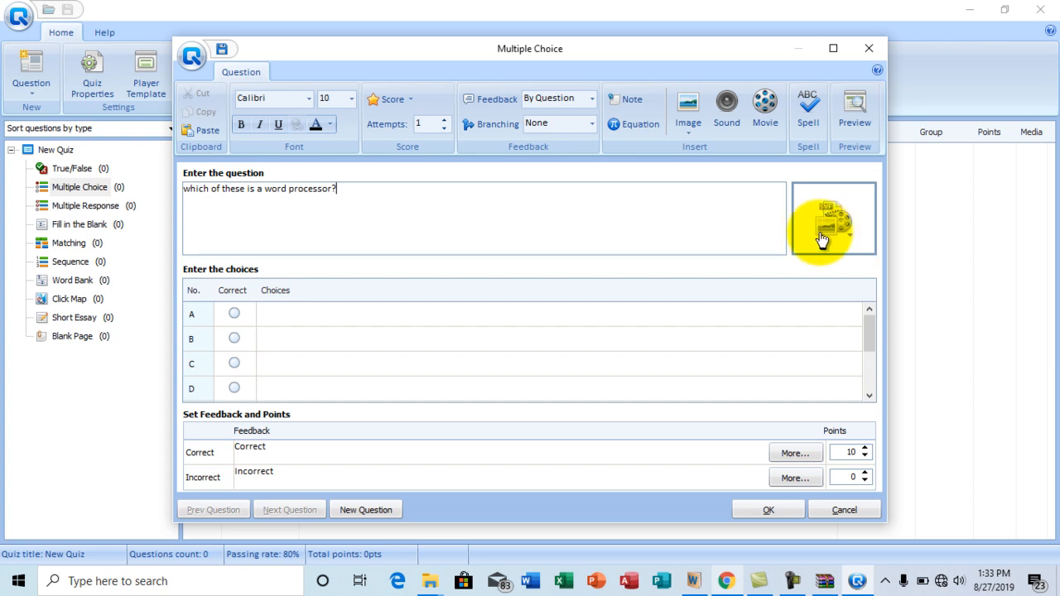
pyautogui.moveTo(447, 196)
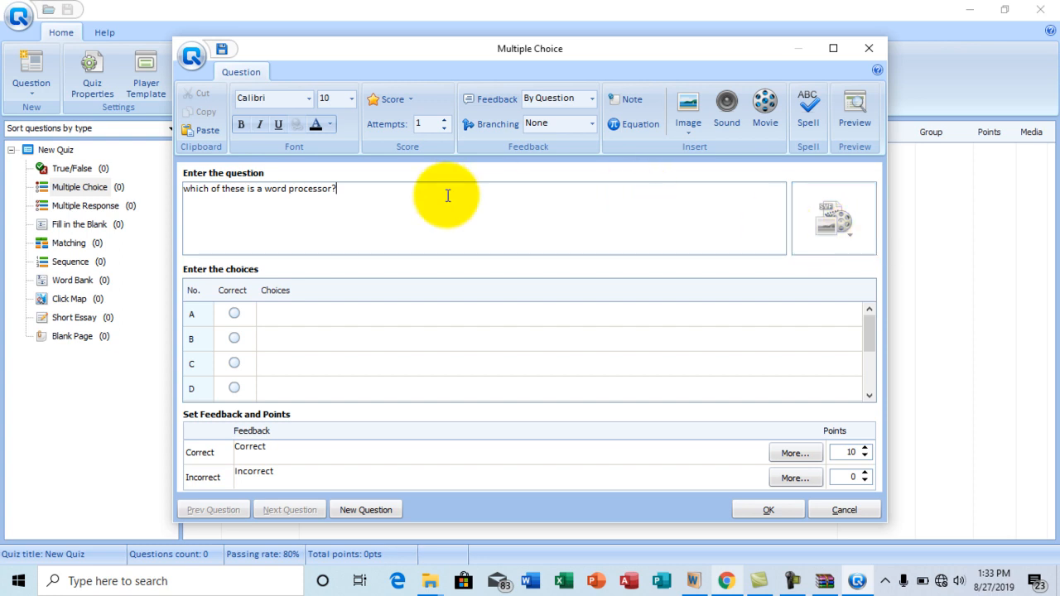
pyautogui.moveTo(368, 204)
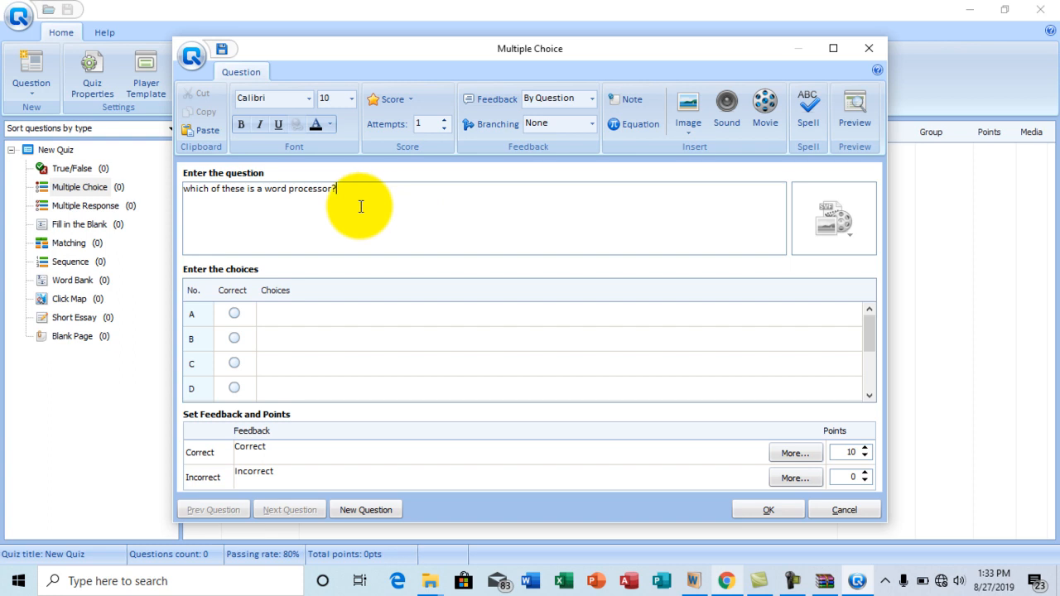
pyautogui.moveTo(745, 205)
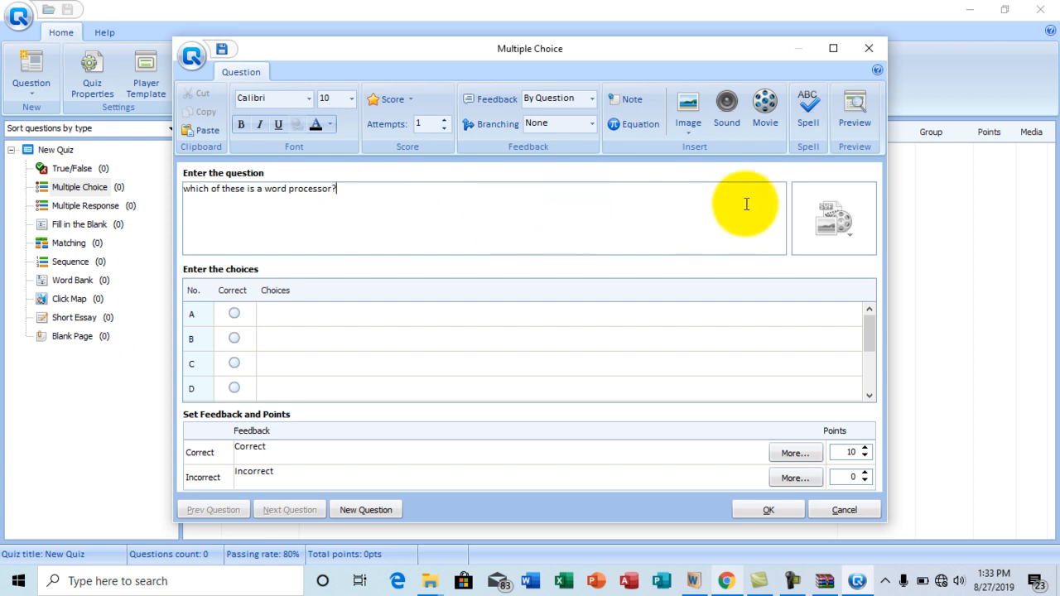
pyautogui.moveTo(221, 273)
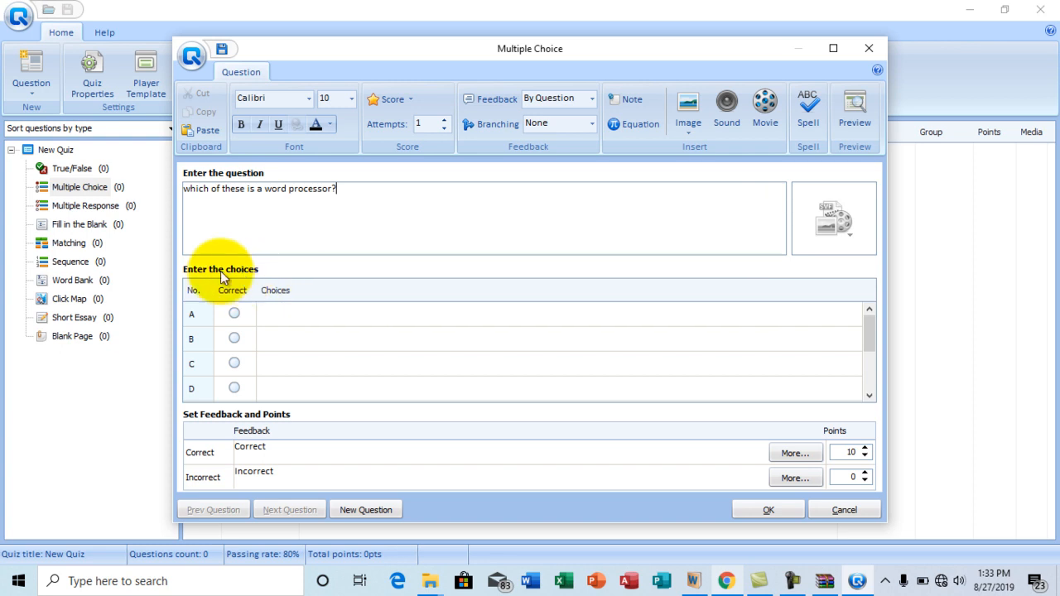
pyautogui.moveTo(281, 323)
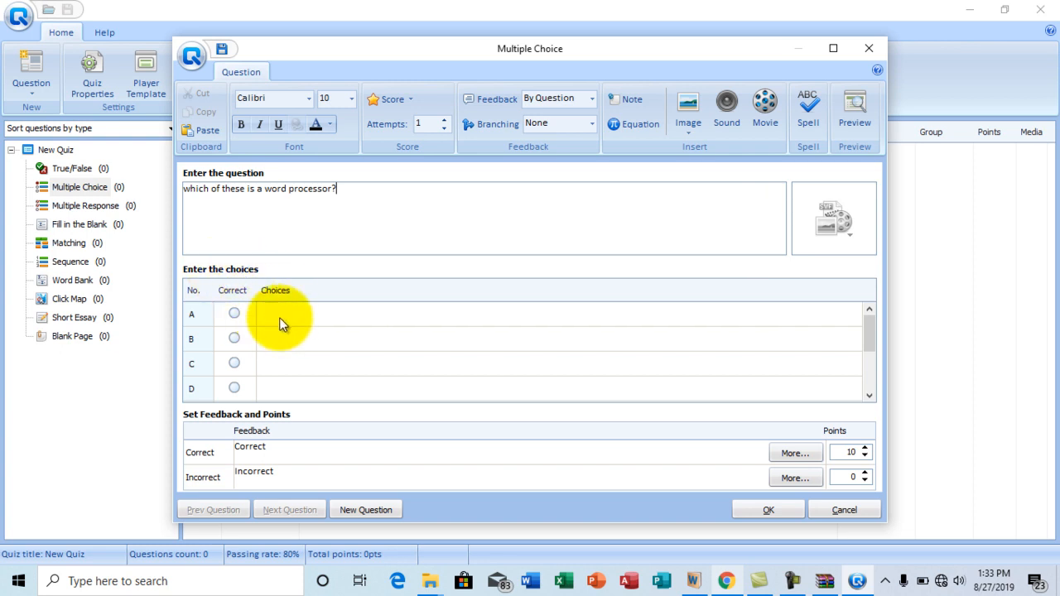
pyautogui.moveTo(204, 333)
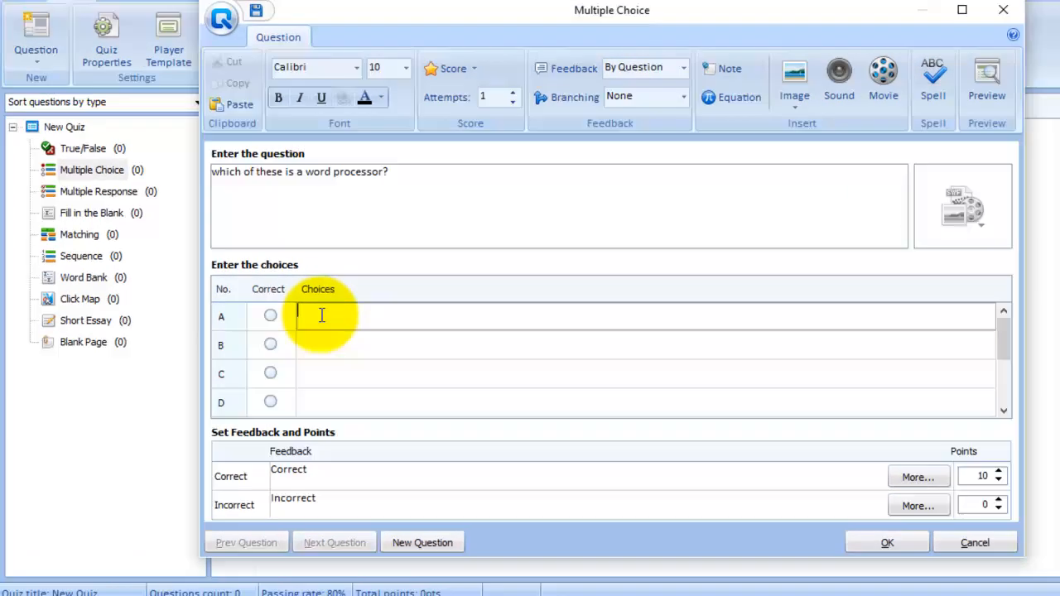
# Fill choices A–D with car, bus, excel, word and mark word as correct
pyautogui.write('car')
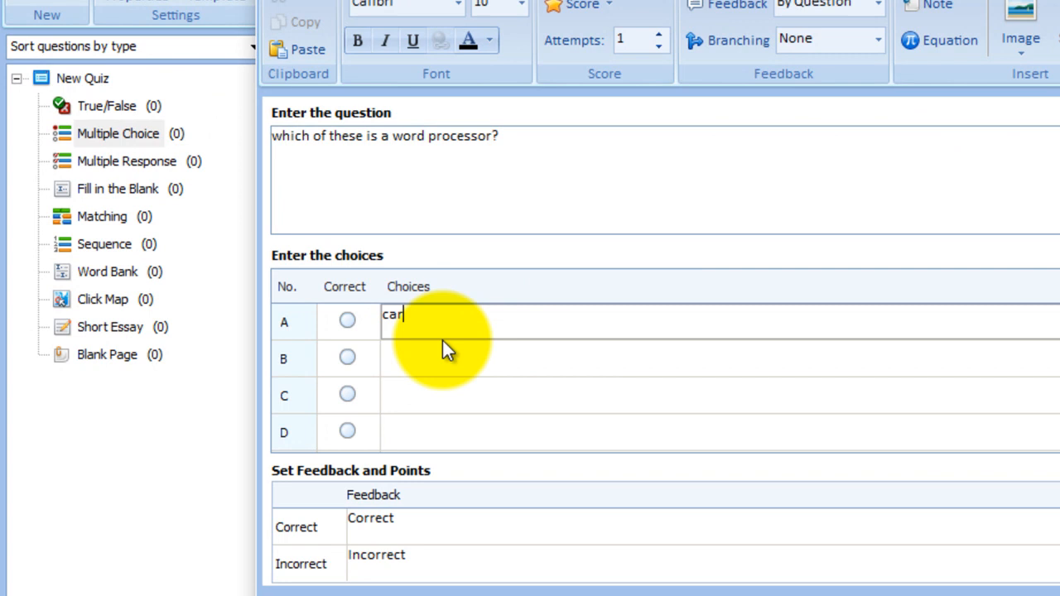
pyautogui.click(418, 357)
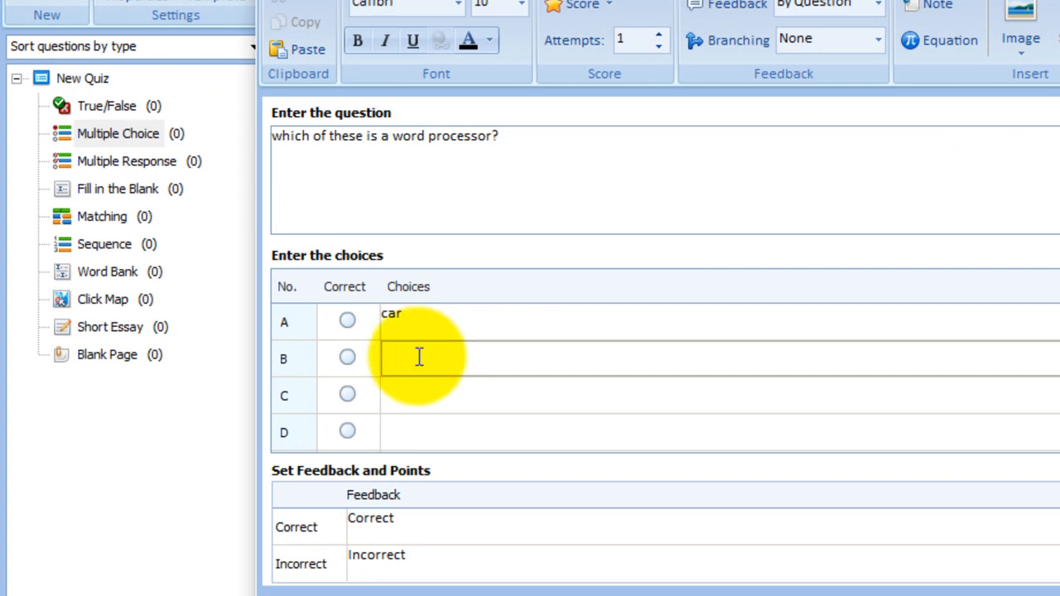
pyautogui.write('bus')
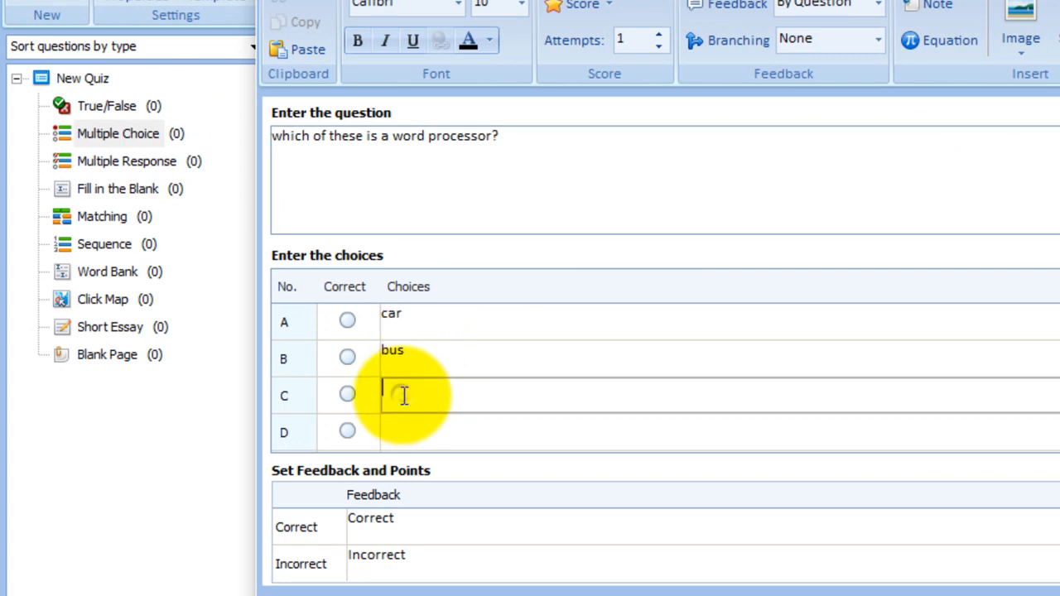
pyautogui.write('excel')
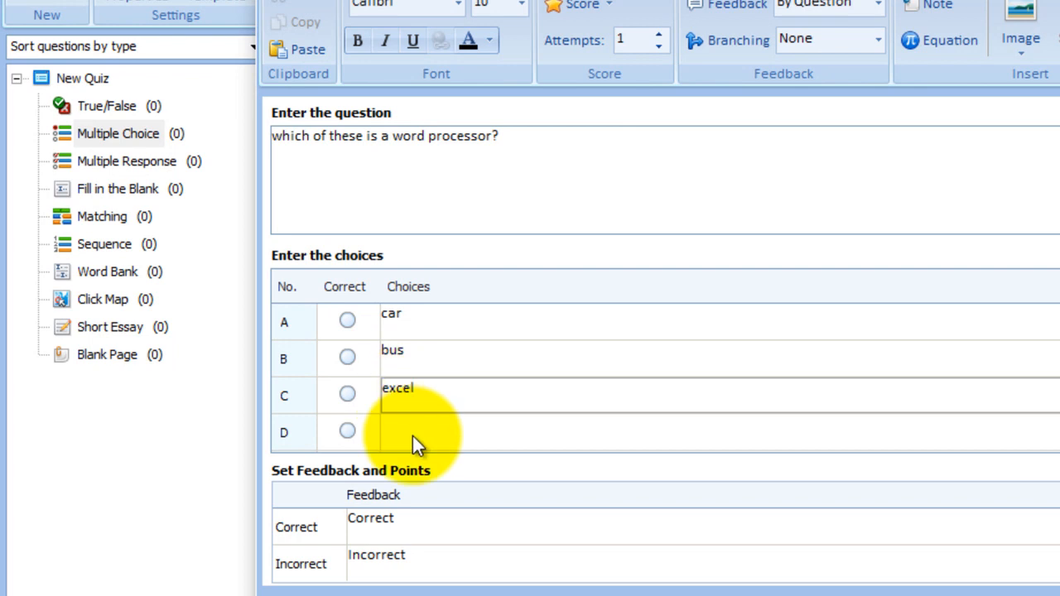
pyautogui.write('word')
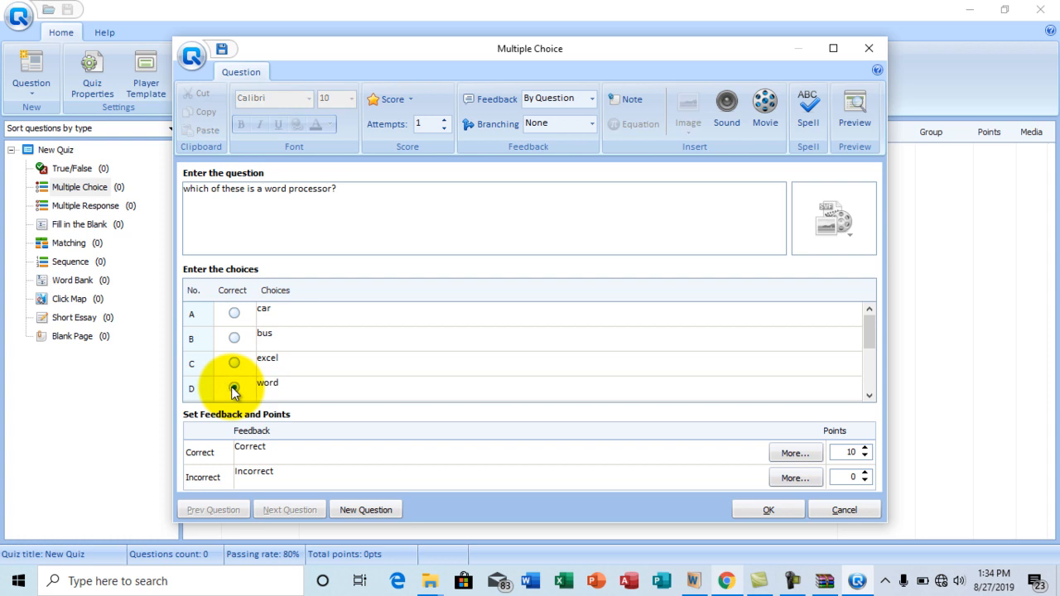
pyautogui.click(234, 387)
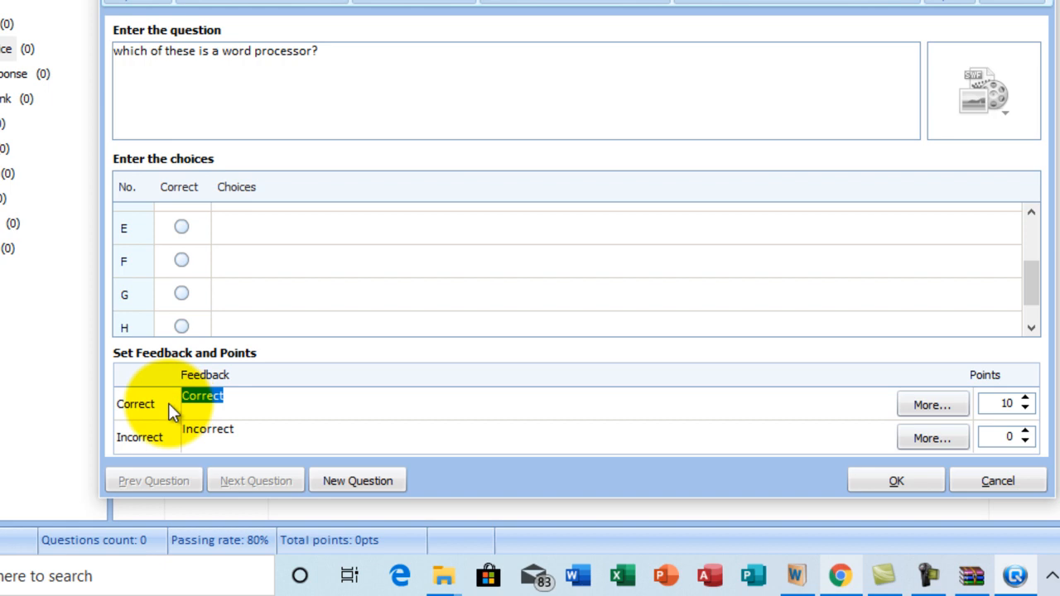
# Set the Correct feedback message to 'Thats correct'
pyautogui.write('Thas')
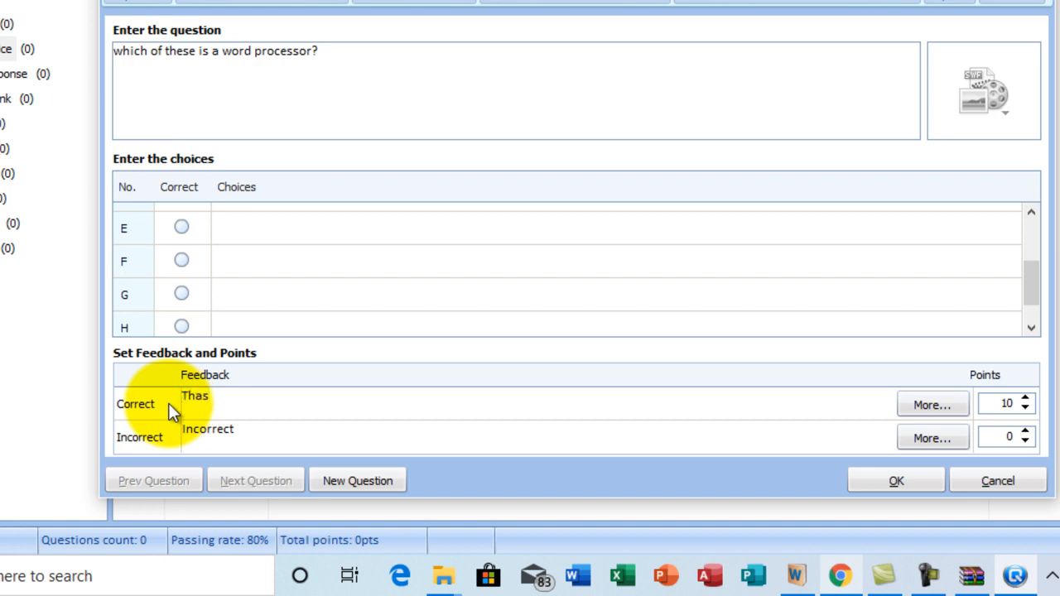
pyautogui.write('s')
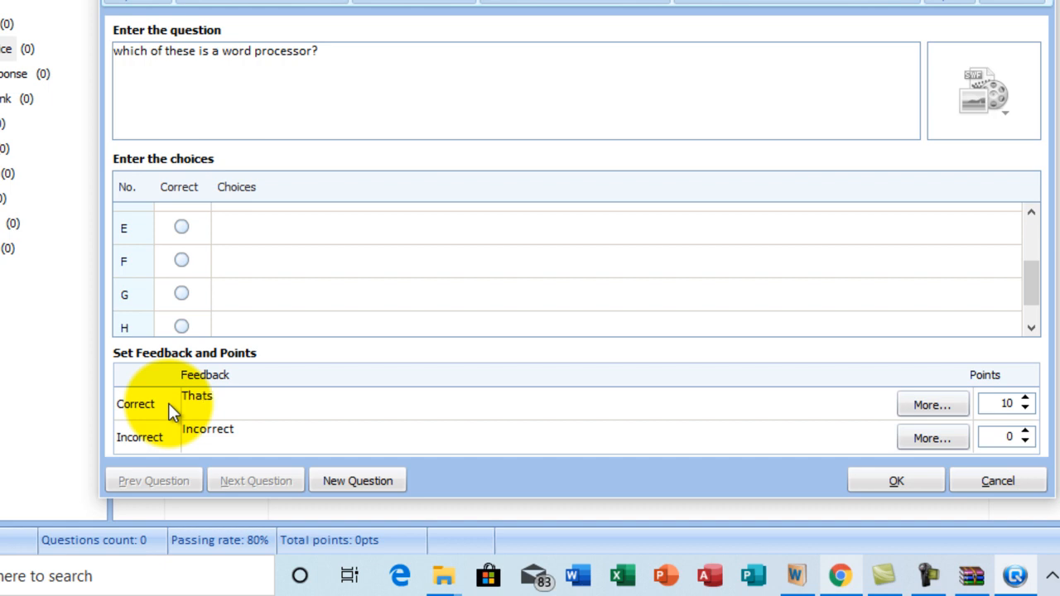
pyautogui.write('coorct')
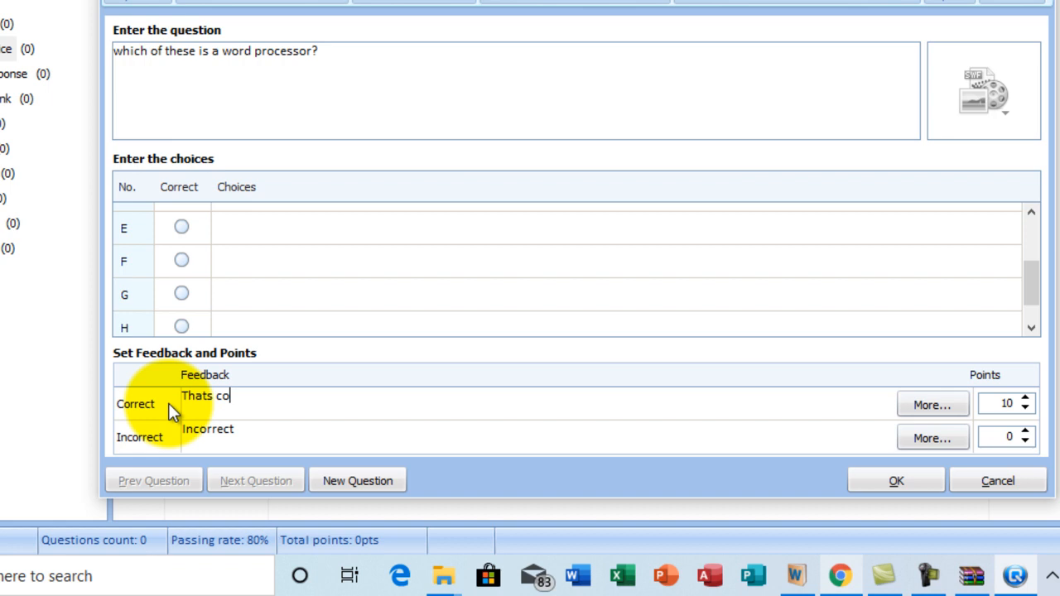
pyautogui.write('rrect')
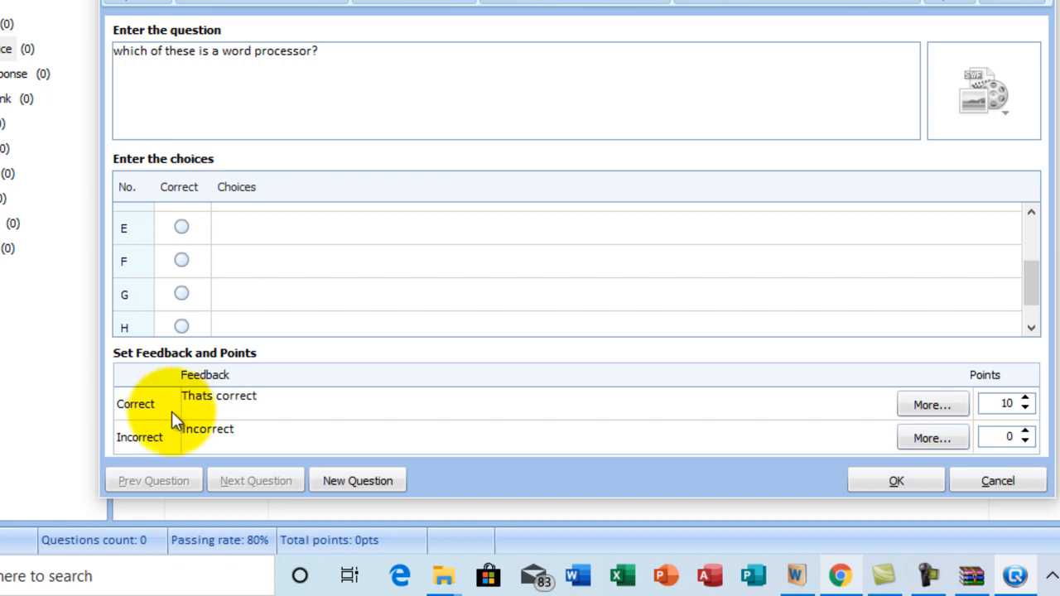
pyautogui.moveTo(245, 440)
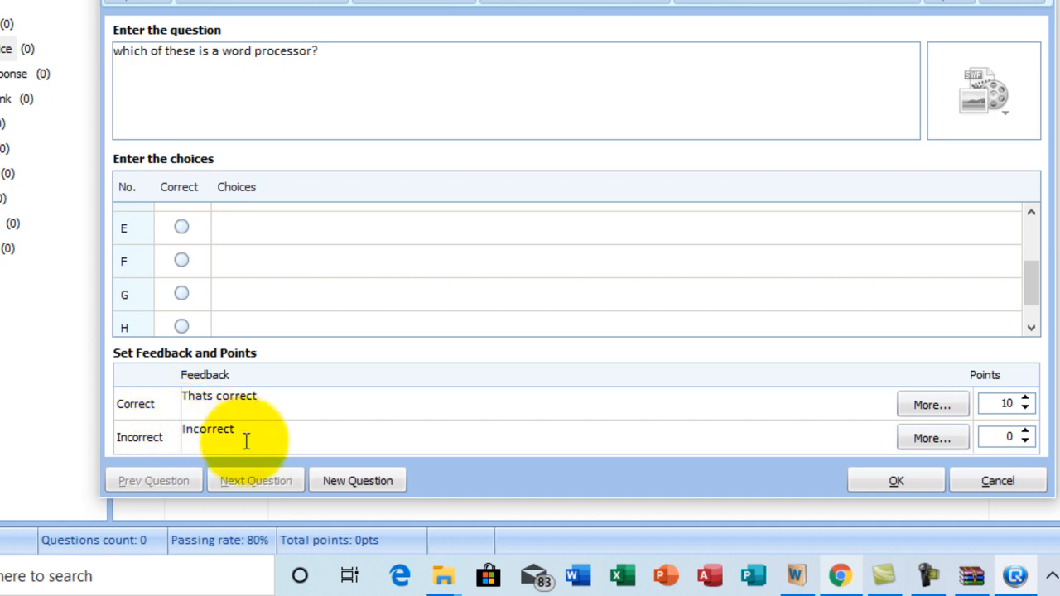
# Replace the Incorrect feedback message with 'oops you got it wrong'
pyautogui.doubleClick(208, 428)
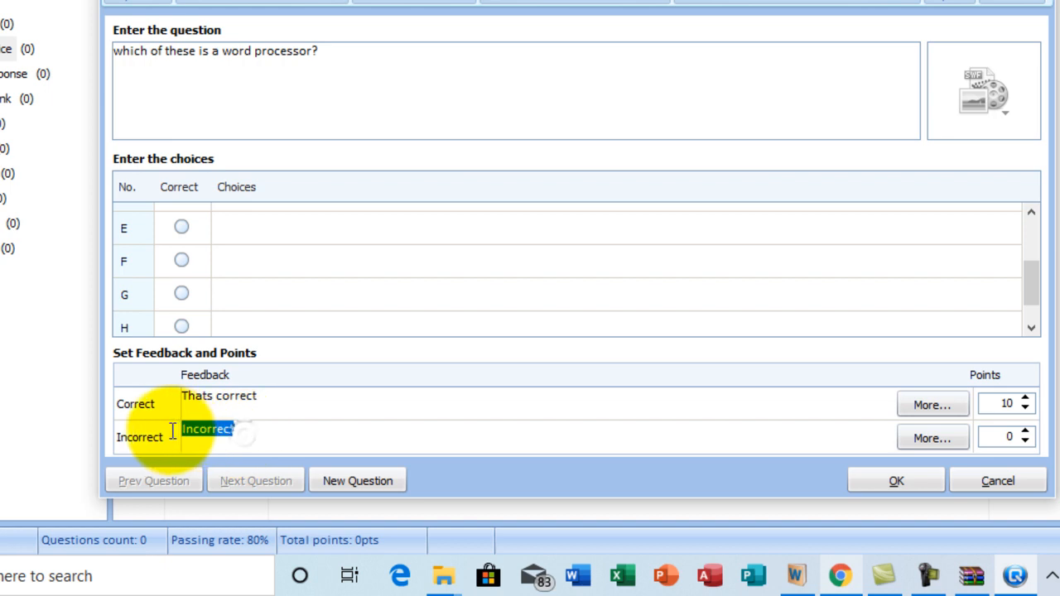
pyautogui.write('oops')
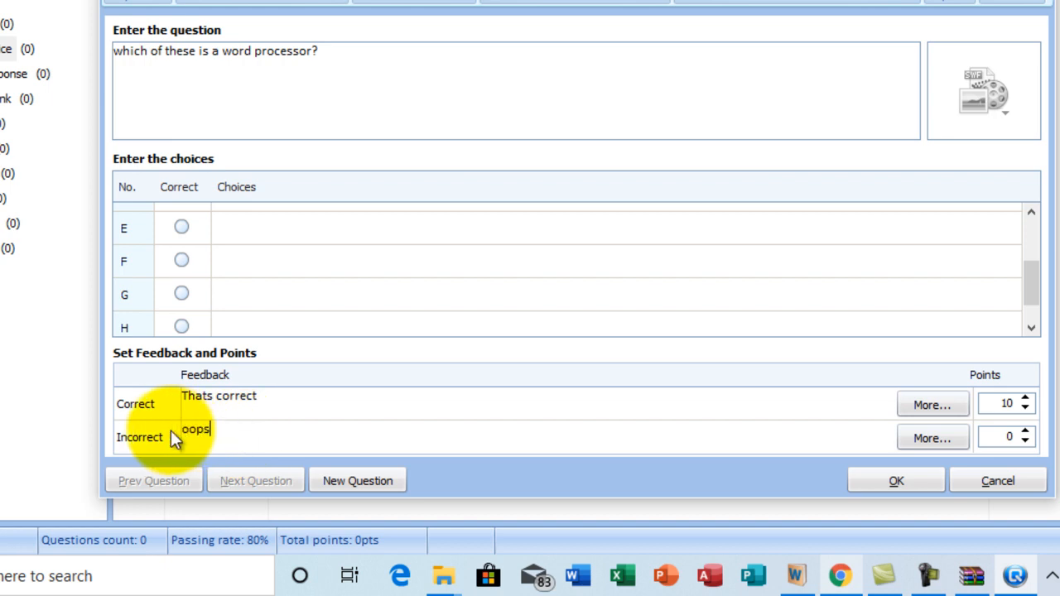
pyautogui.write('u')
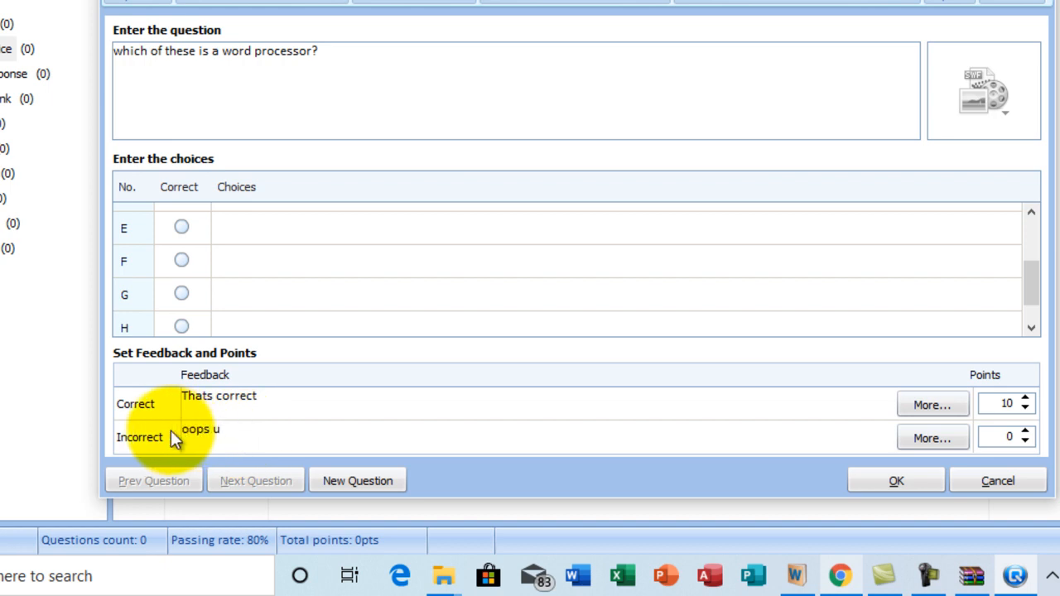
pyautogui.write('yo')
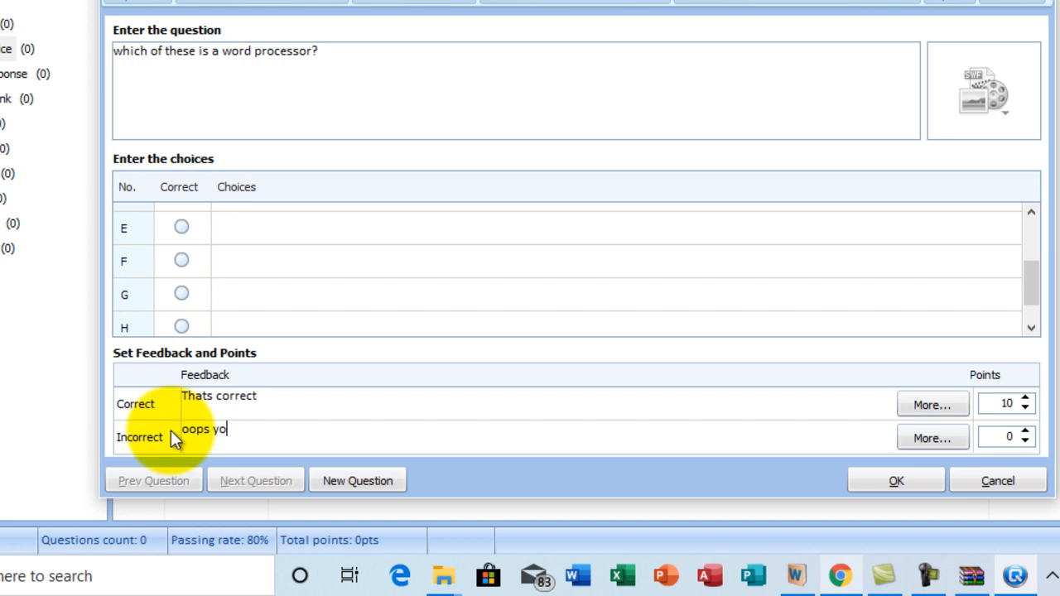
pyautogui.write('u got i')
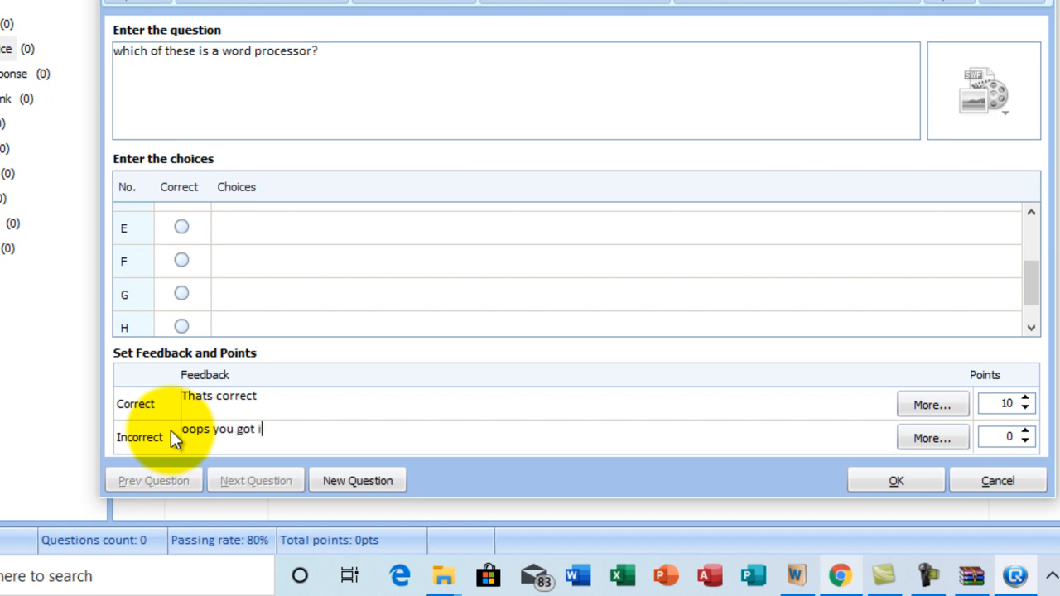
pyautogui.write('t wron')
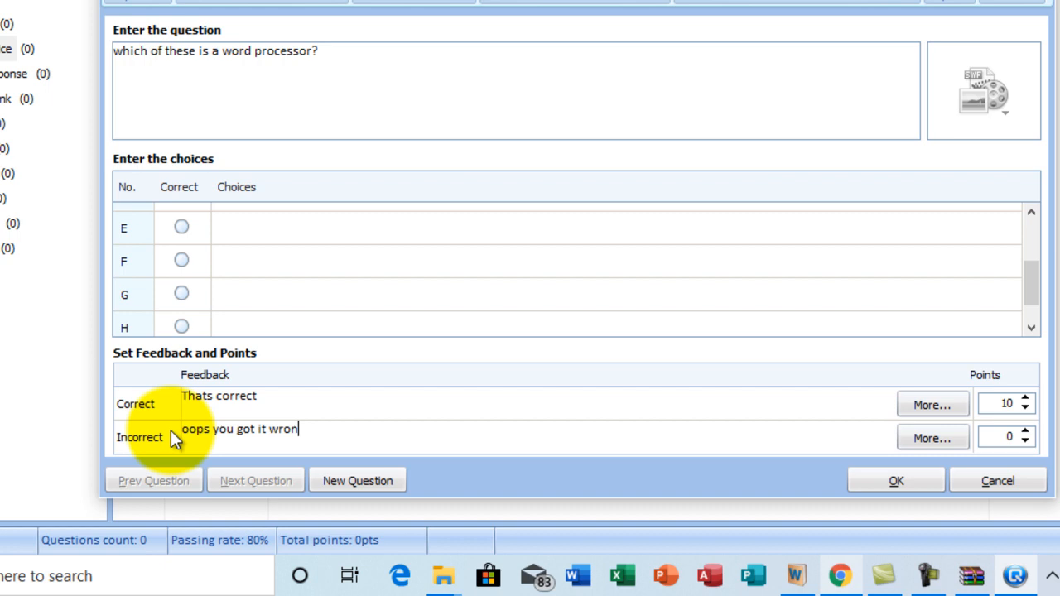
pyautogui.write('g')
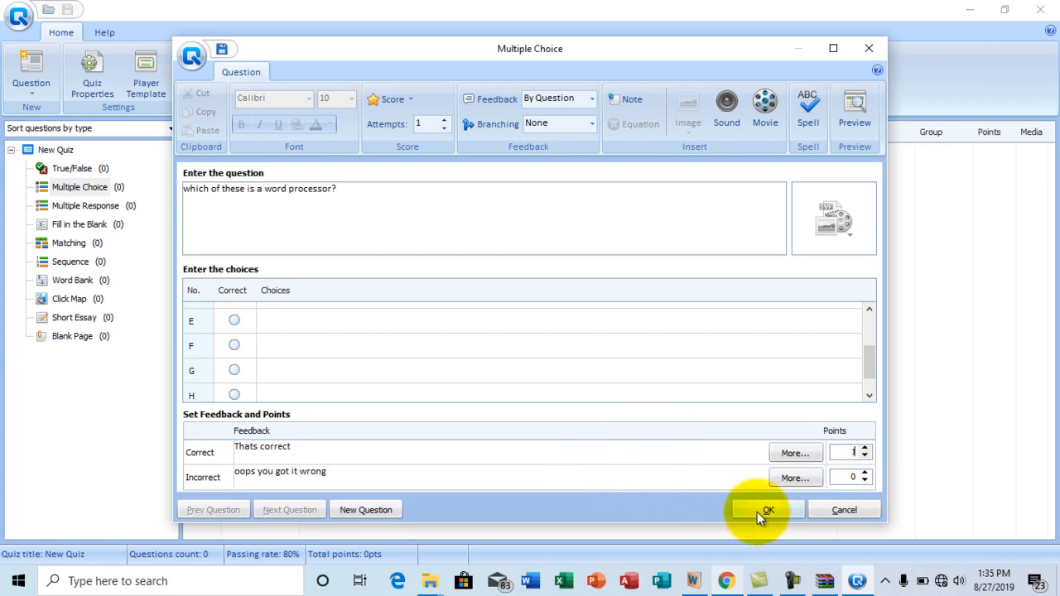
pyautogui.moveTo(534, 513)
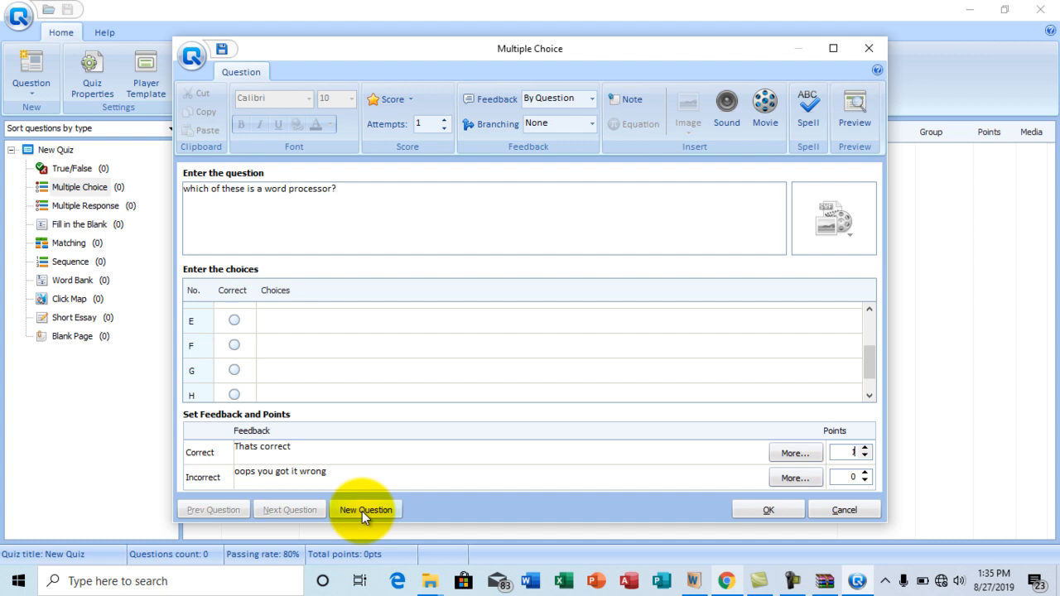
pyautogui.moveTo(621, 499)
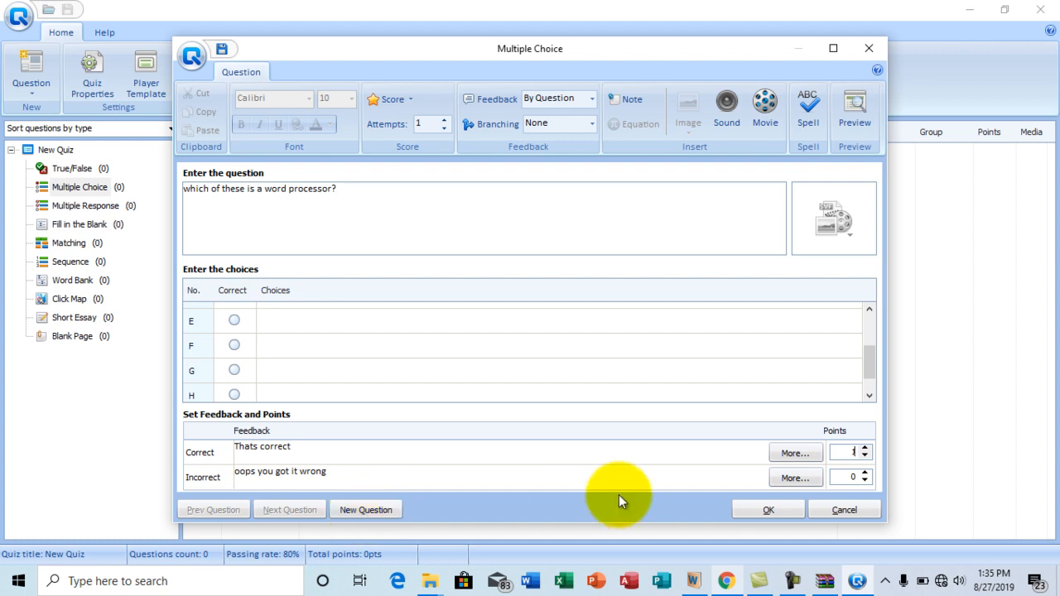
# Confirm the word-processor question with OK, adding it to the quiz at 1 point
pyautogui.click(767, 510)
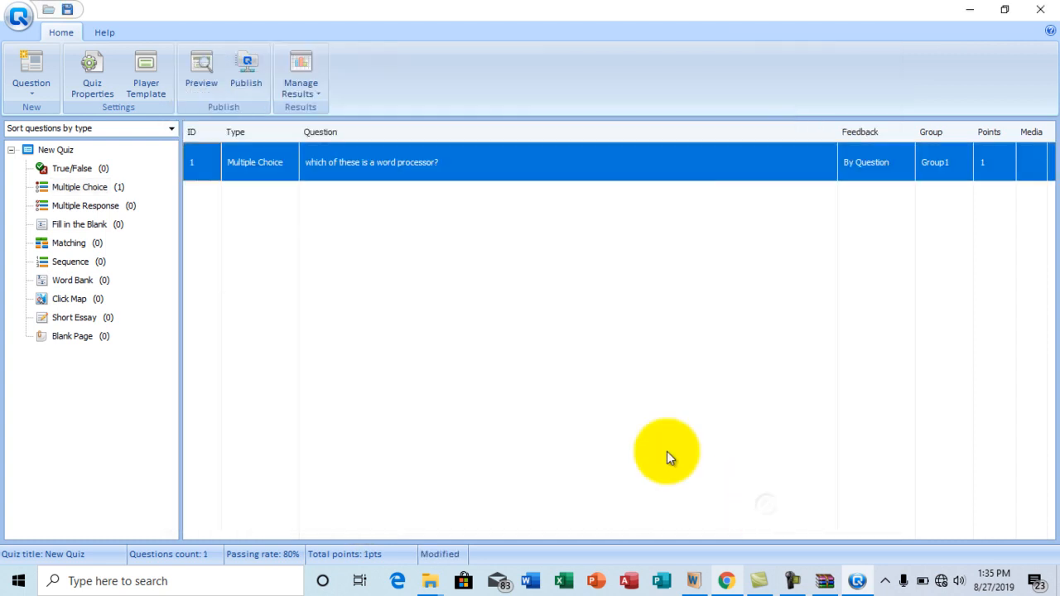
pyautogui.moveTo(72, 168)
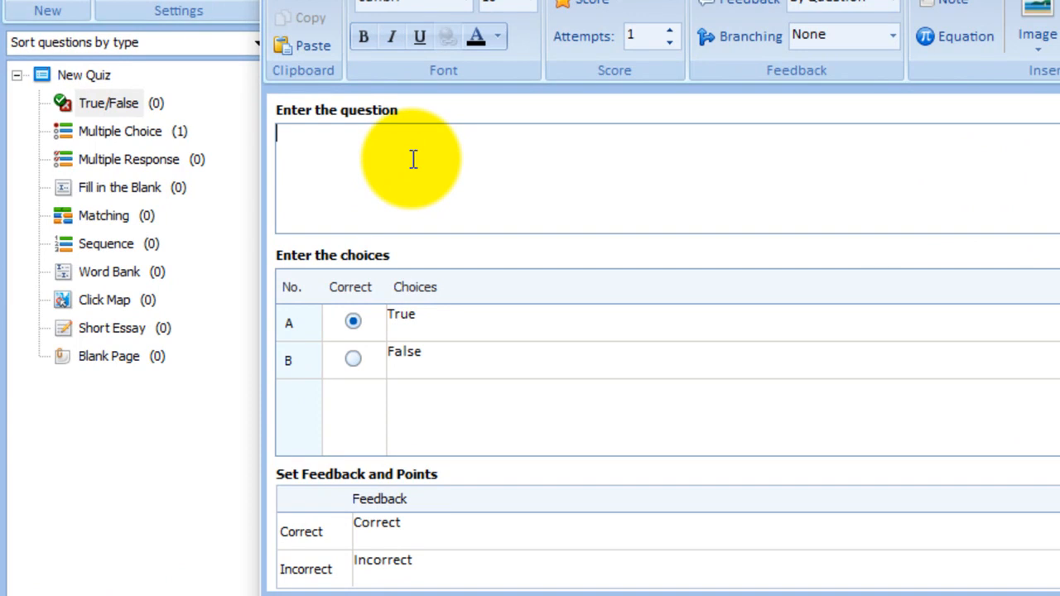
# Enter 'solid is a state of matter' as the True/False question with True correct
pyautogui.write('s')
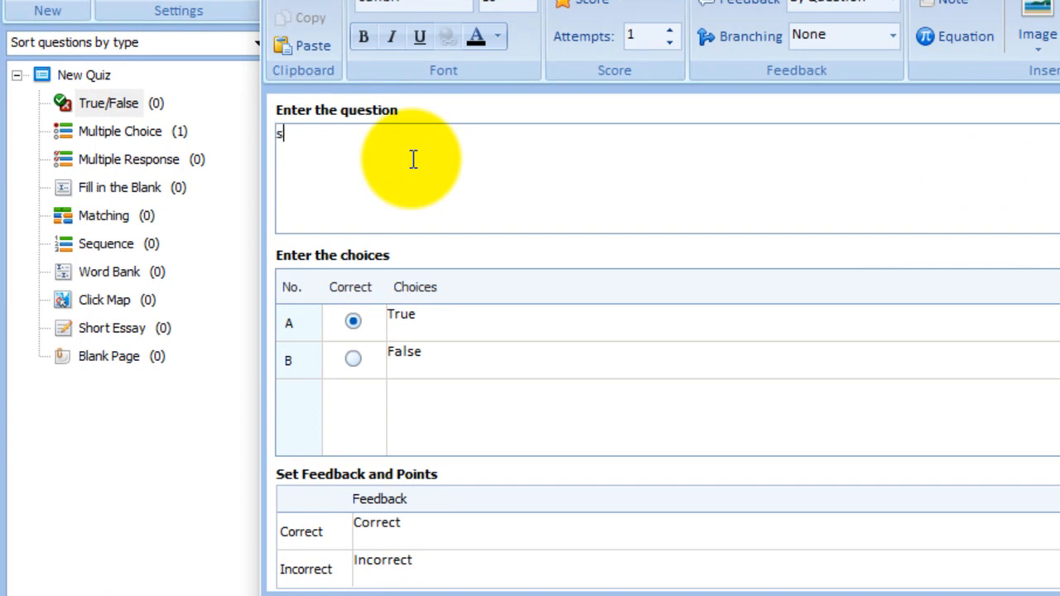
pyautogui.write('olid is')
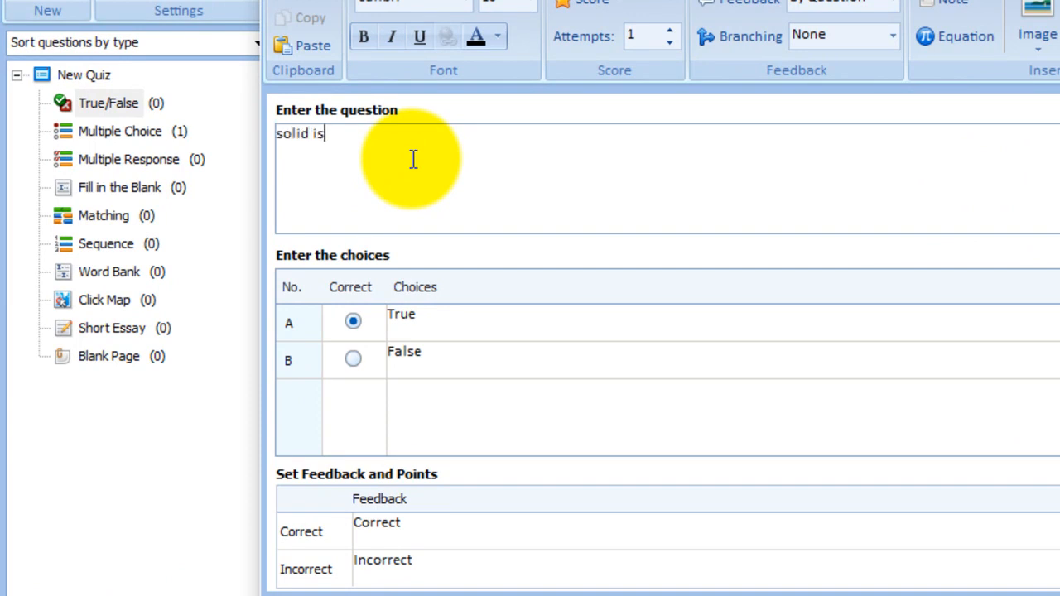
pyautogui.write('a state of')
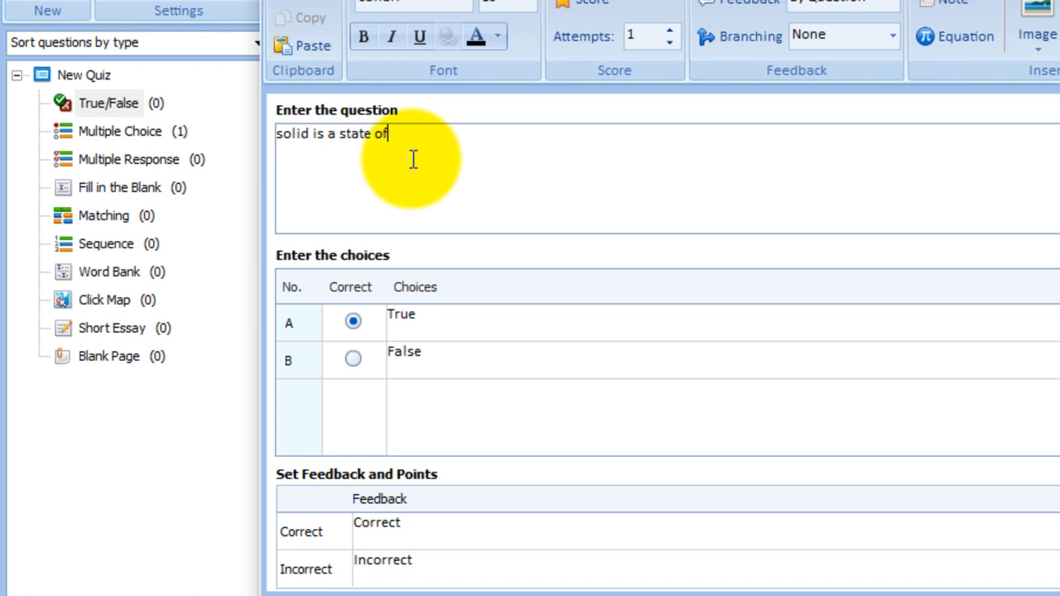
pyautogui.write('matter')
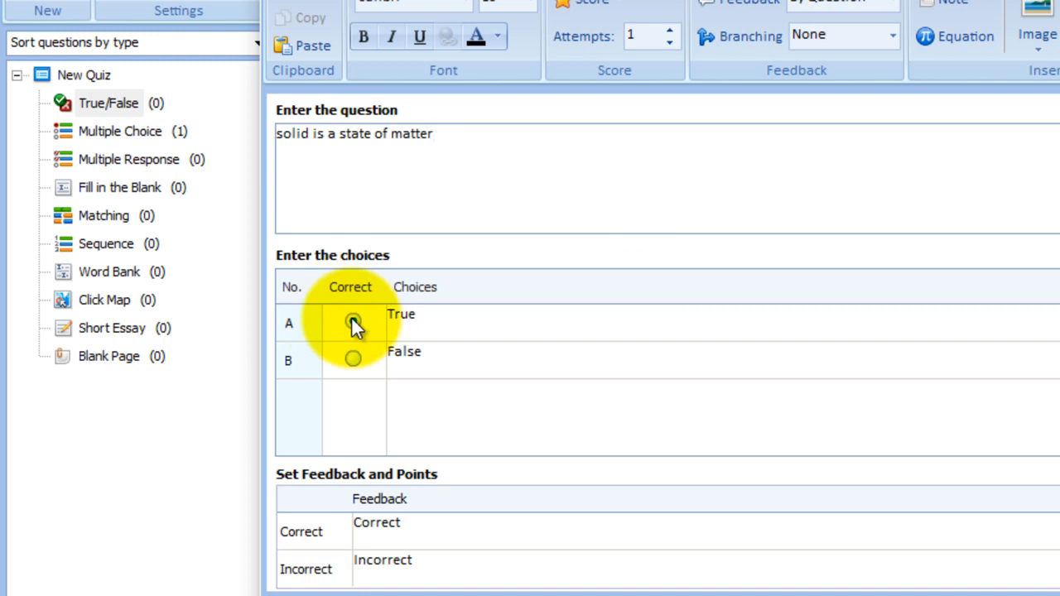
pyautogui.click(353, 322)
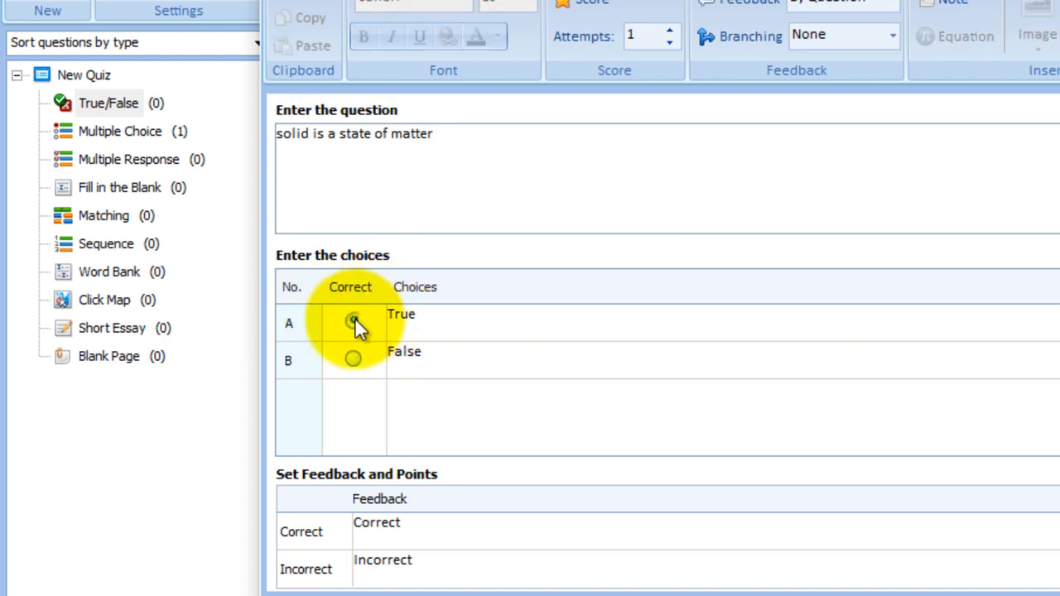
pyautogui.click(353, 320)
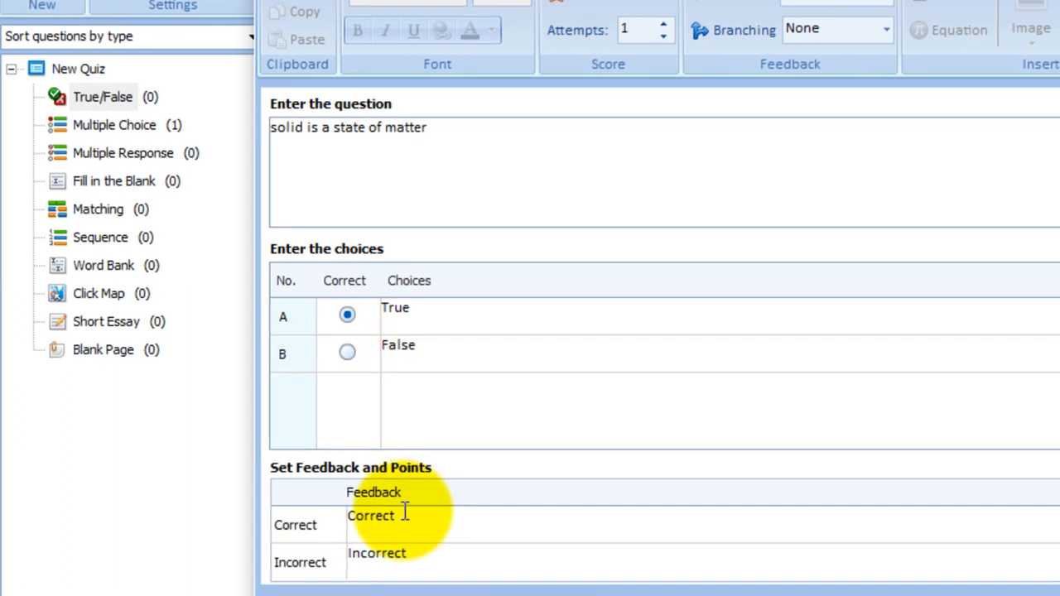
# Adjust the correct-answer points and save the true/false question as question 2
pyautogui.scroll(-3)
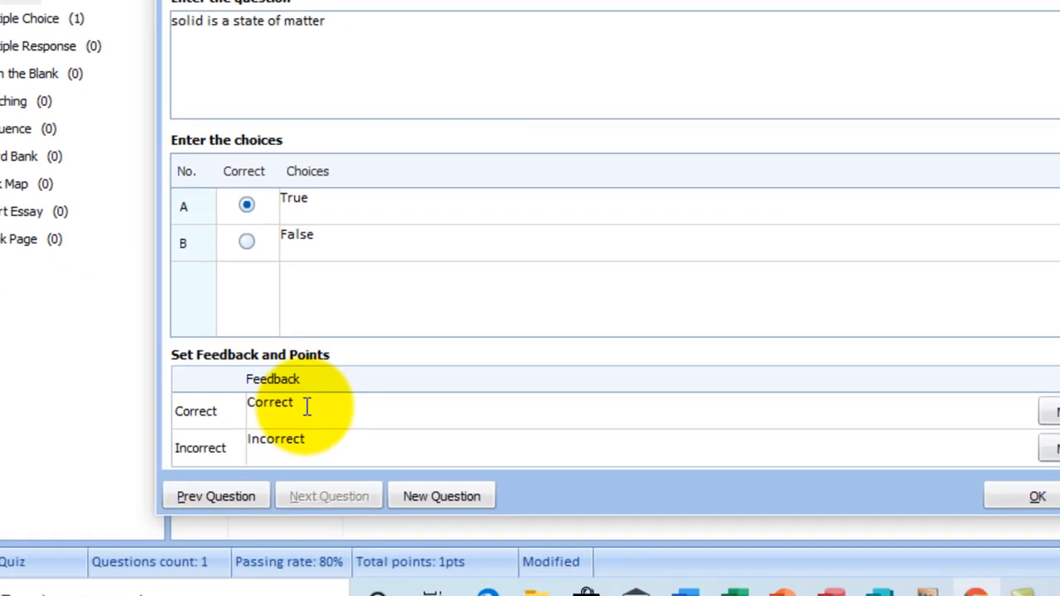
pyautogui.moveTo(322, 437)
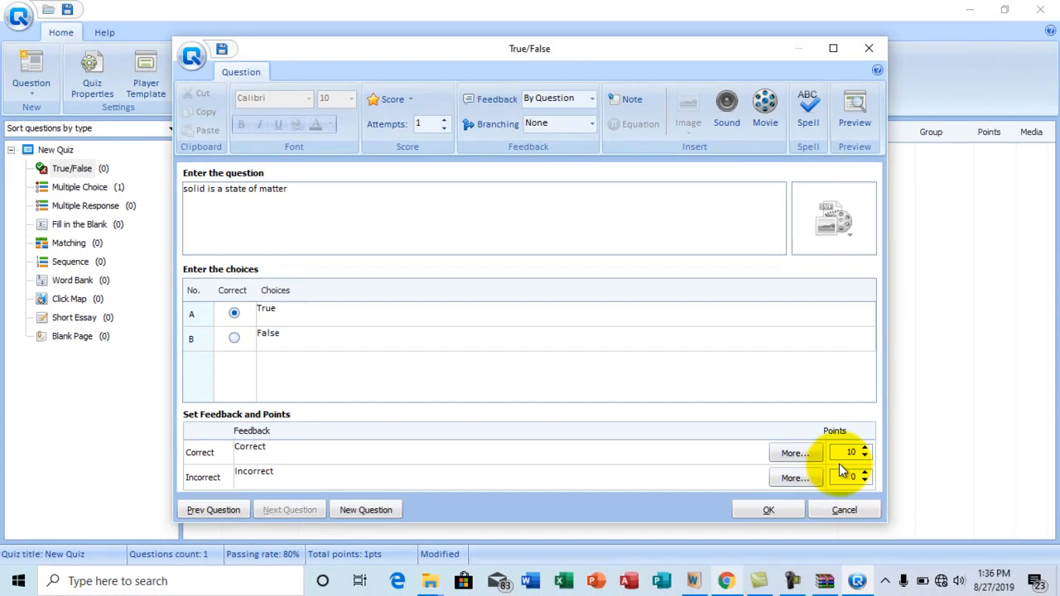
pyautogui.click(849, 452)
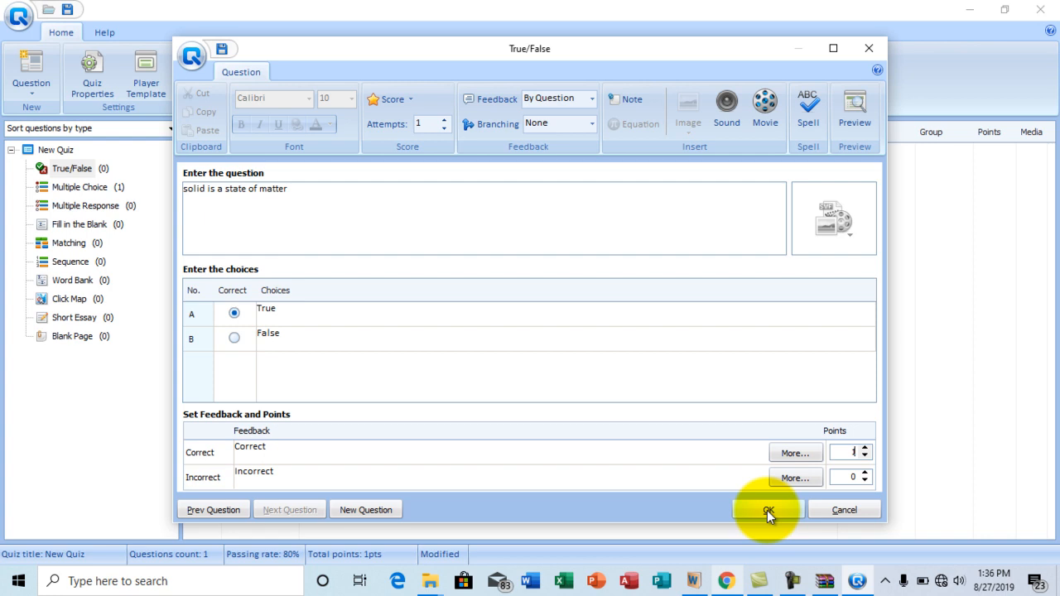
pyautogui.click(765, 509)
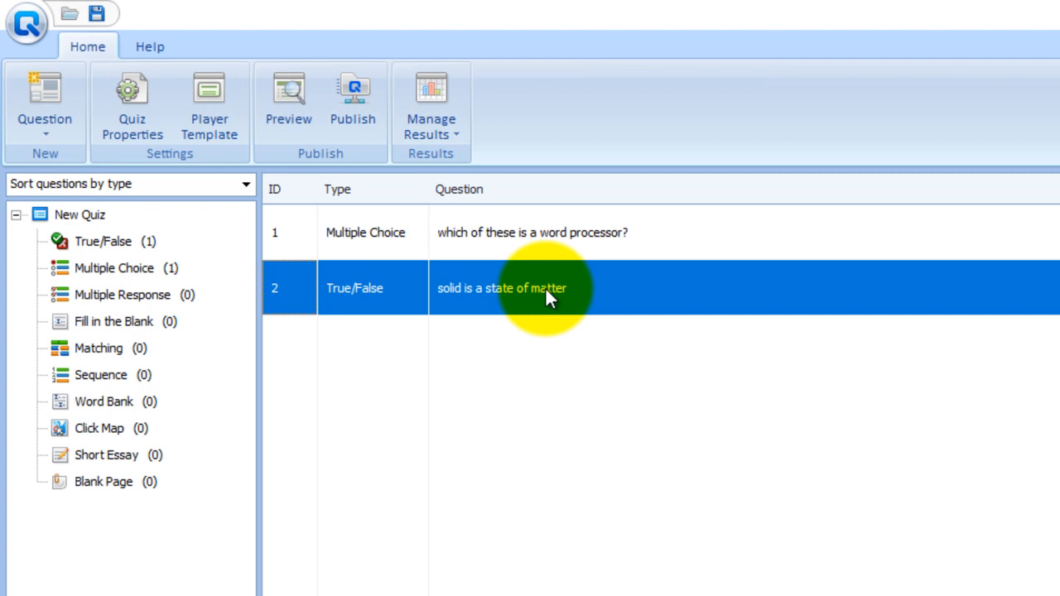
pyautogui.moveTo(209, 99)
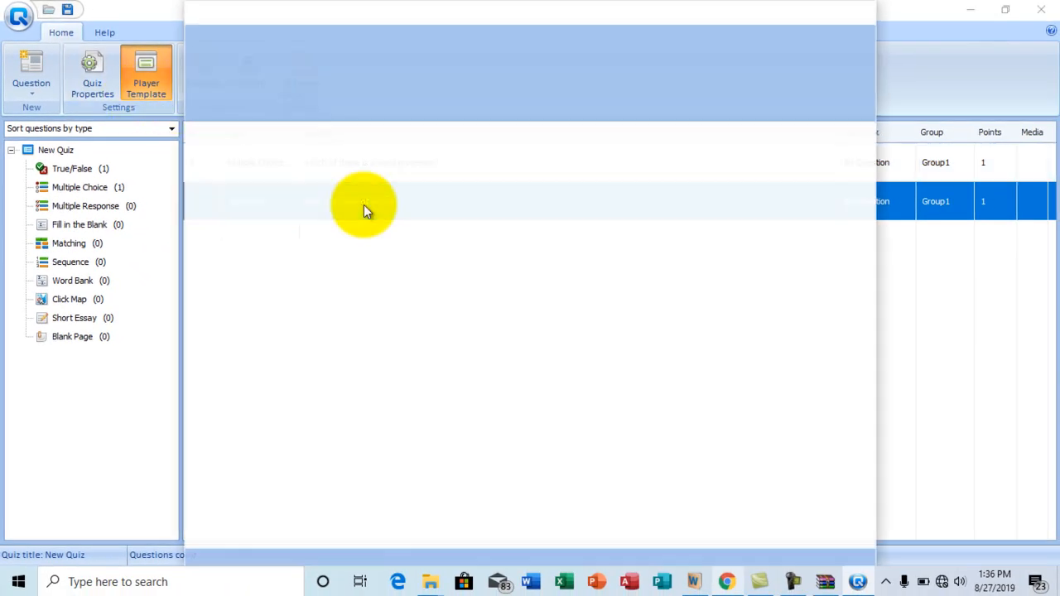
# Open the Player Template editor from the Home ribbon
pyautogui.click(145, 79)
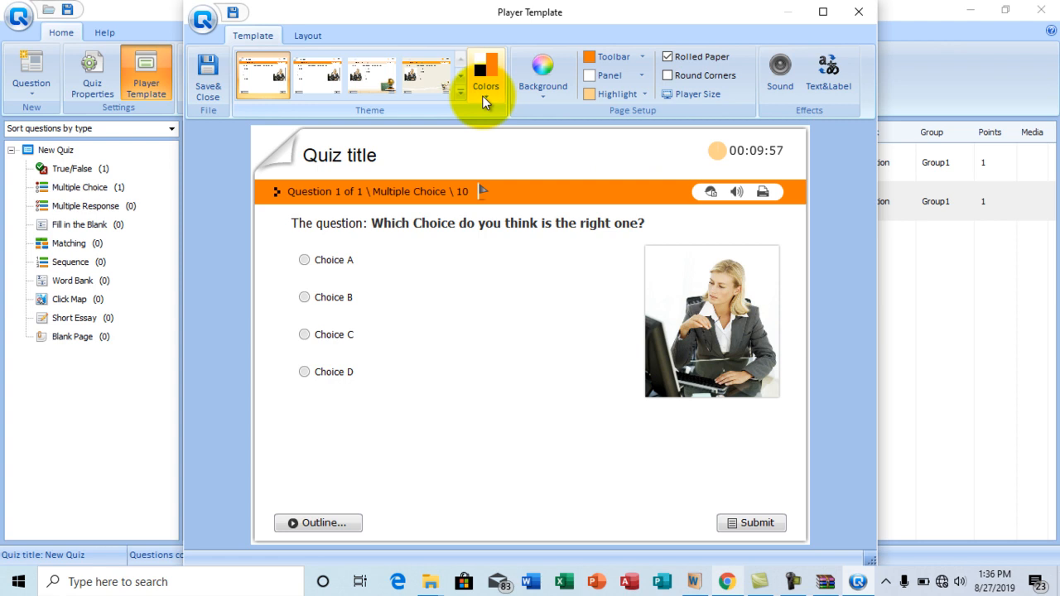
pyautogui.moveTo(499, 141)
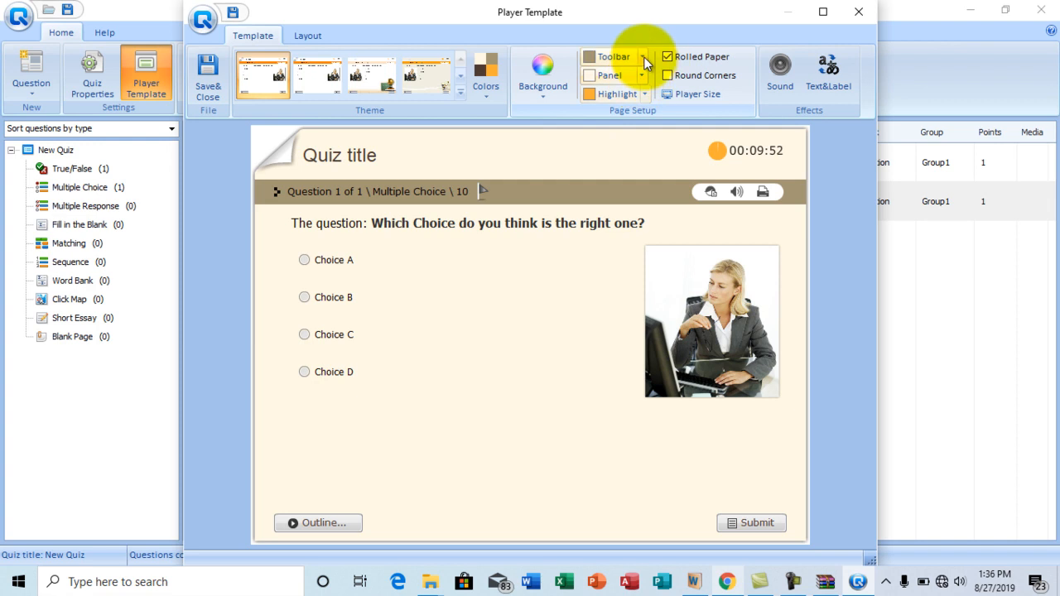
# Set the player toolbar colour to dark blue and the highlight colour to green
pyautogui.click(642, 57)
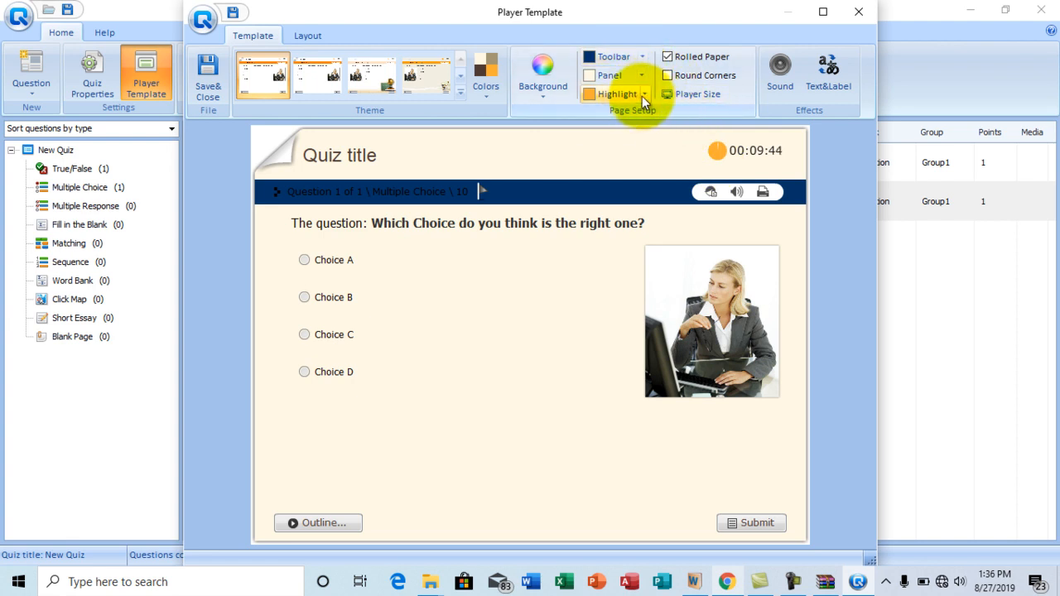
pyautogui.click(644, 93)
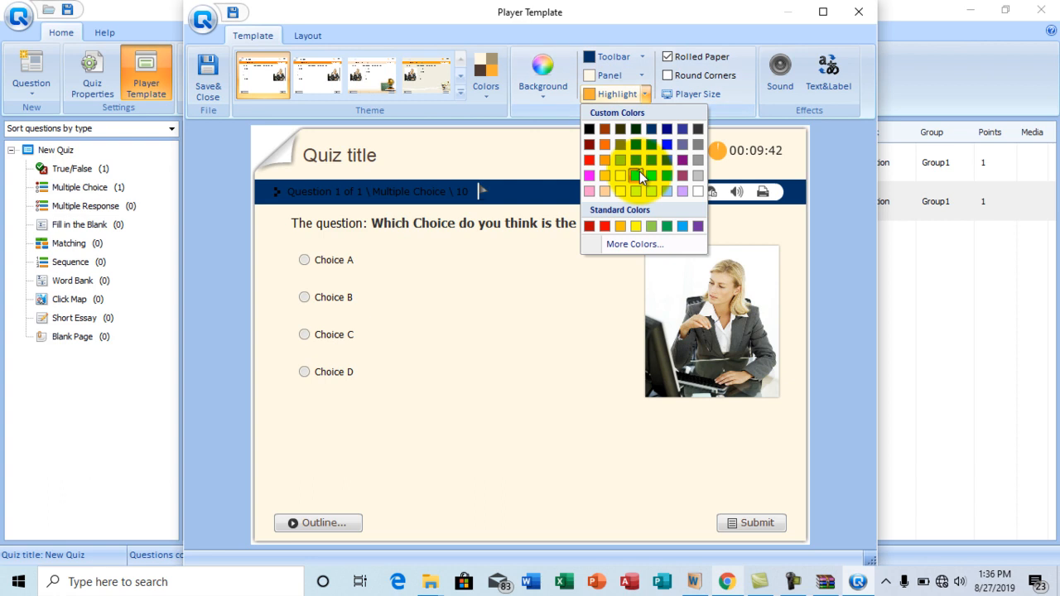
pyautogui.click(652, 175)
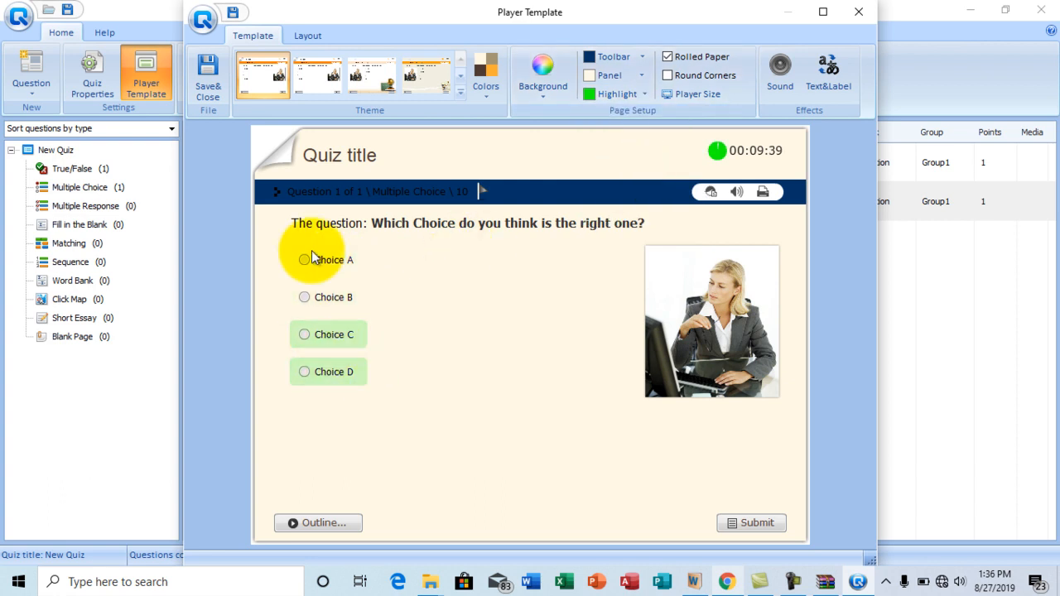
pyautogui.moveTo(627, 436)
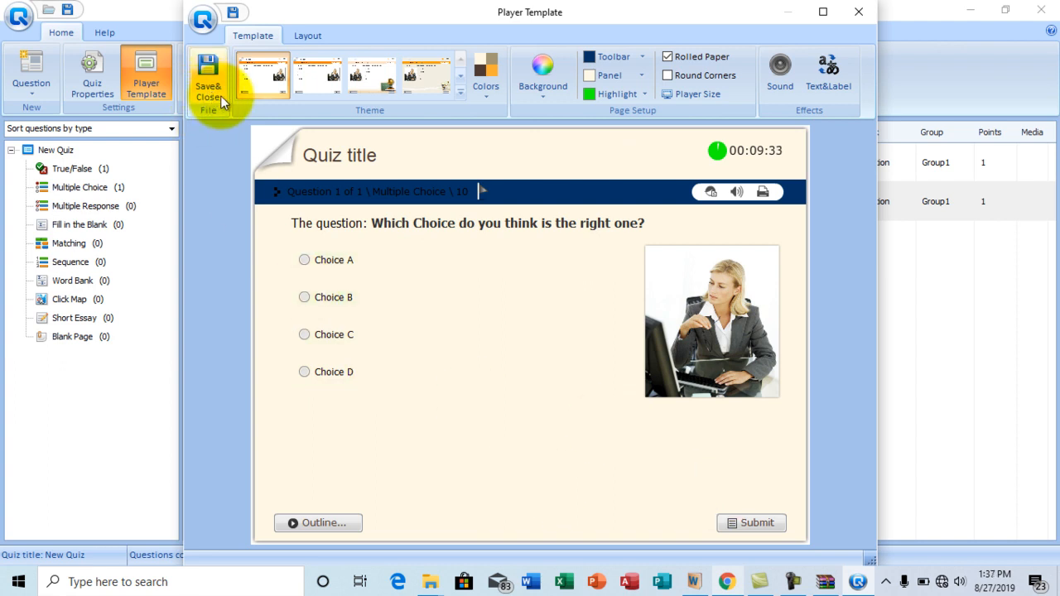
# Save and close the player template, then bring up the Quiz Publishing window
pyautogui.click(208, 75)
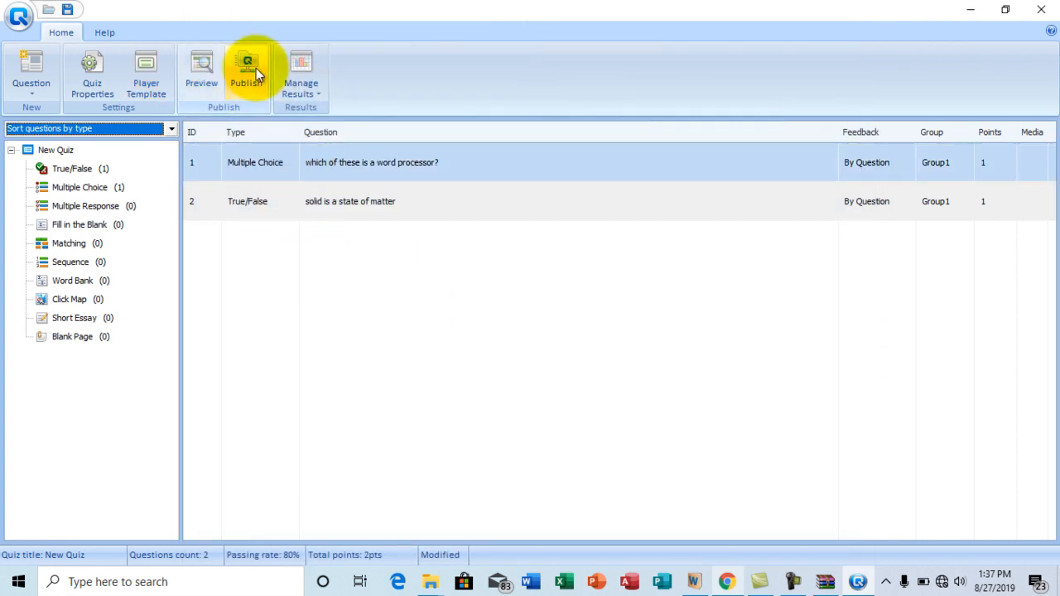
pyautogui.click(246, 71)
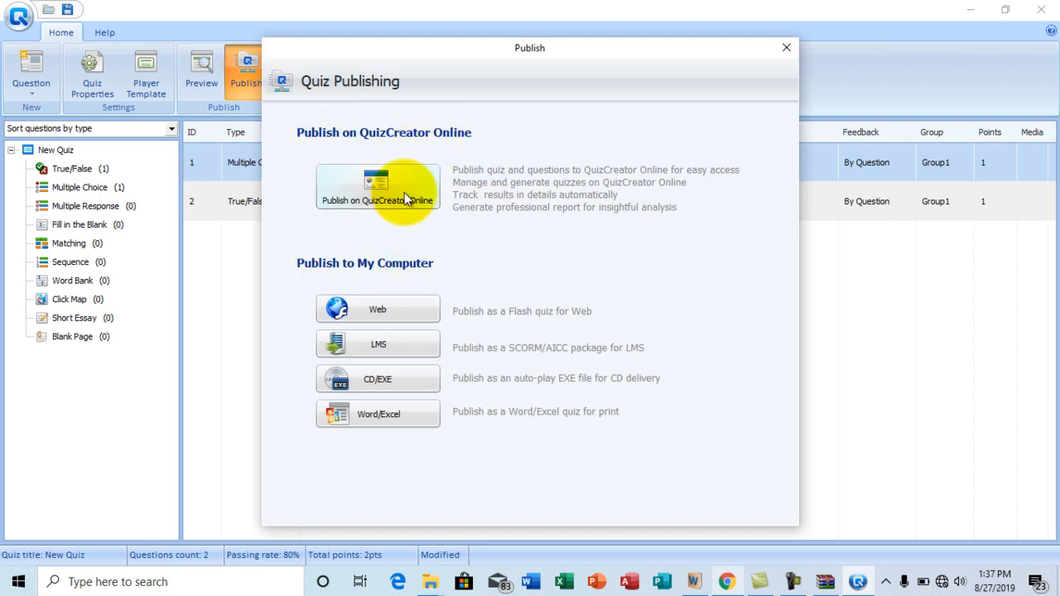
pyautogui.moveTo(439, 302)
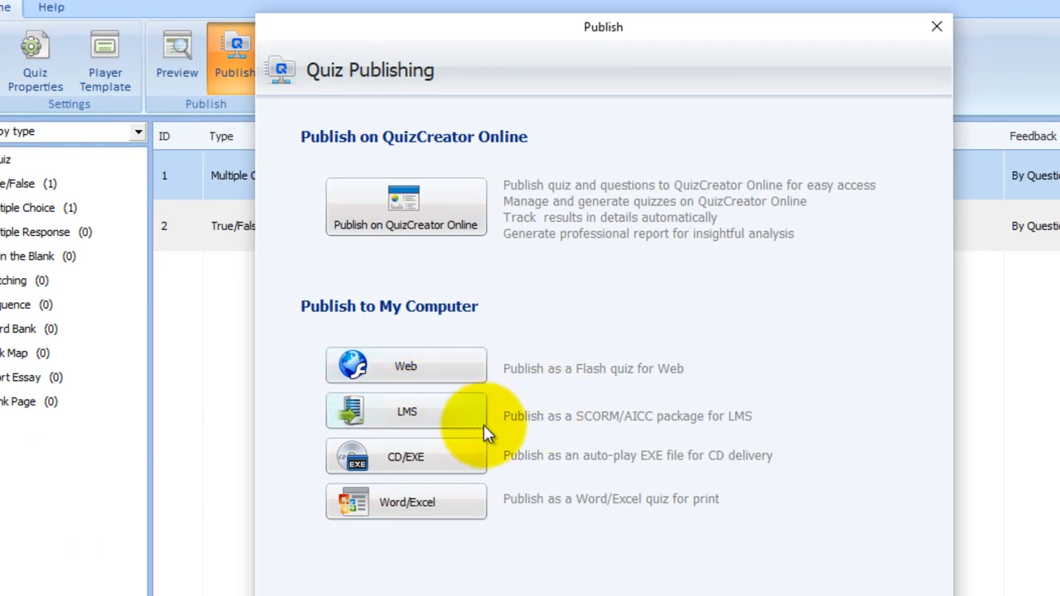
pyautogui.moveTo(447, 472)
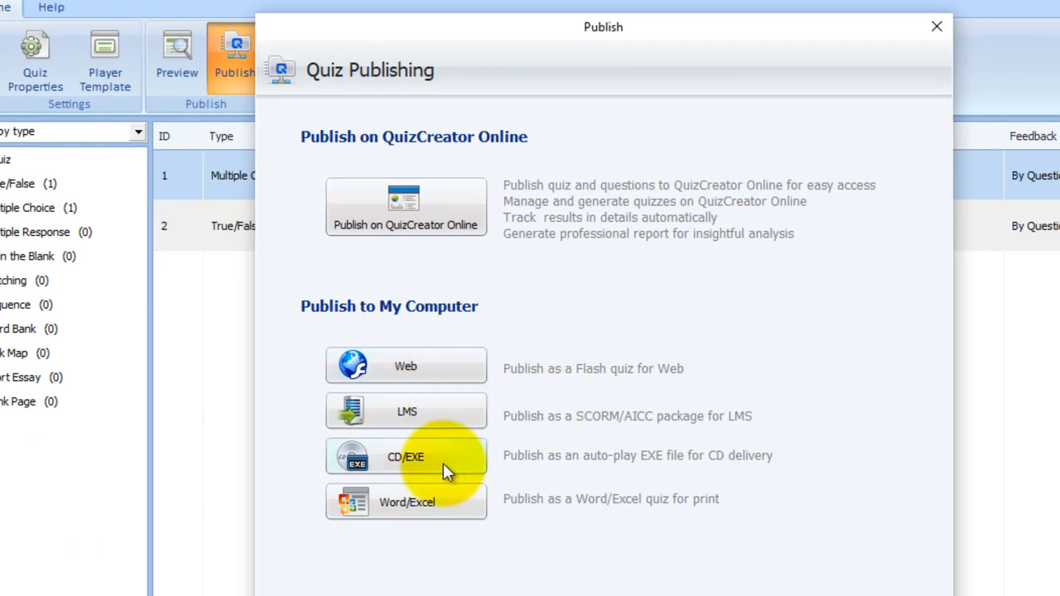
pyautogui.moveTo(431, 502)
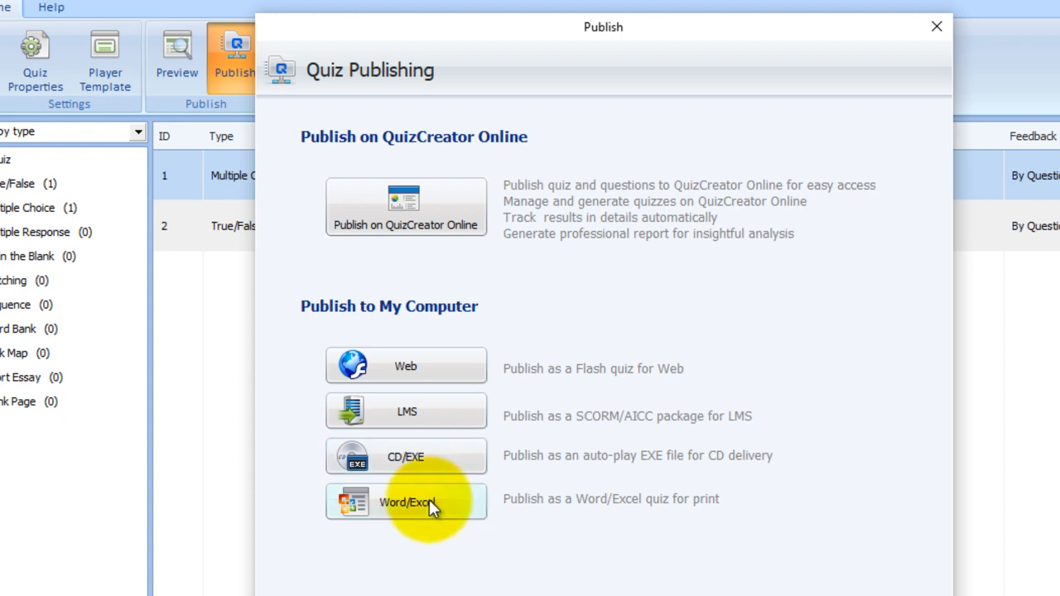
pyautogui.moveTo(459, 496)
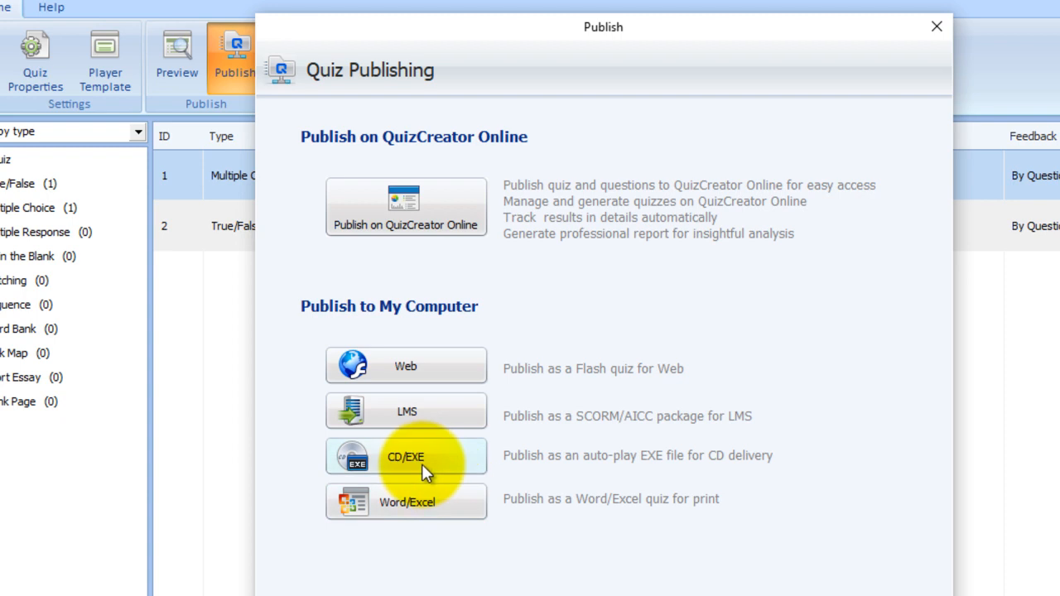
# Publish the quiz titled 'sample' to the computer as a CD/EXE package
pyautogui.click(406, 456)
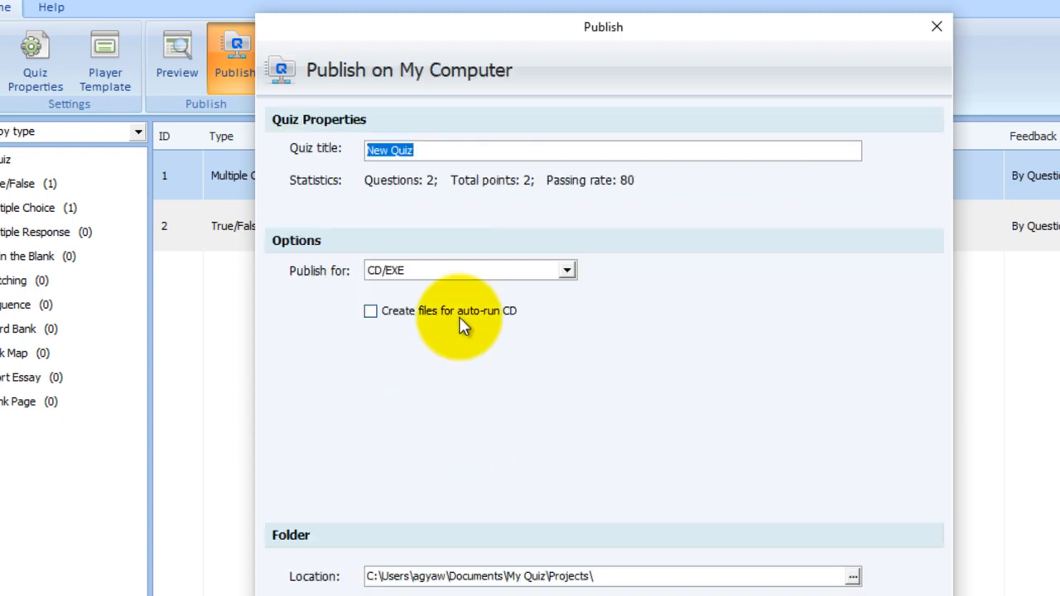
pyautogui.moveTo(538, 331)
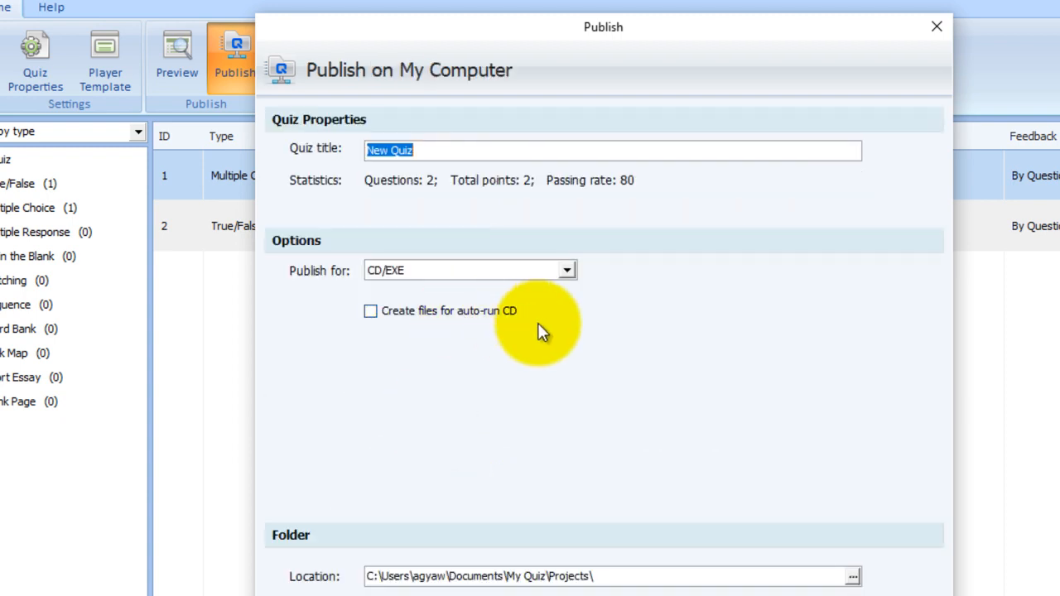
pyautogui.moveTo(604, 236)
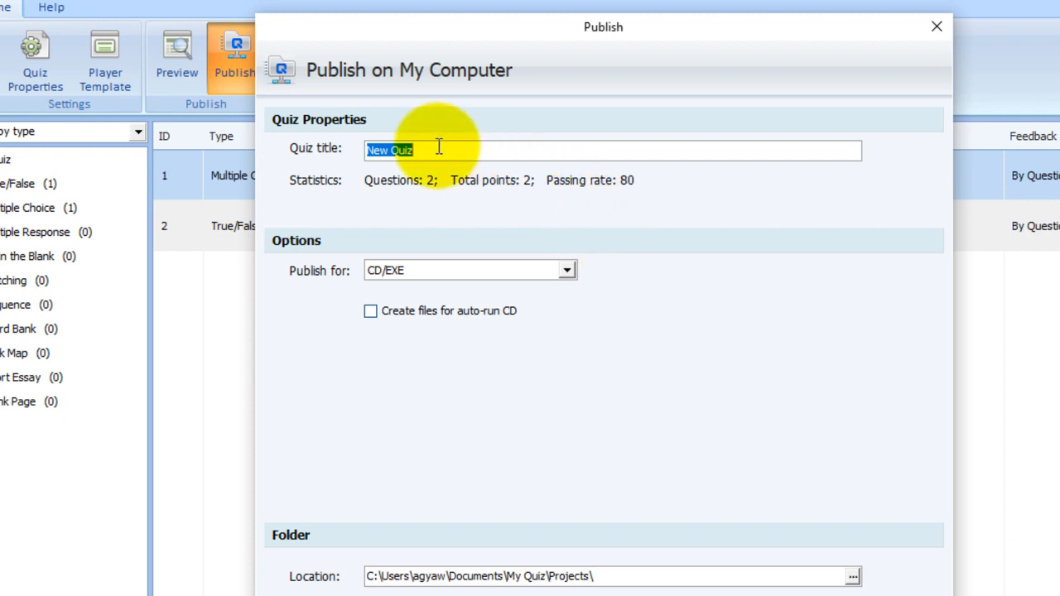
pyautogui.moveTo(249, 156)
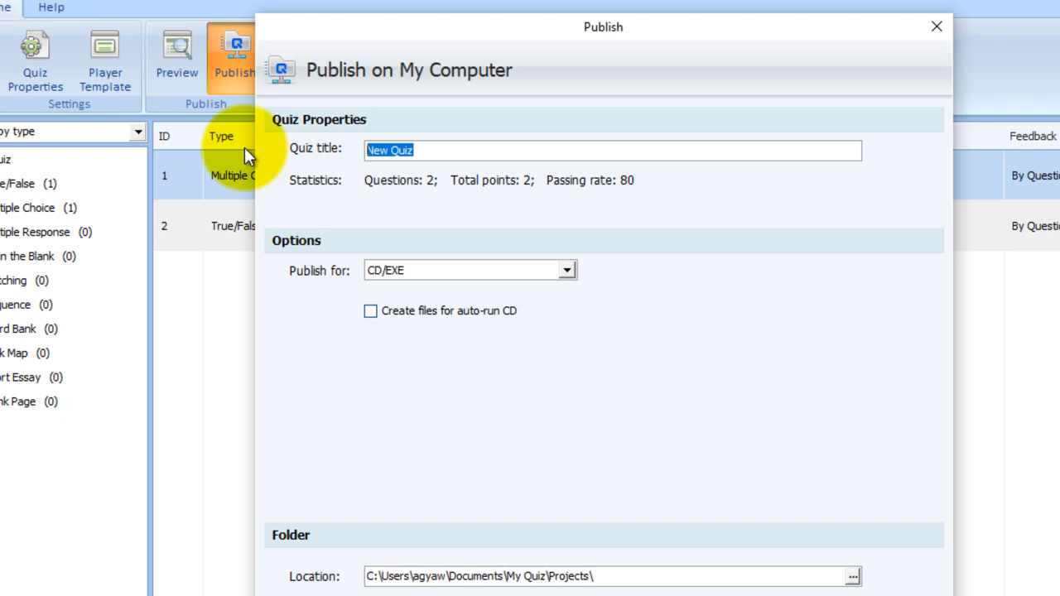
pyautogui.write('as')
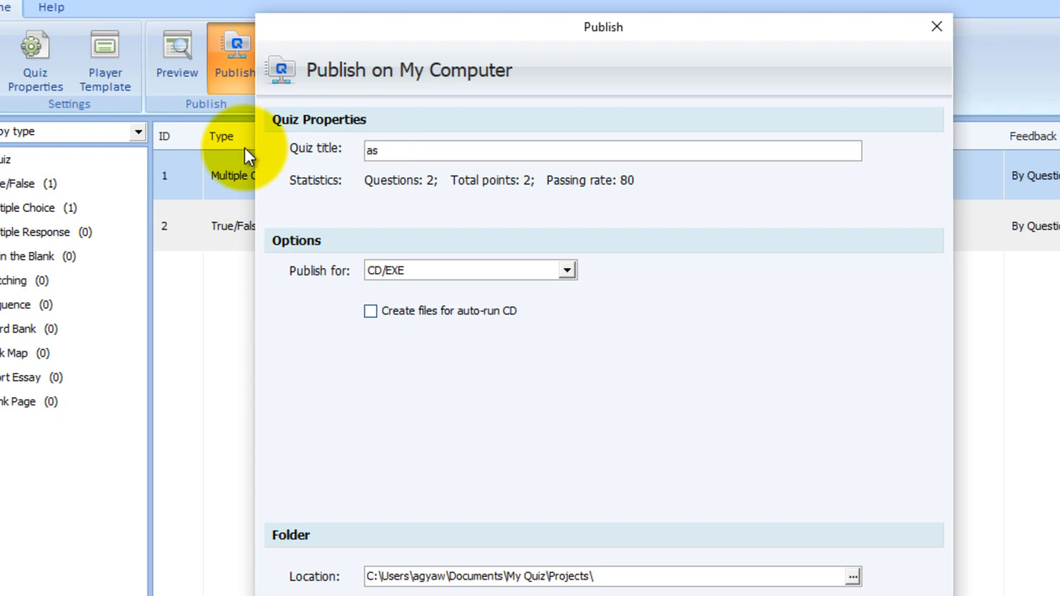
pyautogui.write('sam')
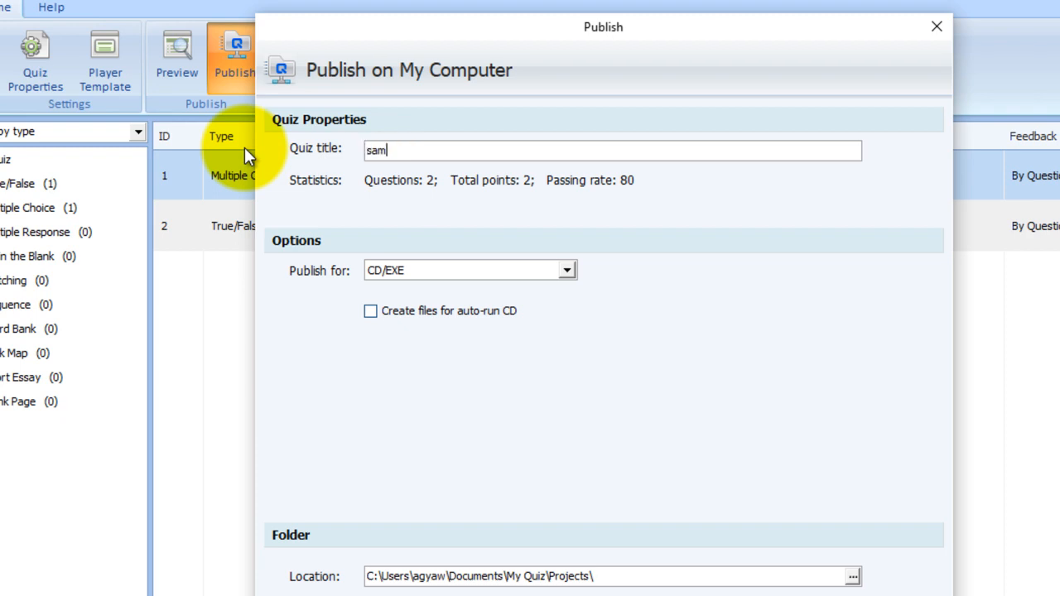
pyautogui.write('ple')
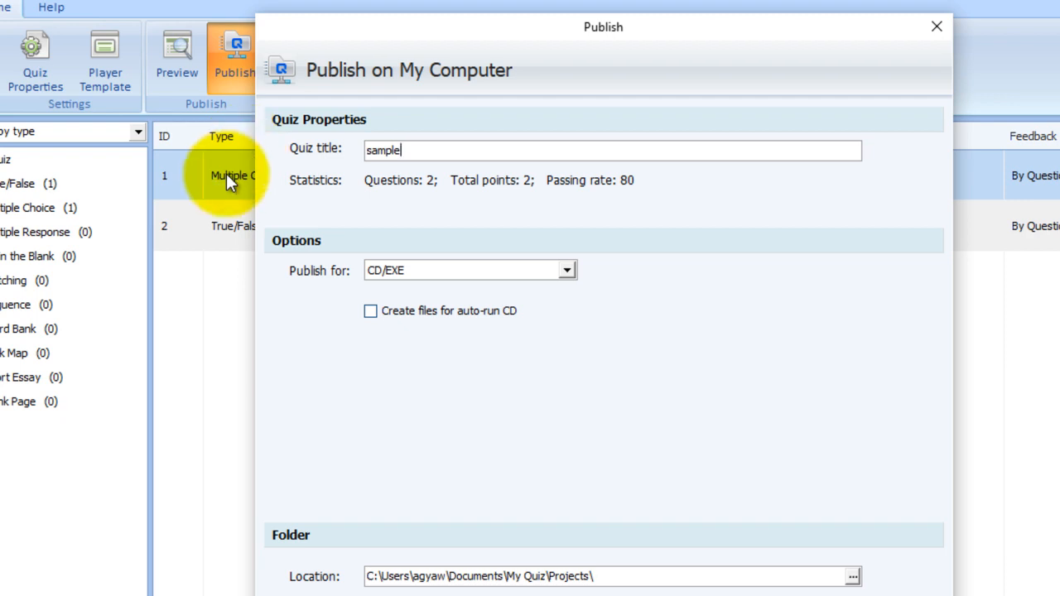
pyautogui.click(566, 270)
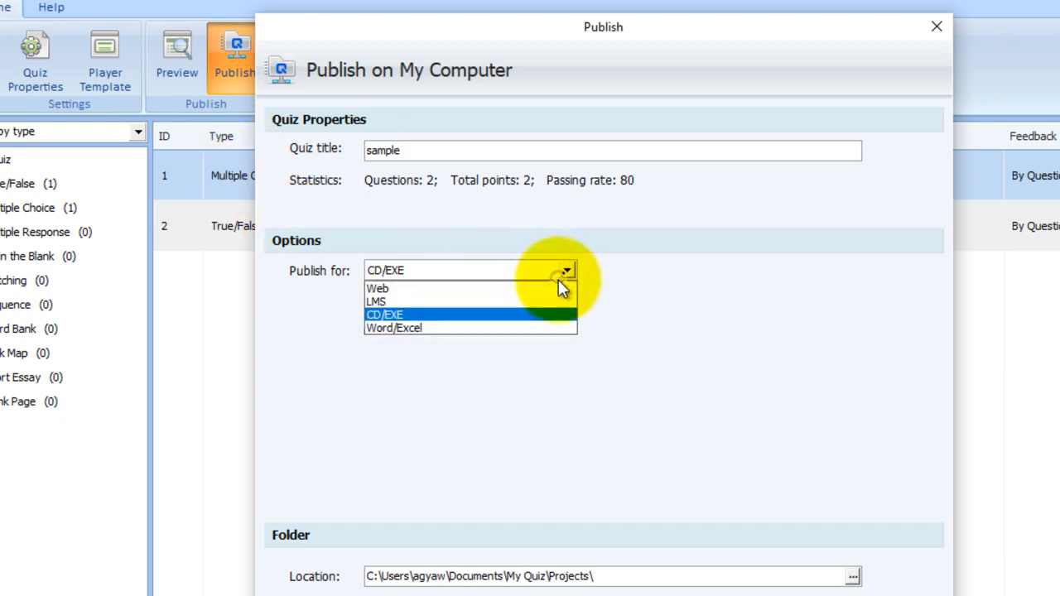
pyautogui.click(383, 315)
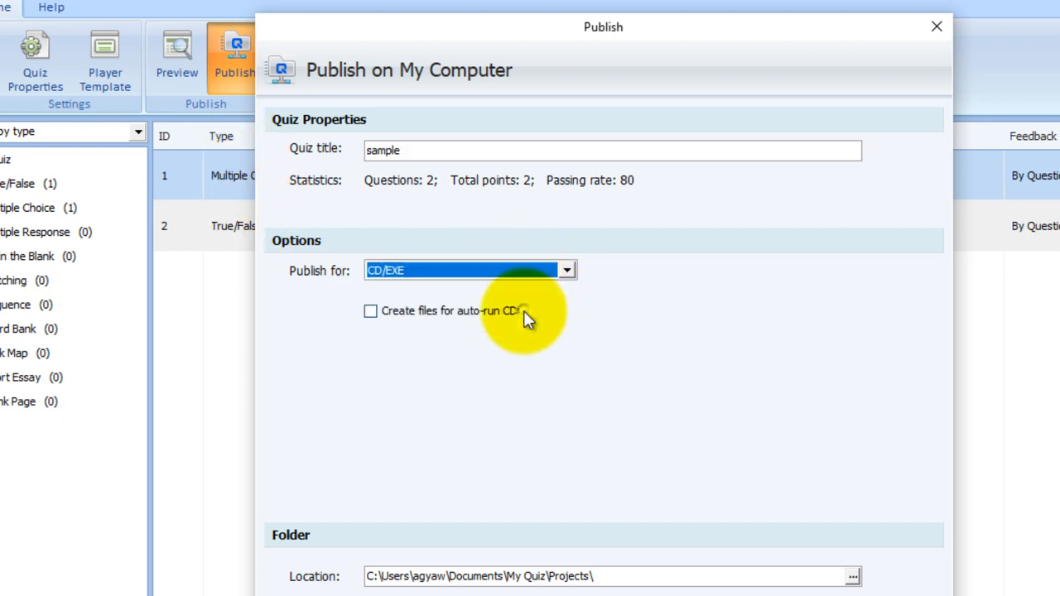
pyautogui.moveTo(371, 311)
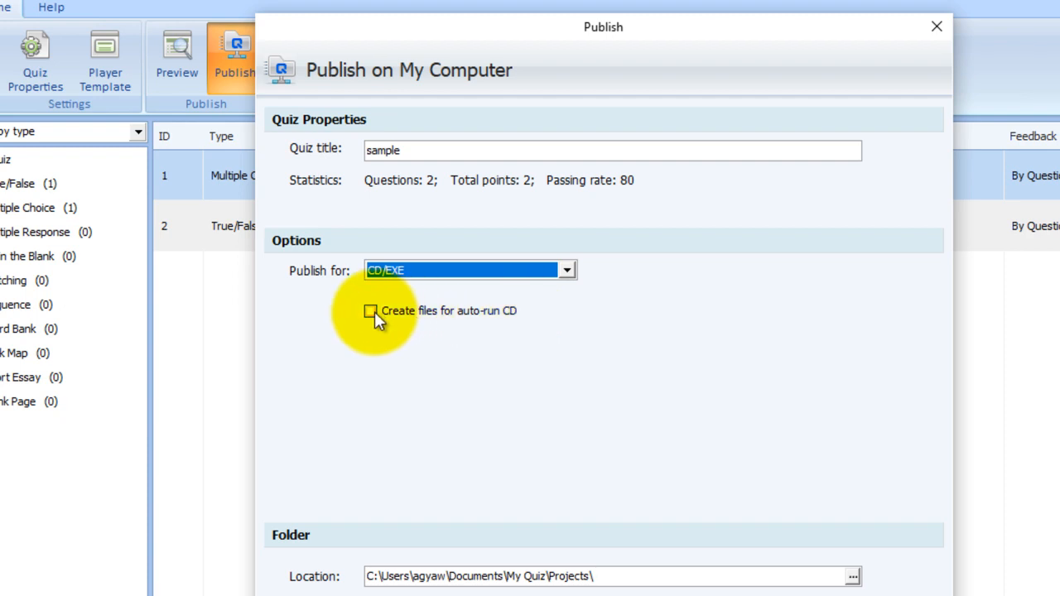
pyautogui.moveTo(412, 331)
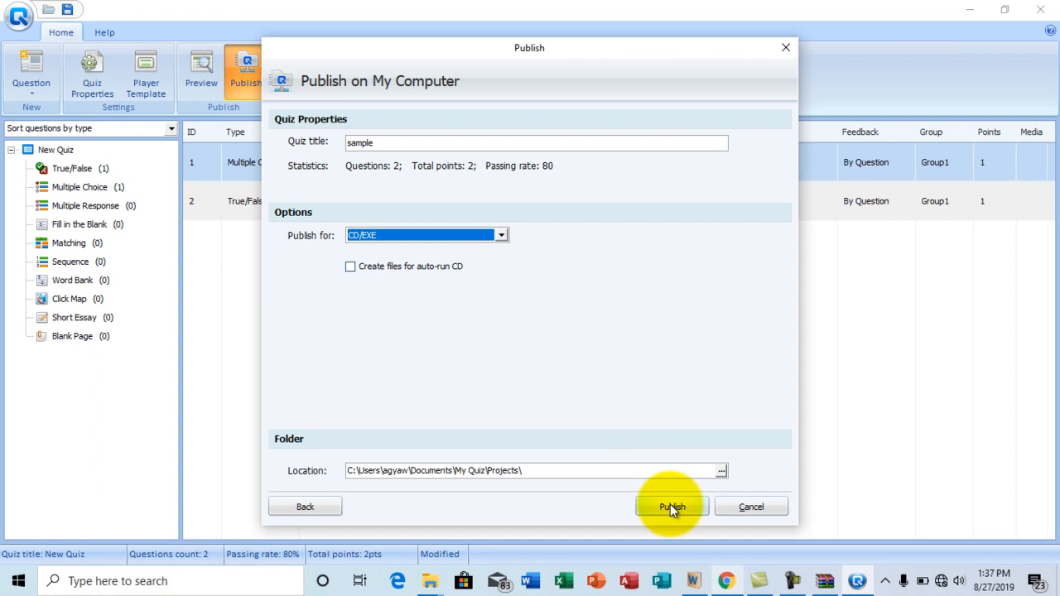
pyautogui.click(672, 505)
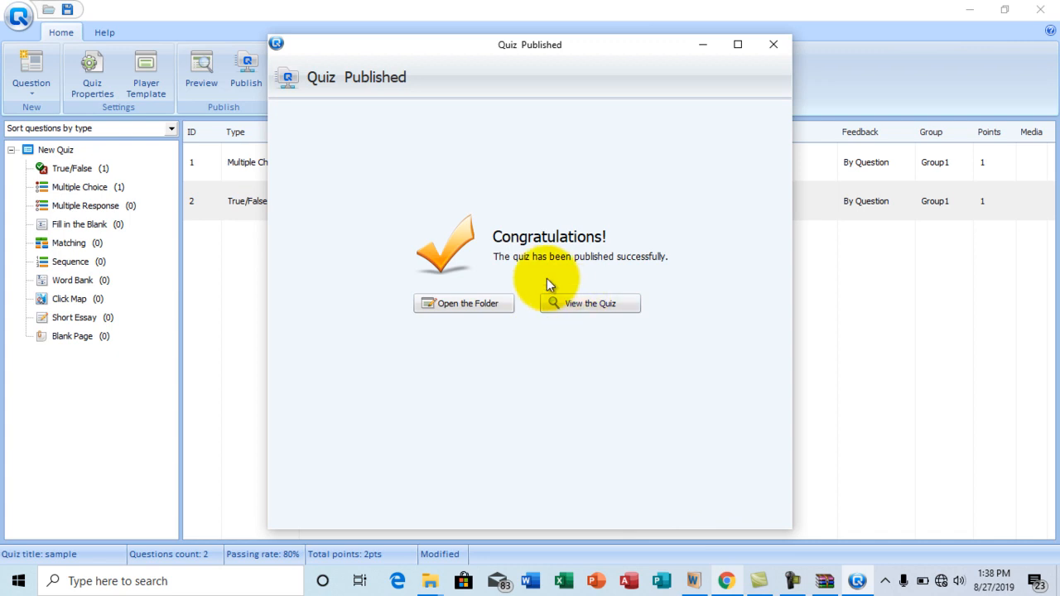
pyautogui.moveTo(463, 303)
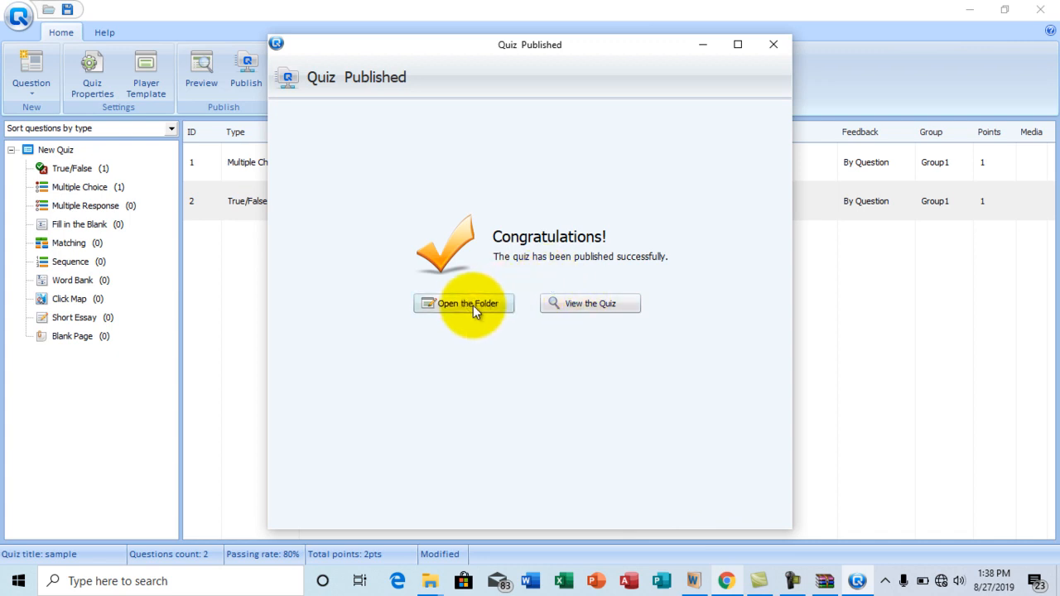
# Open the published quiz's folder and launch the 'sample' application in Flash Player
pyautogui.click(464, 303)
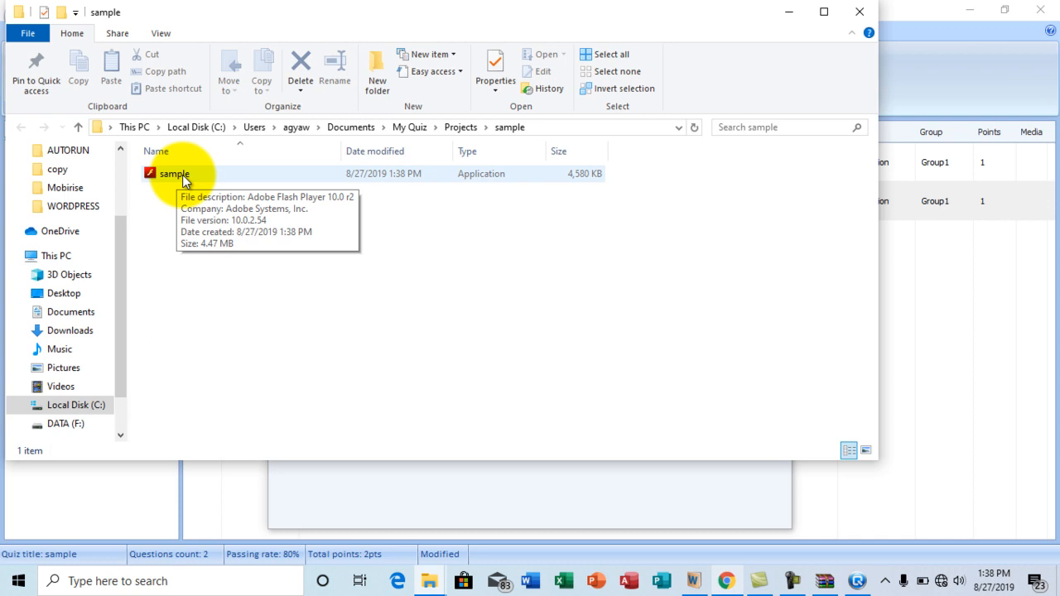
pyautogui.click(173, 173)
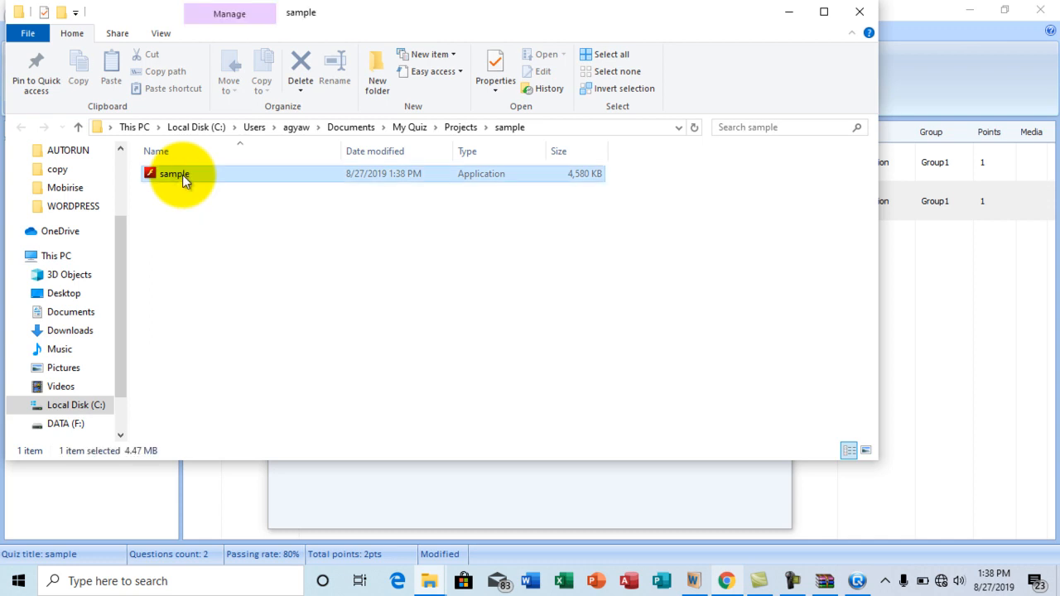
pyautogui.doubleClick(174, 174)
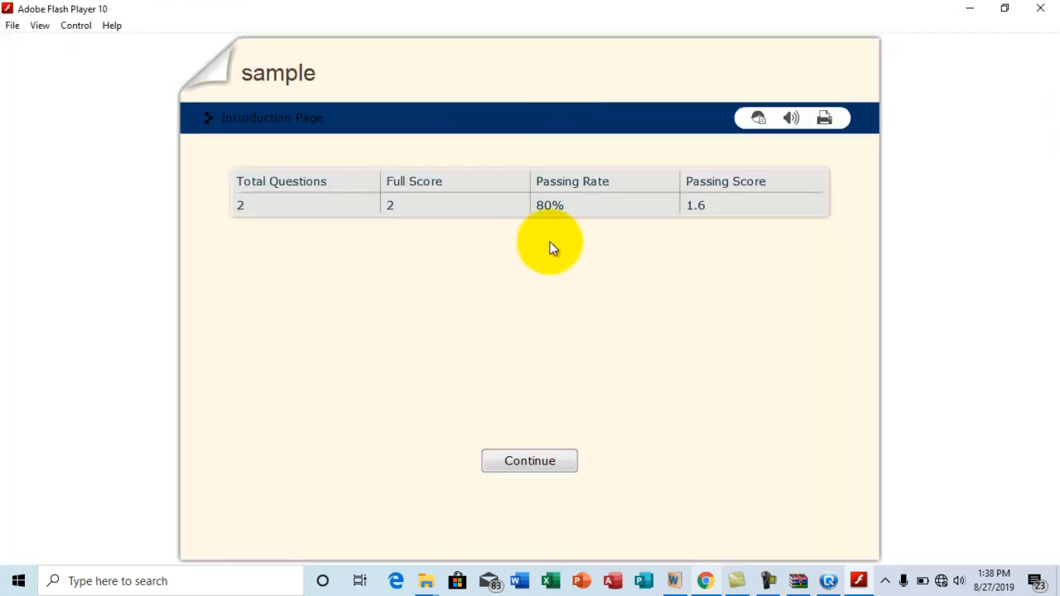
pyautogui.moveTo(472, 165)
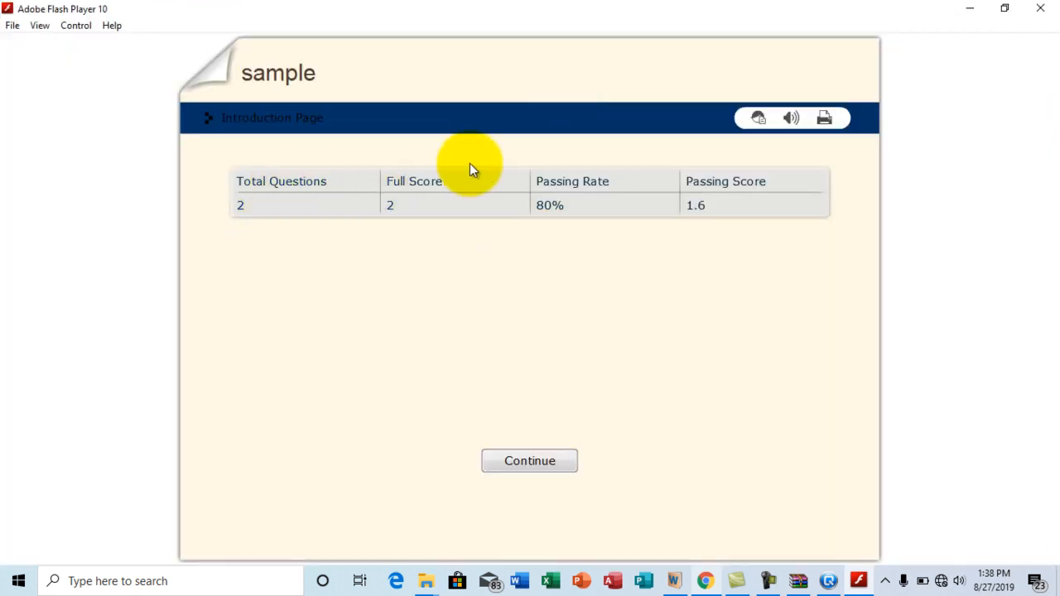
pyautogui.moveTo(547, 212)
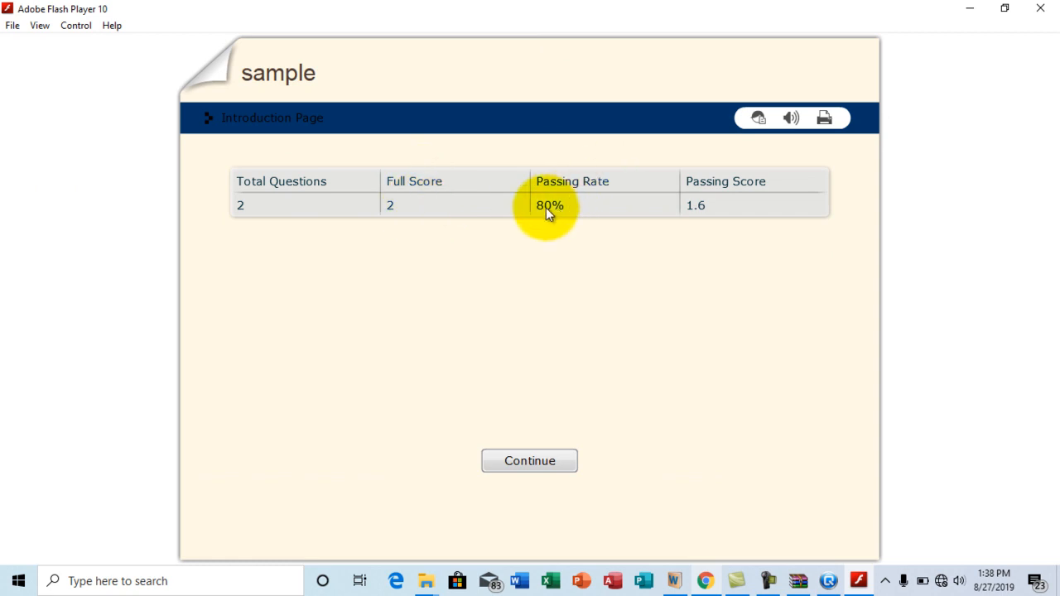
# Start the quiz, submit 'word' for question 1, and dismiss the Correct message
pyautogui.click(791, 117)
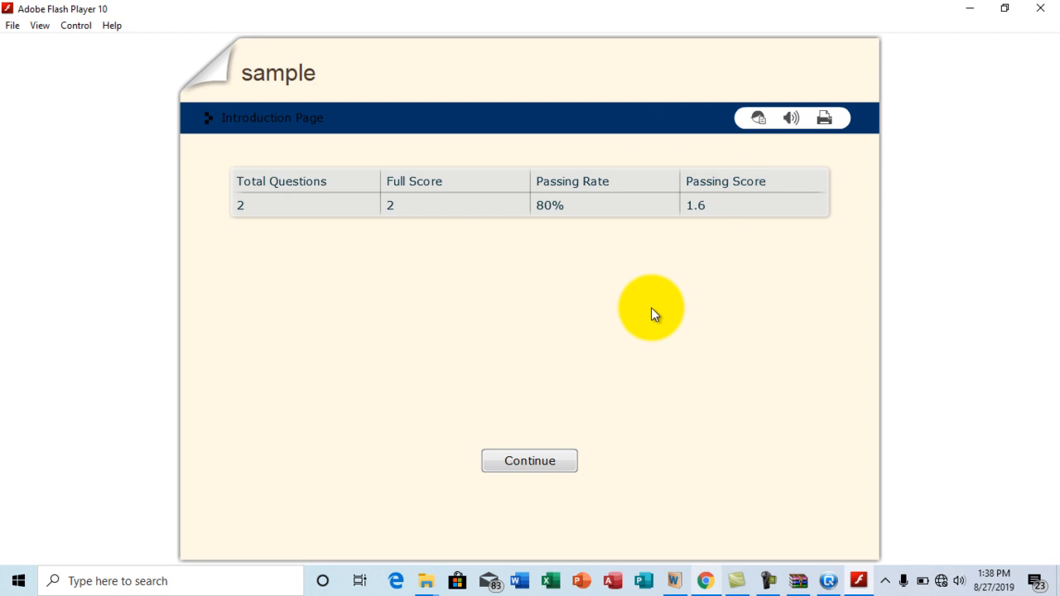
pyautogui.click(529, 461)
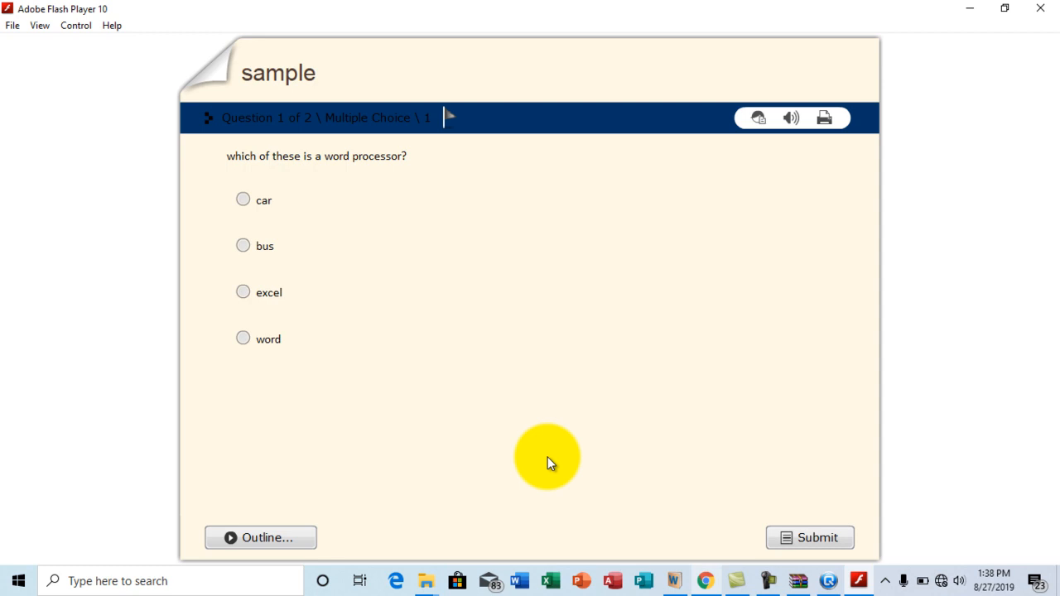
pyautogui.click(243, 338)
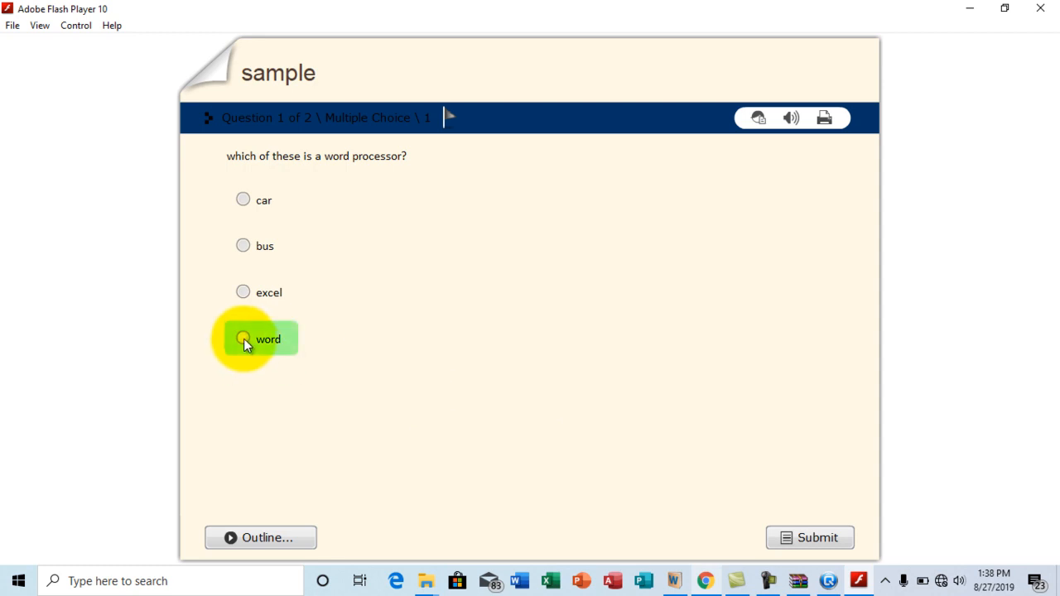
pyautogui.click(243, 338)
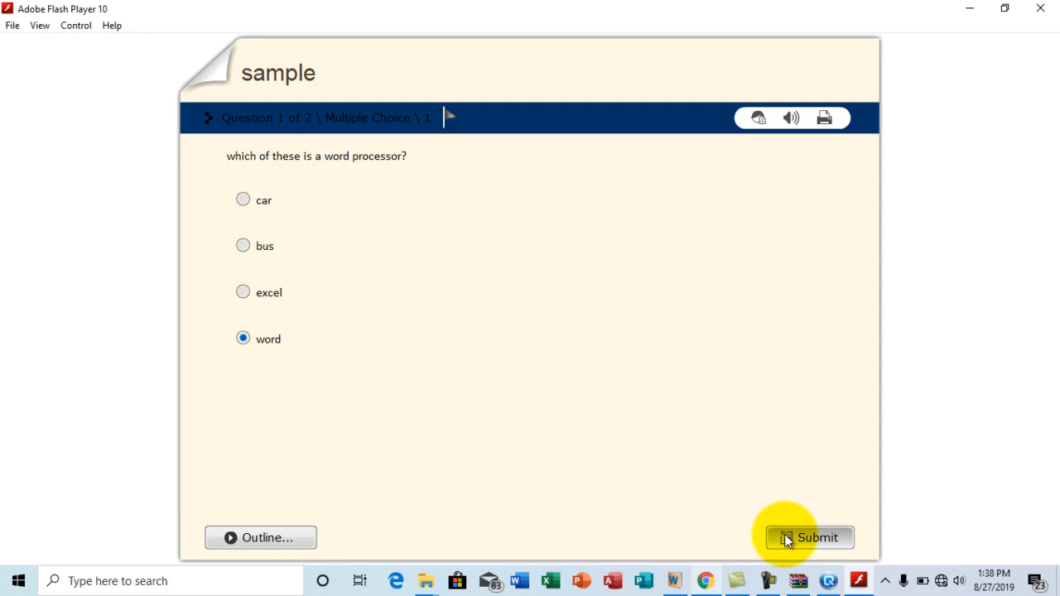
pyautogui.click(808, 537)
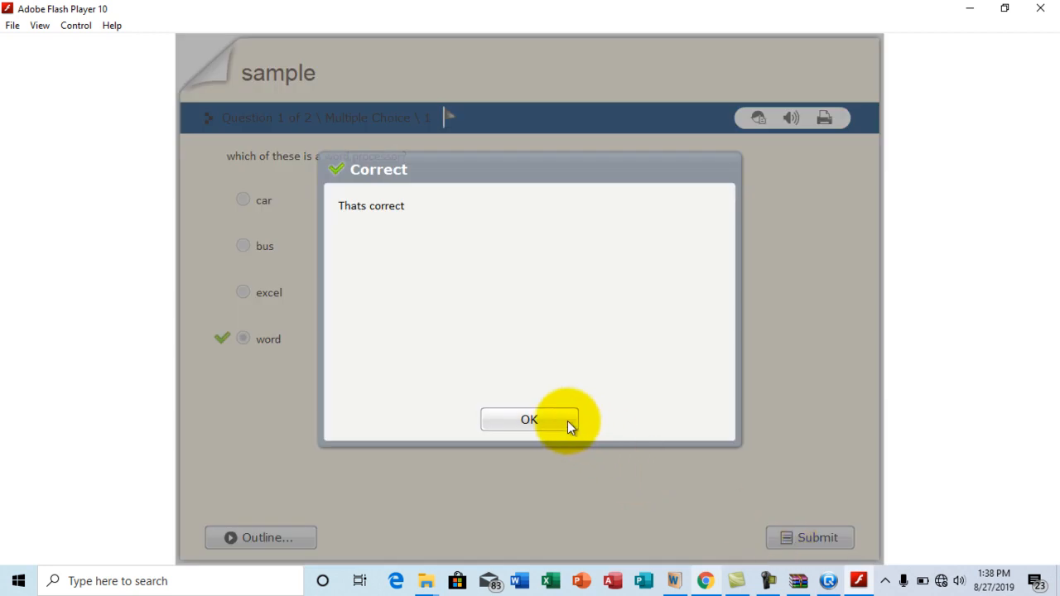
pyautogui.click(529, 419)
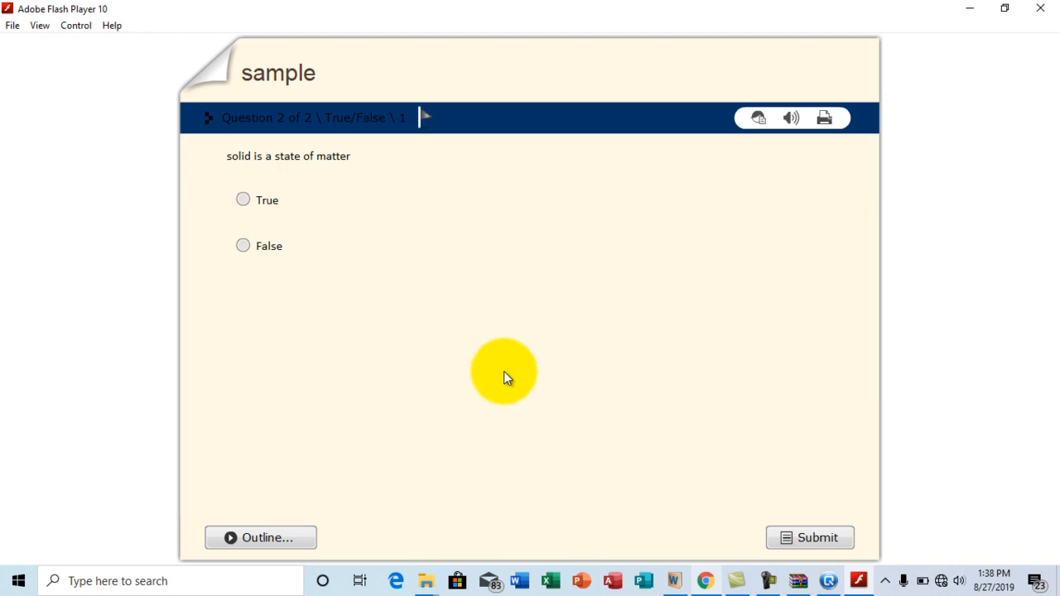
# Submit False for question 2 and dismiss the Incorrect message to see the results
pyautogui.click(243, 245)
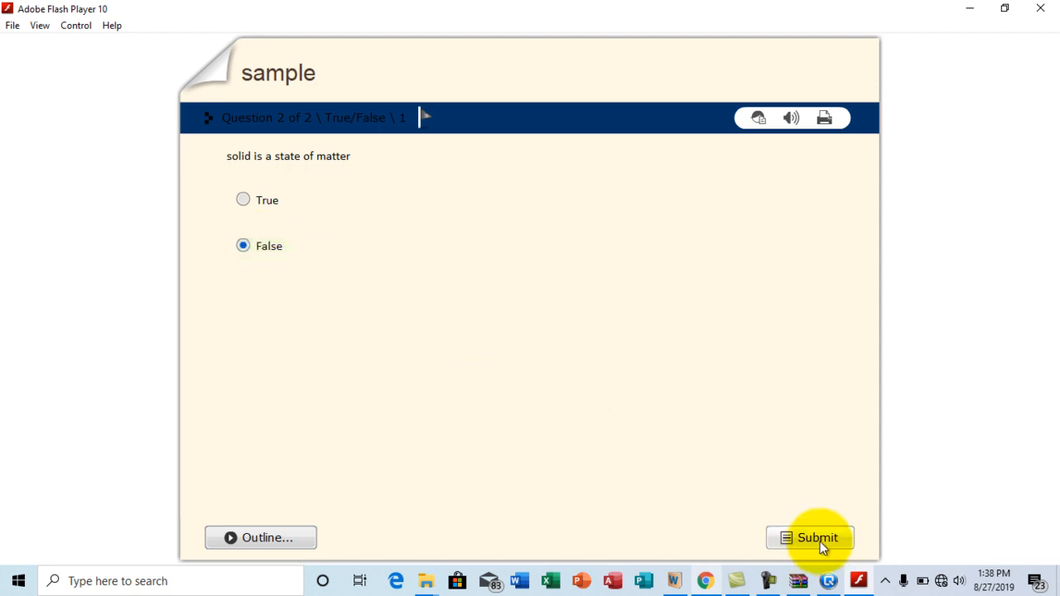
pyautogui.click(810, 537)
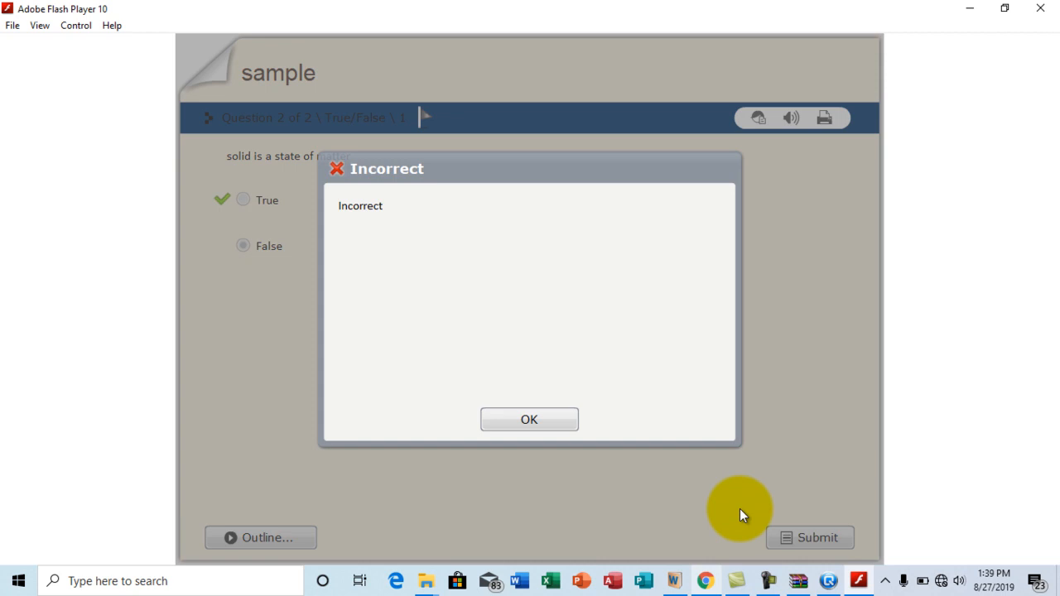
pyautogui.click(528, 419)
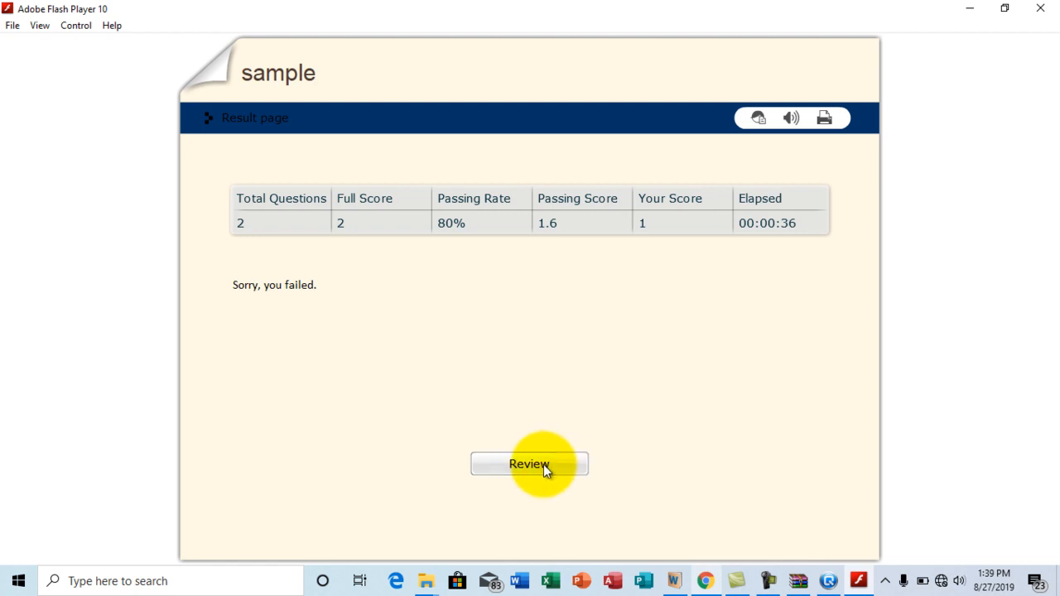
# Enter review mode from the Result page to revisit question 1
pyautogui.click(529, 464)
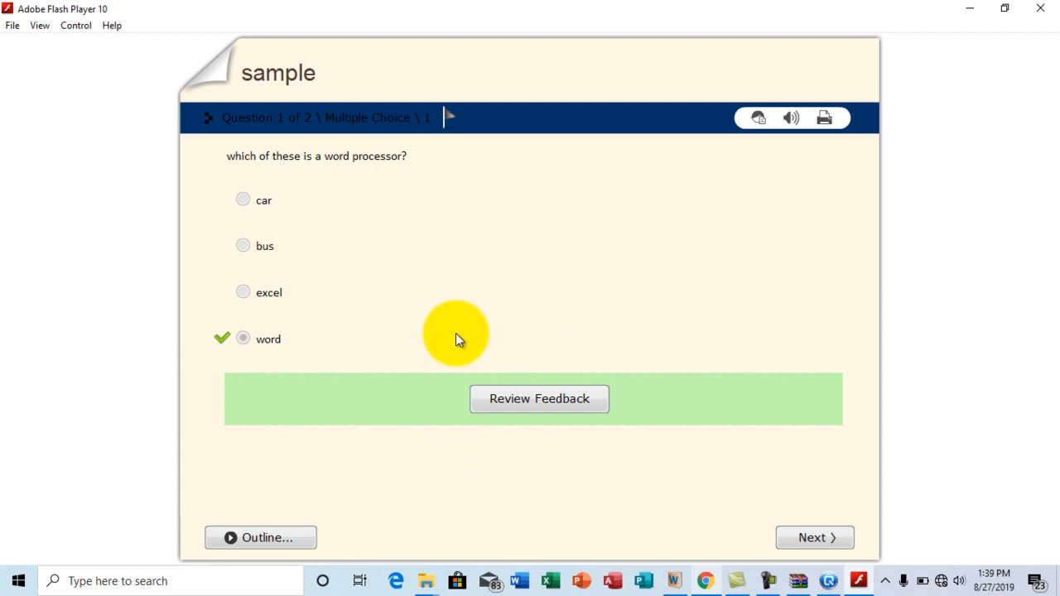
pyautogui.moveTo(464, 497)
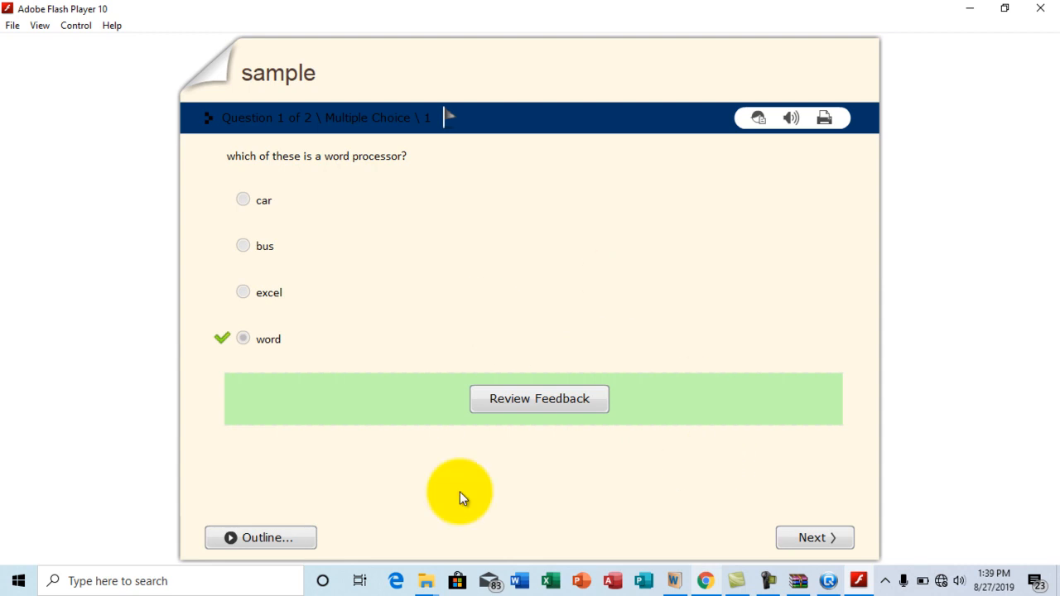
pyautogui.moveTo(786, 244)
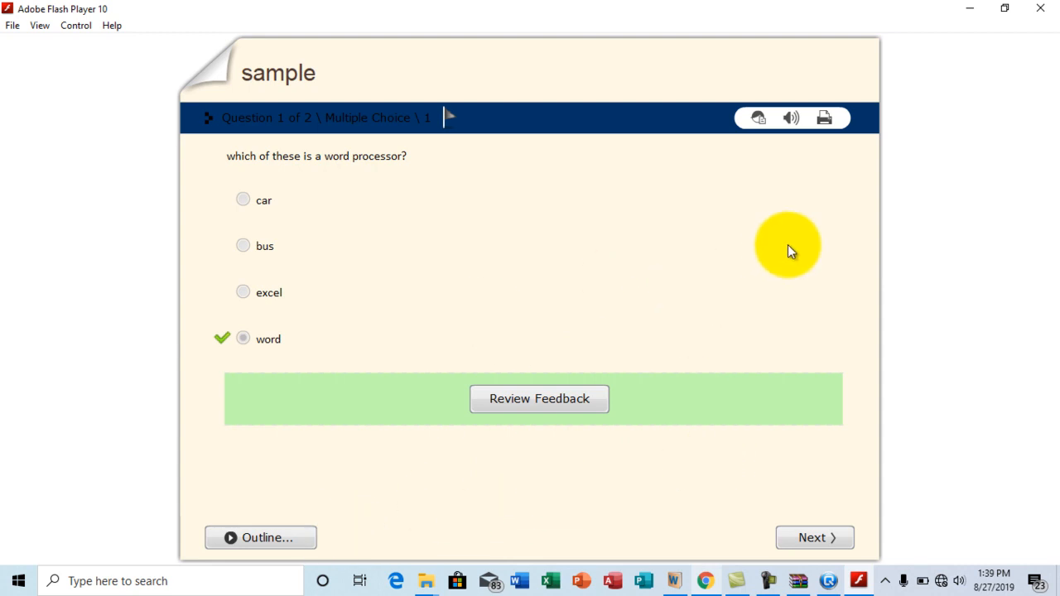
pyautogui.moveTo(799, 447)
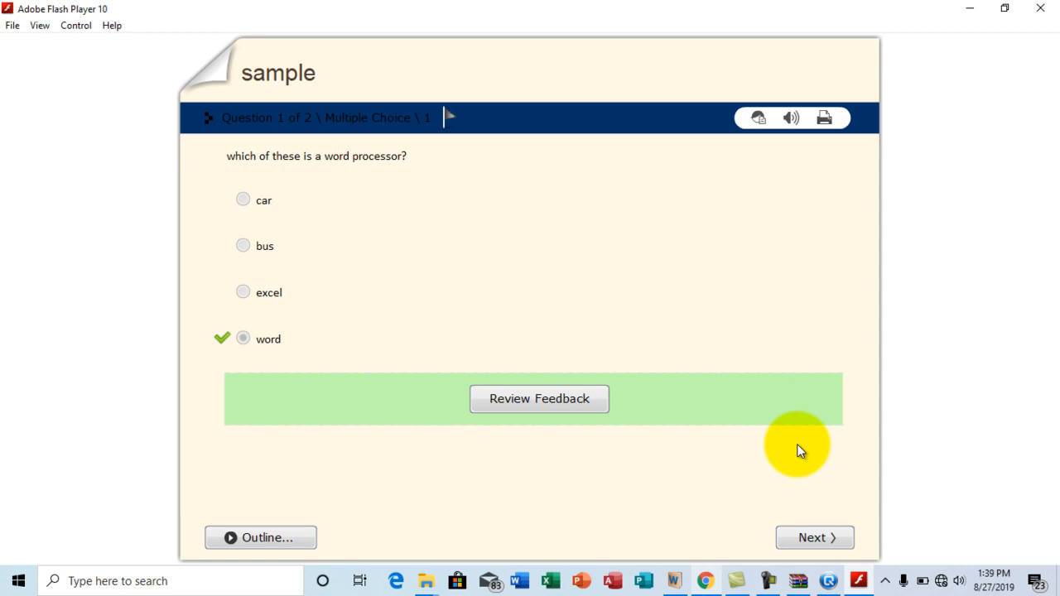